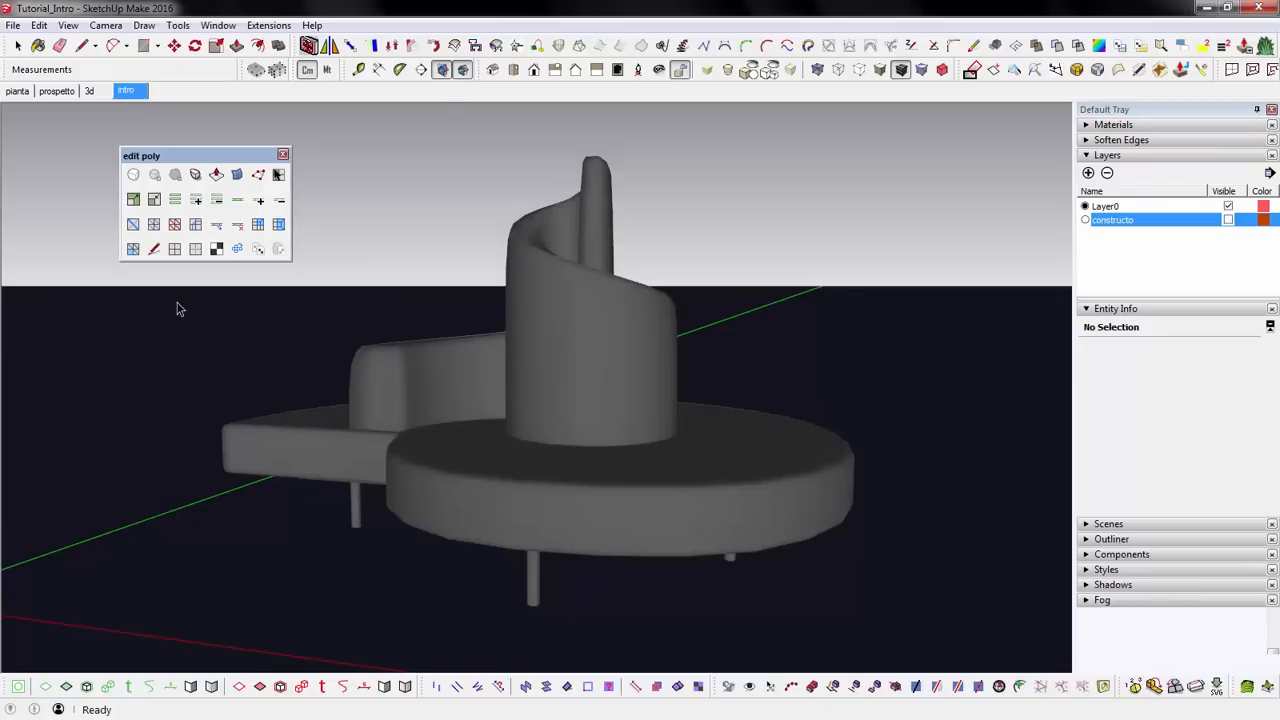
{"action": "mouse_move", "coordinate": [132, 174]}
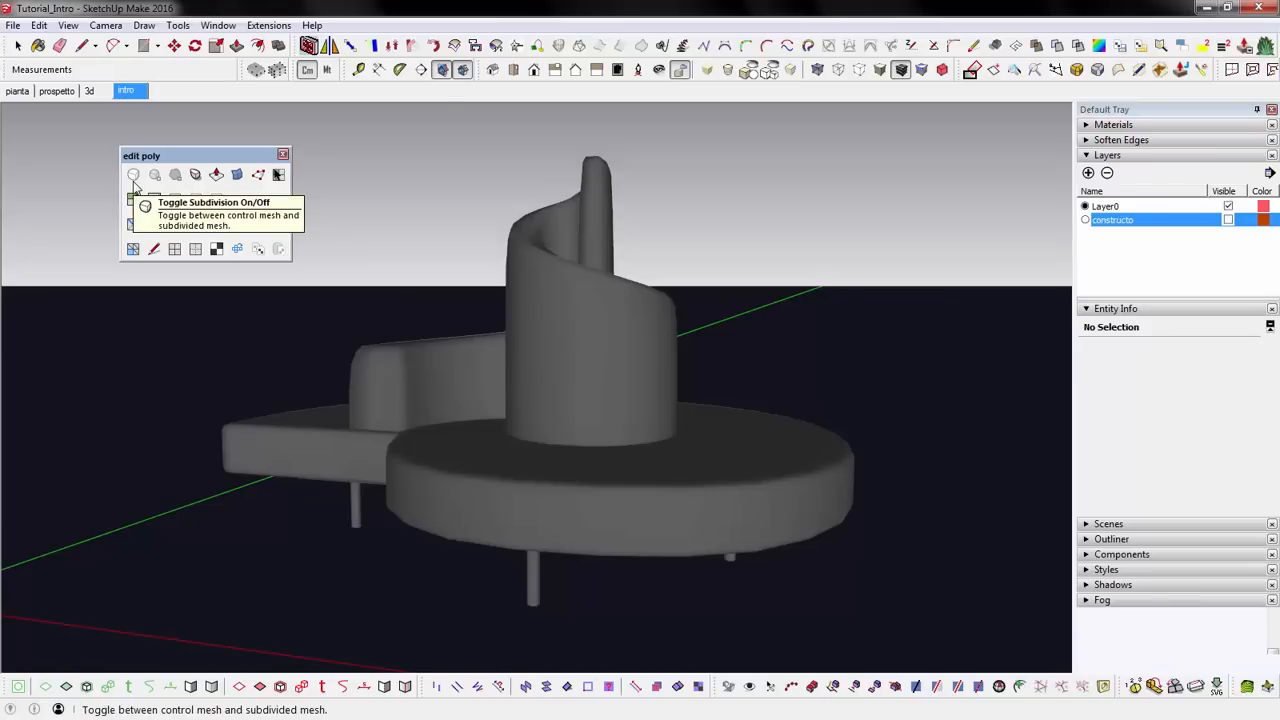
Leave vertex editing and turn on Show Hidden Geometry to reveal the sofa's mesh edges
{"action": "left_click", "coordinate": [258, 174]}
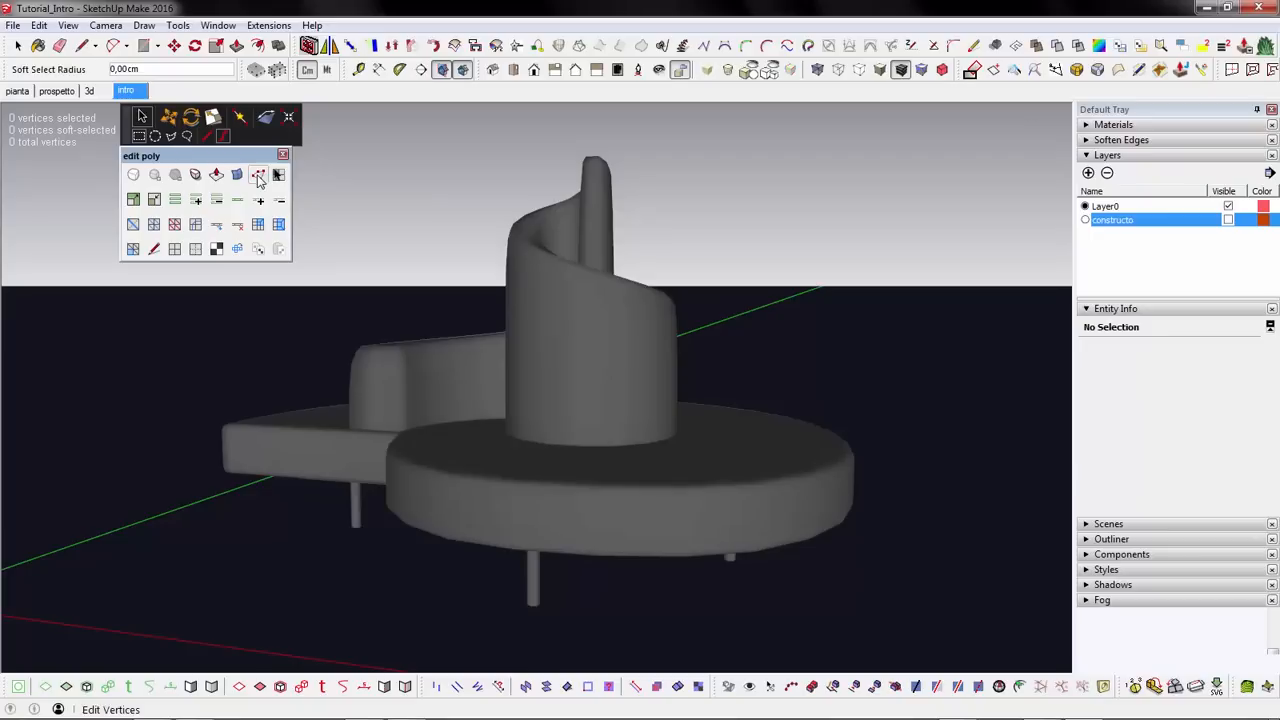
{"action": "left_click", "coordinate": [600, 390]}
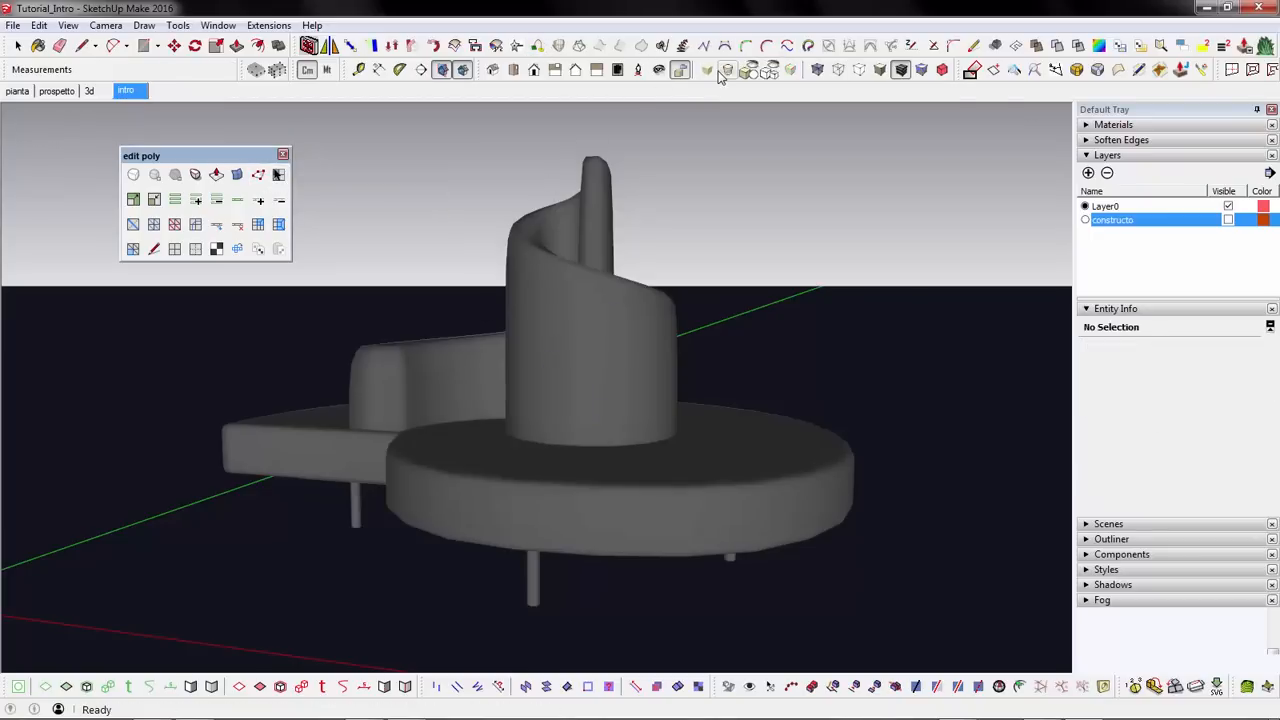
{"action": "left_click", "coordinate": [708, 70]}
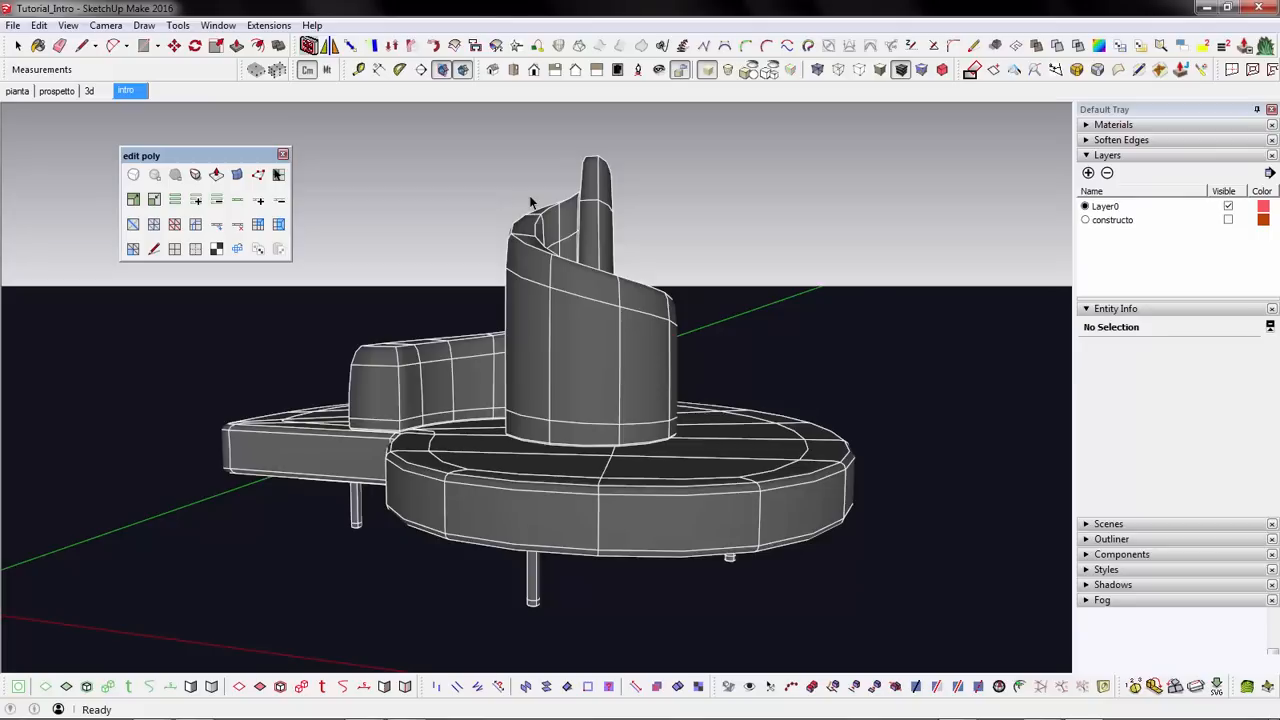
{"action": "mouse_move", "coordinate": [560, 60]}
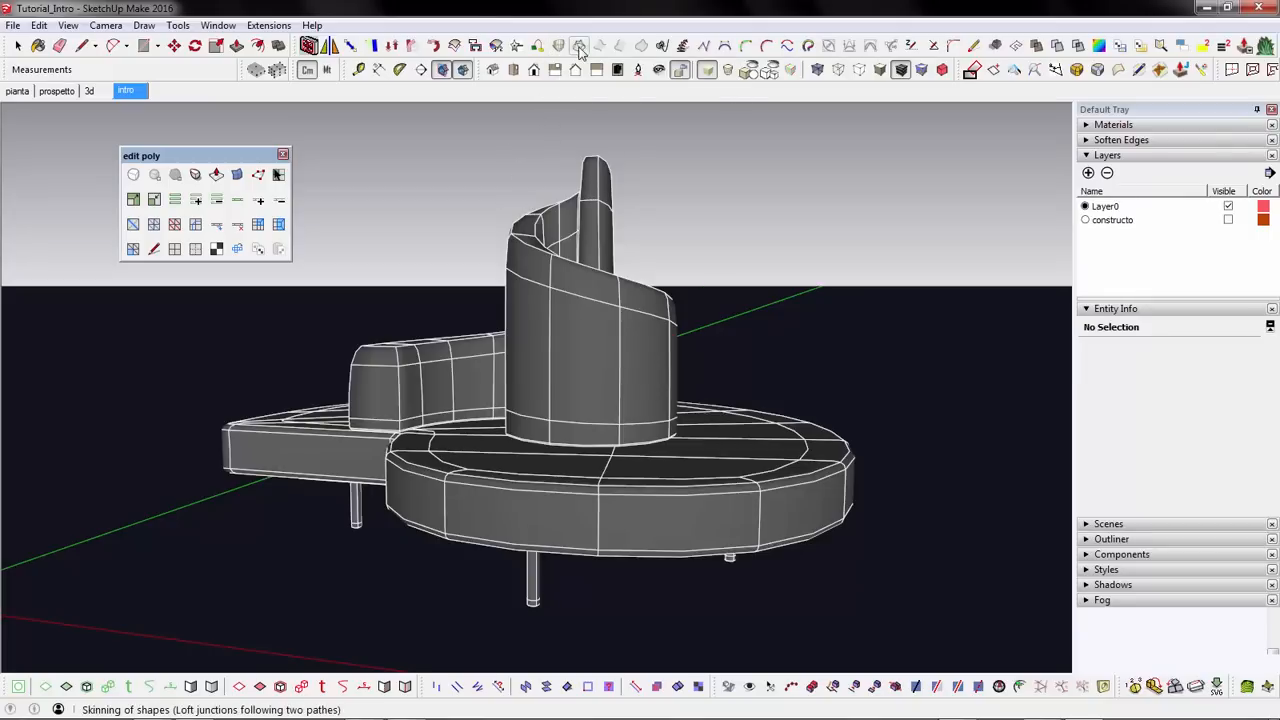
{"action": "mouse_move", "coordinate": [746, 46]}
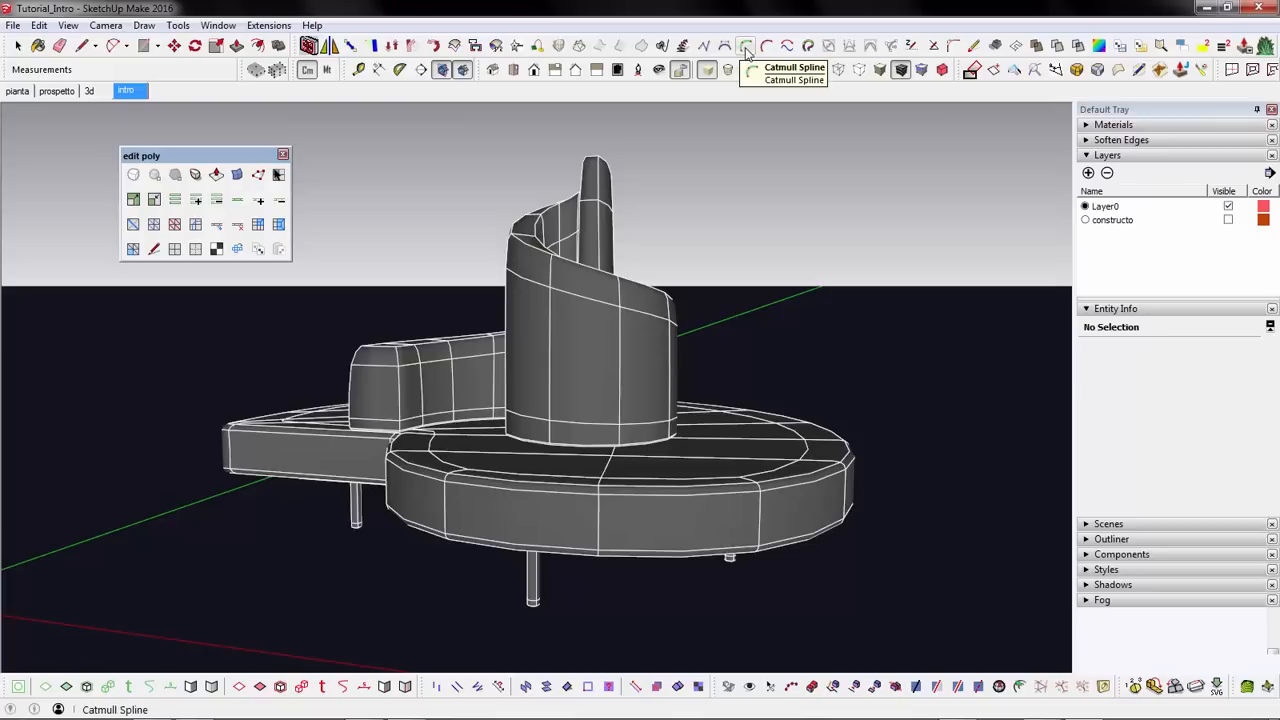
{"action": "mouse_move", "coordinate": [454, 48]}
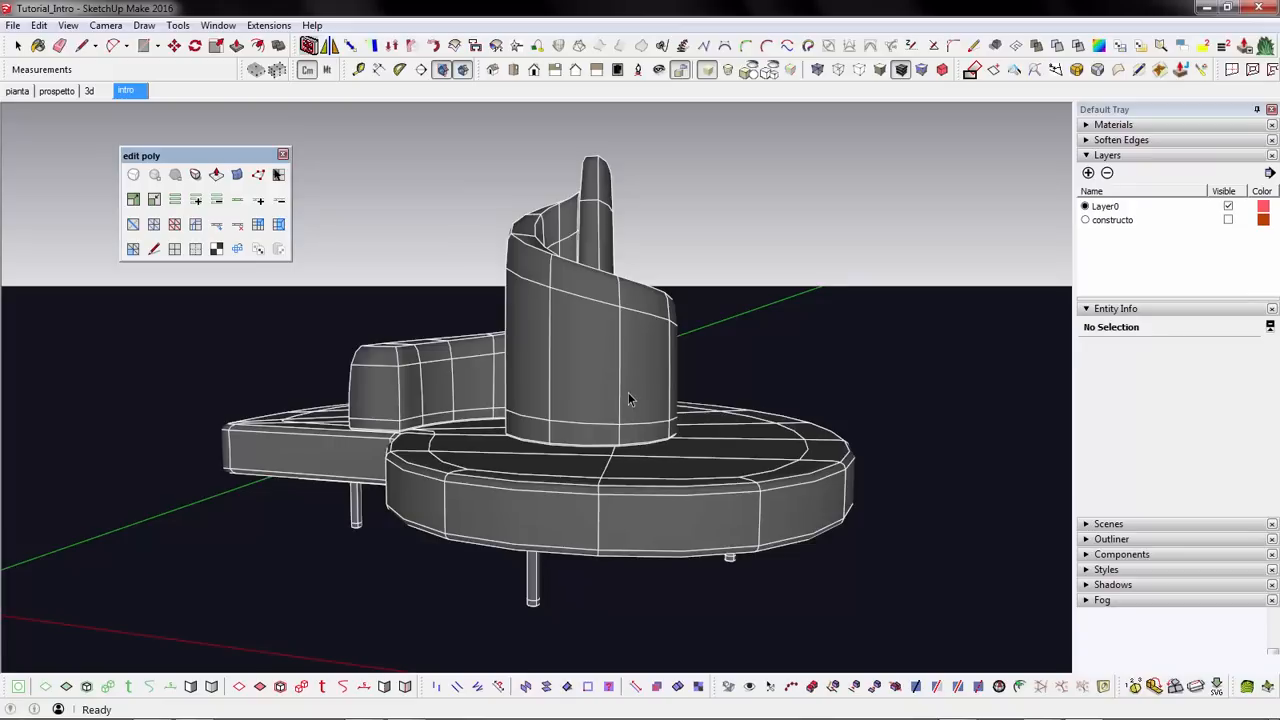
{"action": "mouse_move", "coordinate": [1062, 124]}
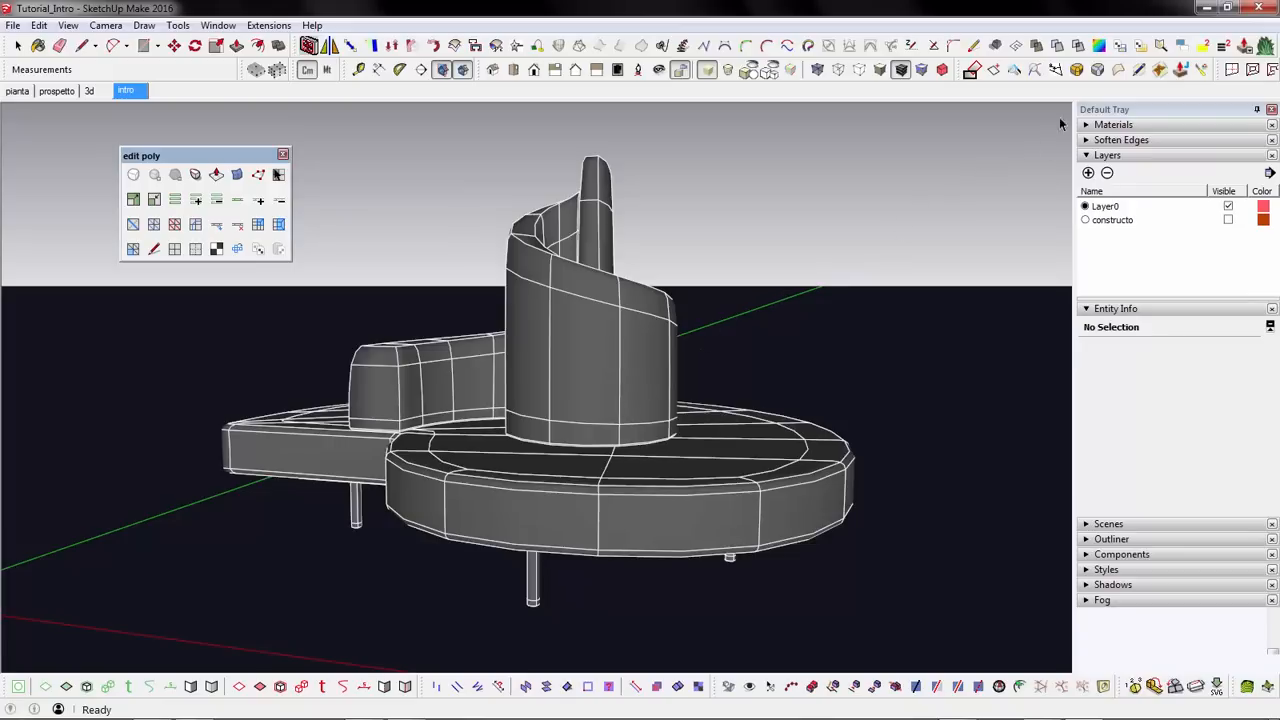
{"action": "mouse_move", "coordinate": [1076, 68]}
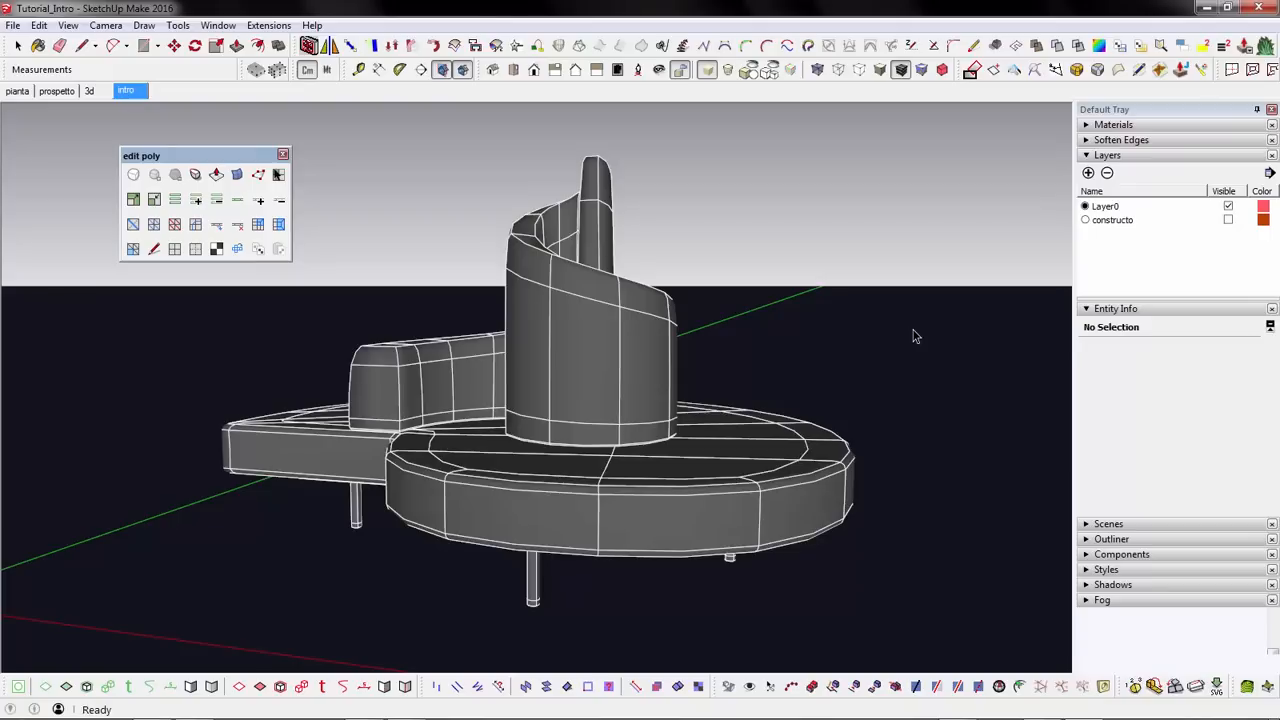
{"action": "mouse_move", "coordinate": [674, 370]}
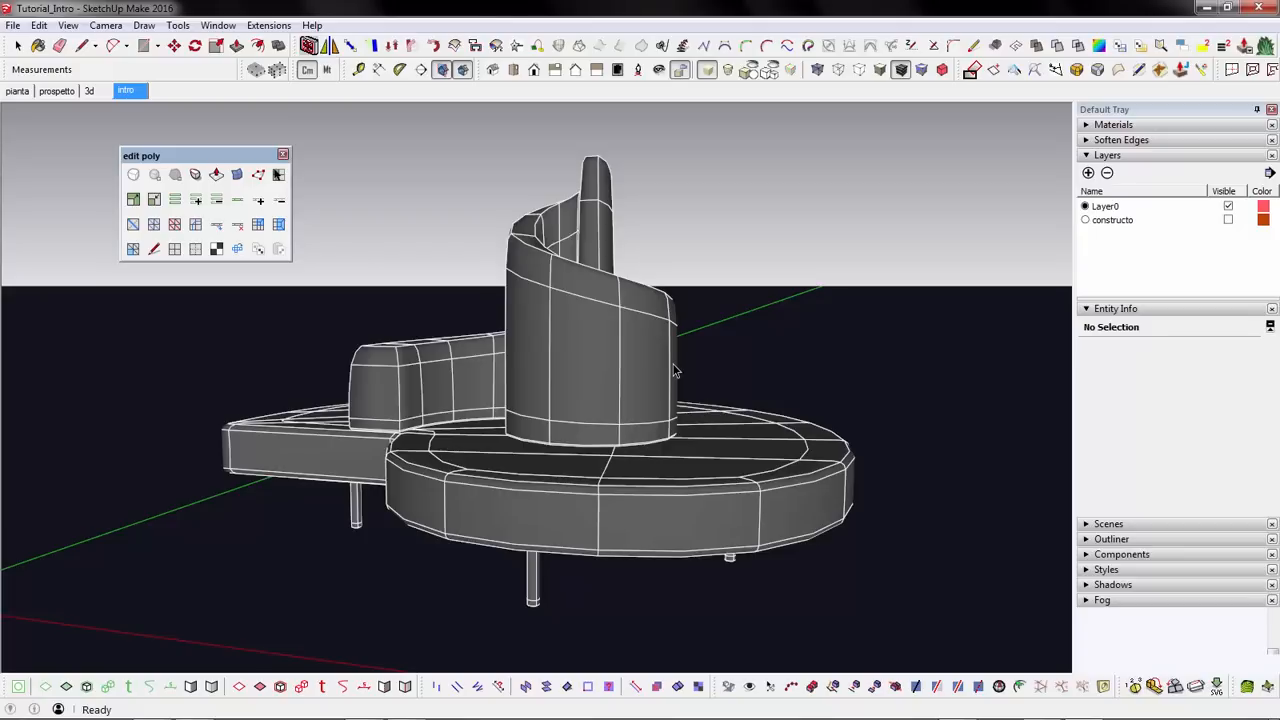
{"action": "mouse_move", "coordinate": [616, 210]}
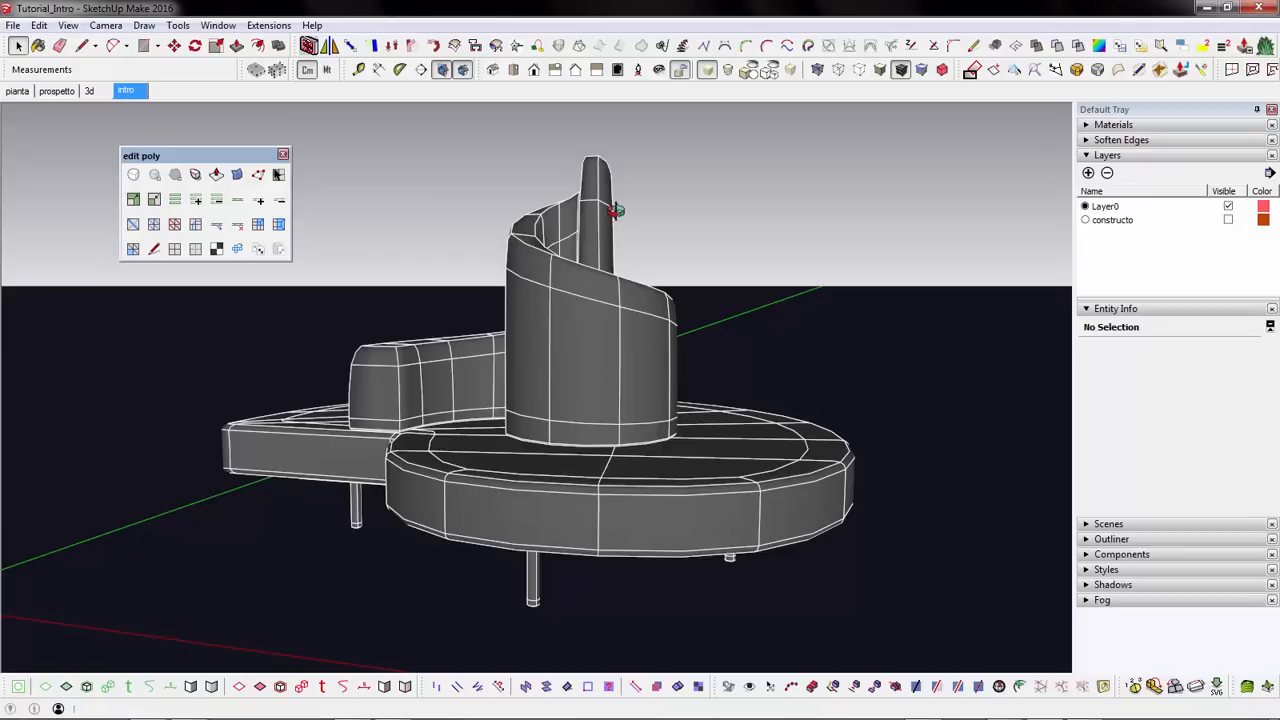
{"action": "mouse_move", "coordinate": [728, 68]}
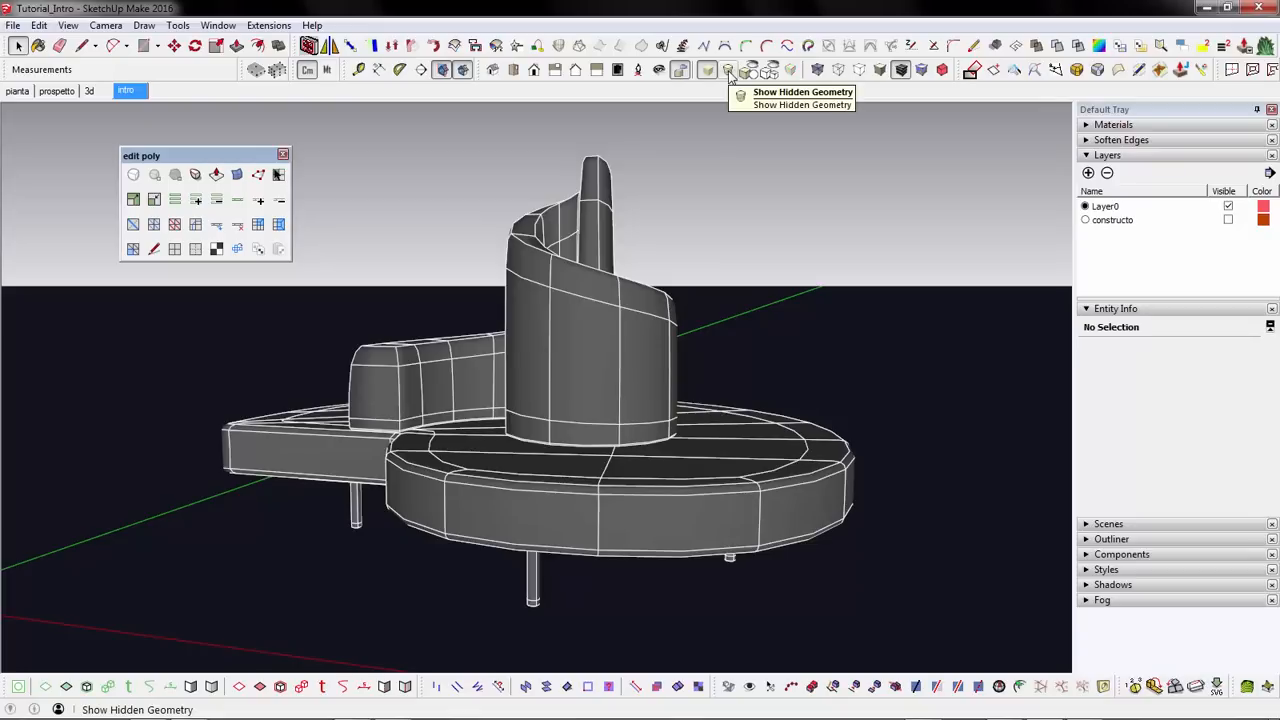
Reveal hidden geometry, select the sofa base component and raise its subdivision level
{"action": "left_click", "coordinate": [730, 68]}
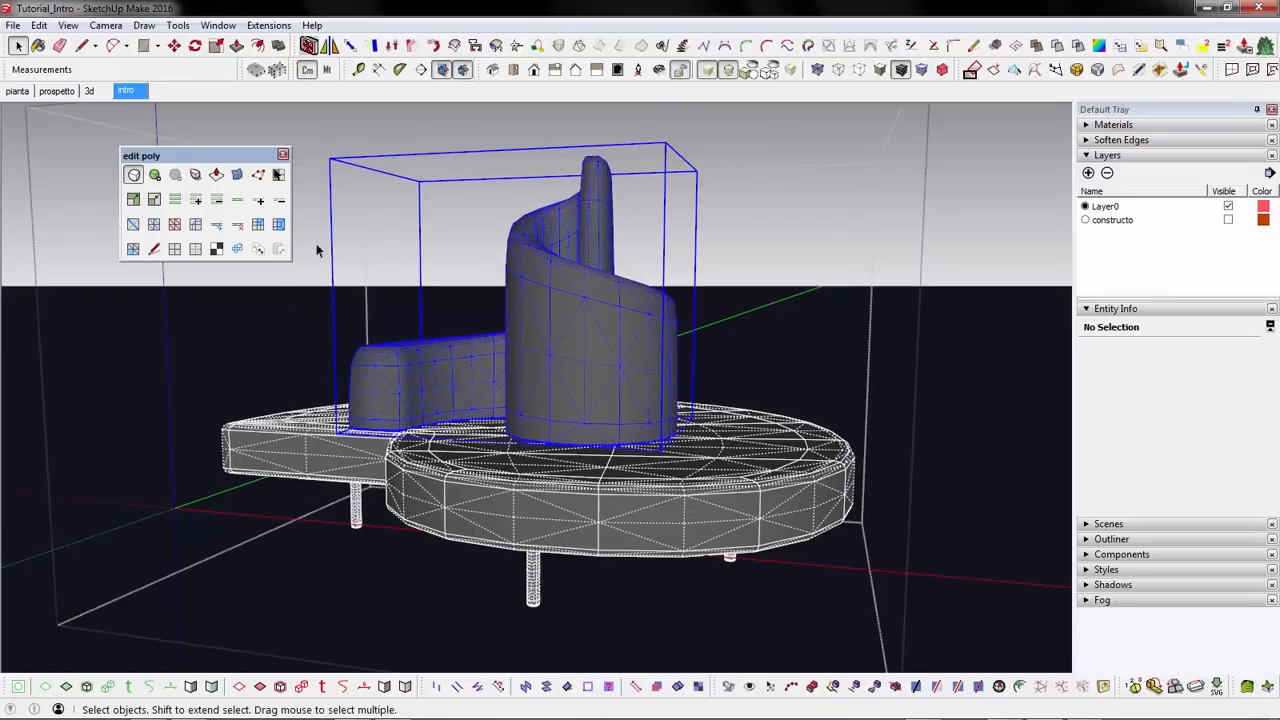
{"action": "left_click", "coordinate": [136, 176]}
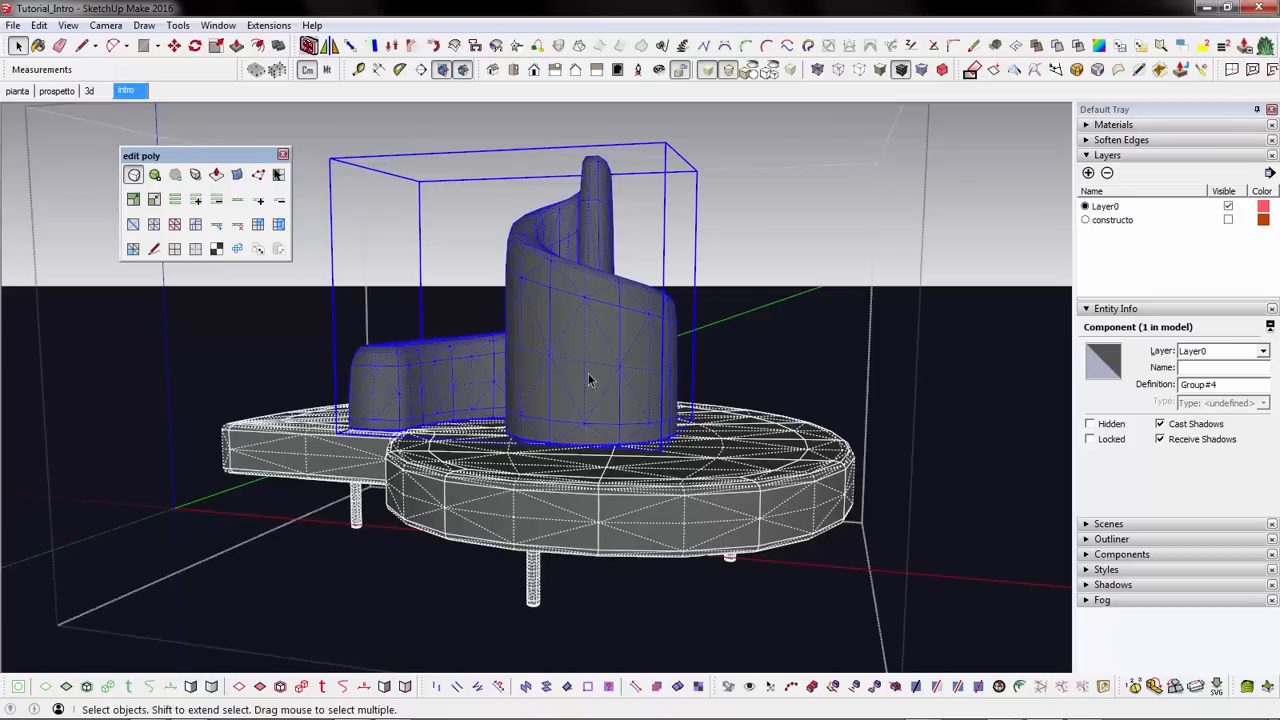
{"action": "left_click", "coordinate": [154, 174]}
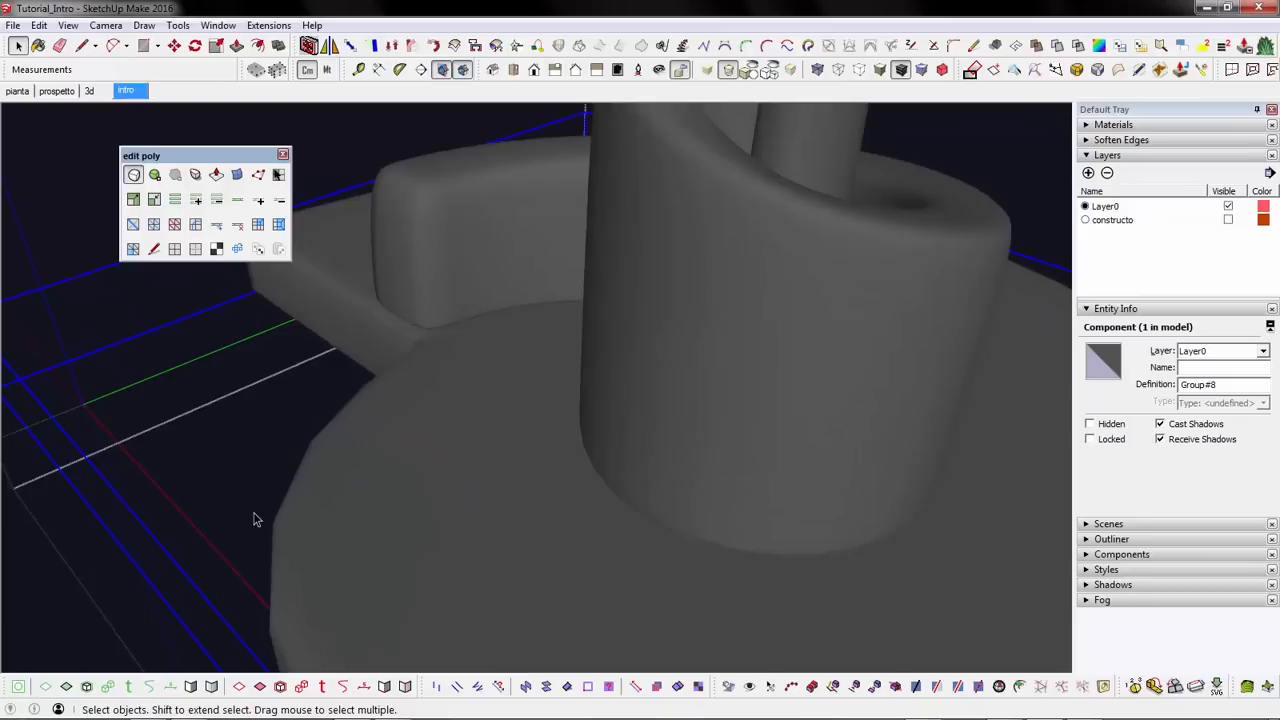
{"action": "mouse_move", "coordinate": [220, 320]}
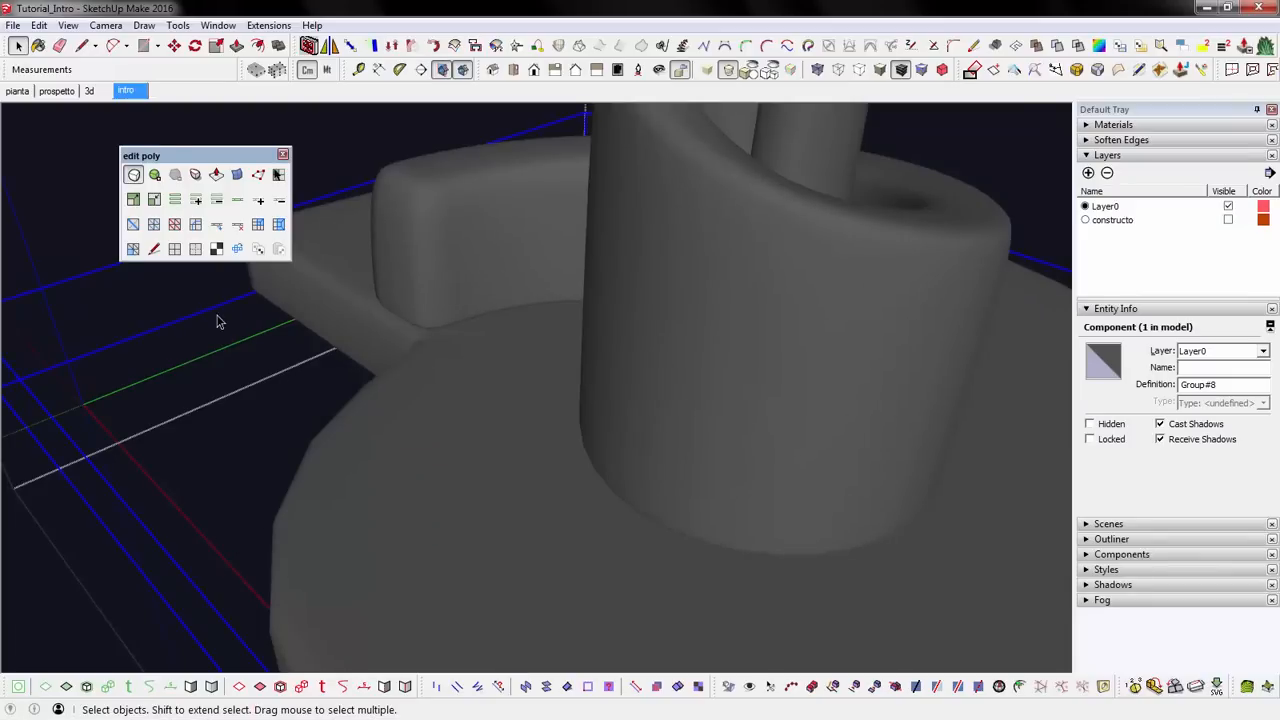
{"action": "mouse_move", "coordinate": [154, 174]}
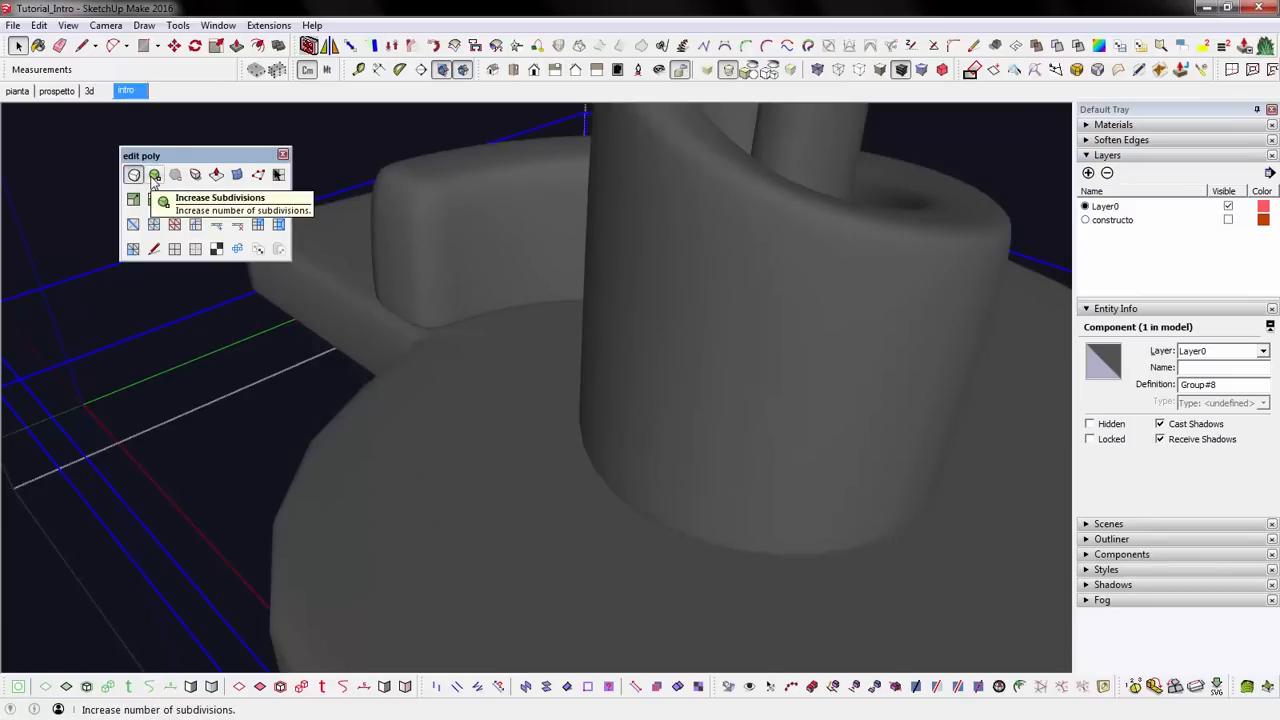
{"action": "left_click", "coordinate": [156, 174]}
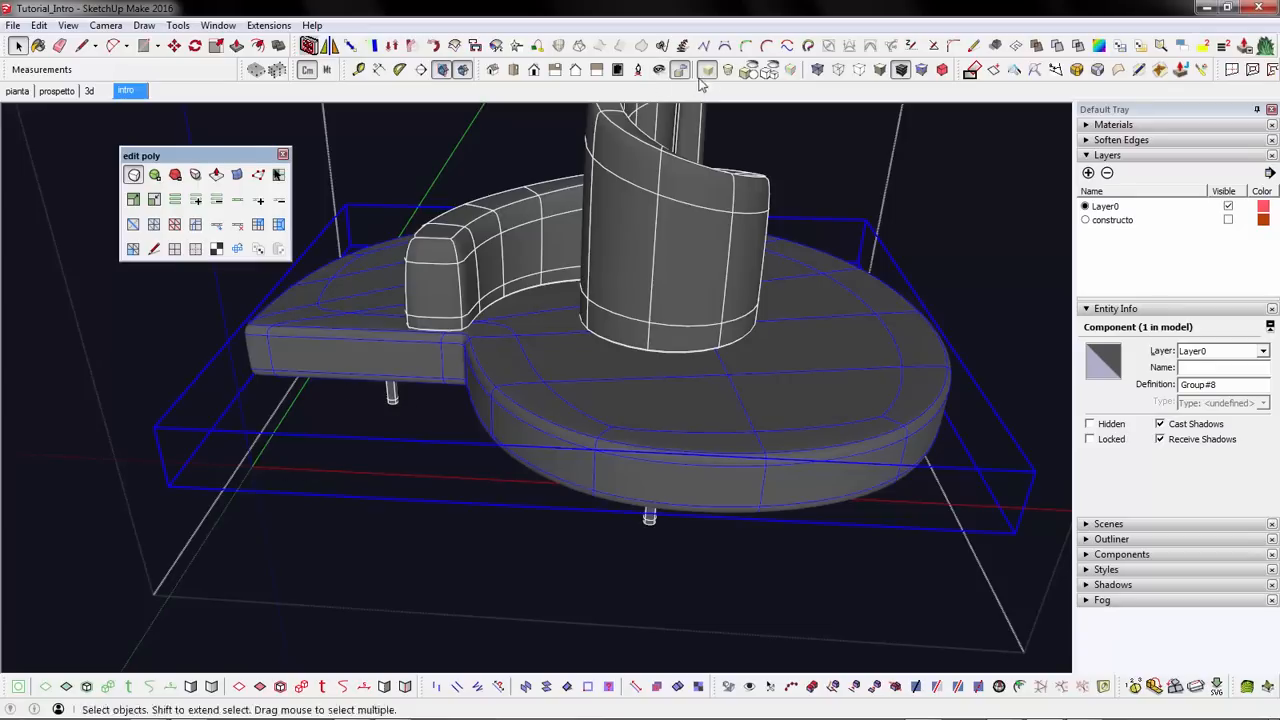
{"action": "mouse_move", "coordinate": [156, 84]}
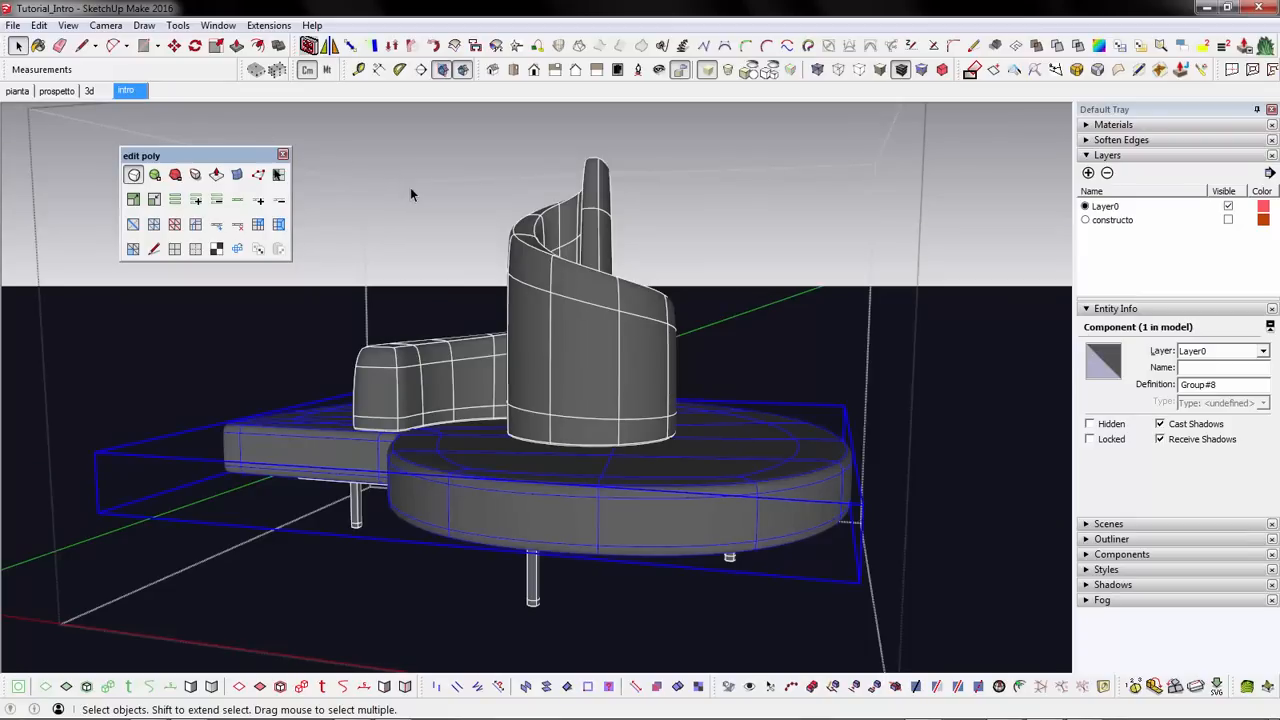
Close the sofa group via the context menu so the whole model shows again
{"action": "left_click", "coordinate": [416, 264]}
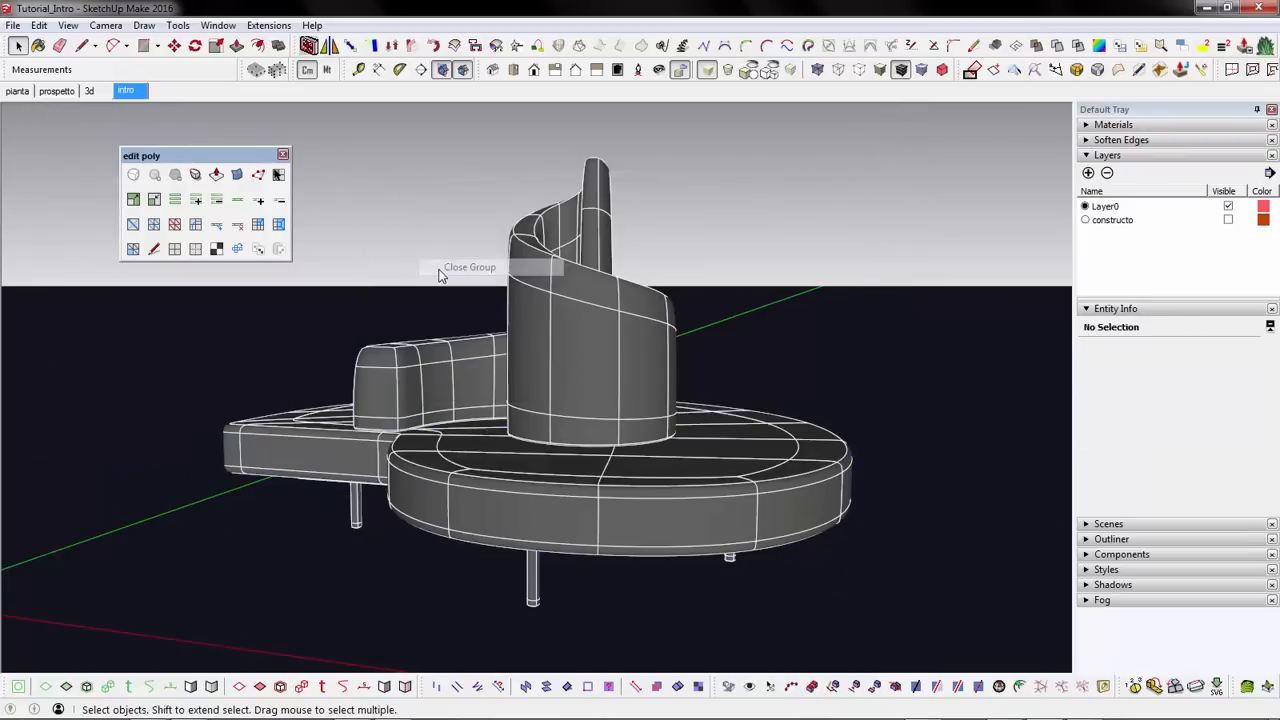
{"action": "mouse_move", "coordinate": [392, 356]}
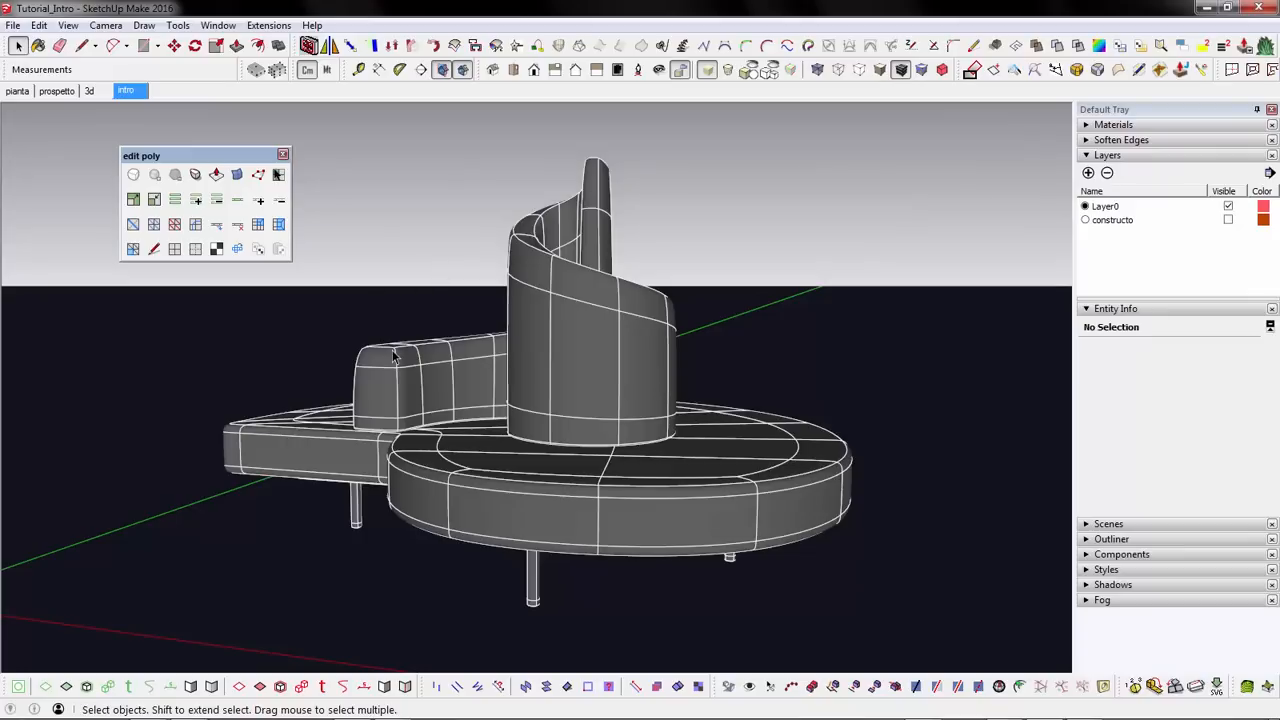
{"action": "mouse_move", "coordinate": [696, 278]}
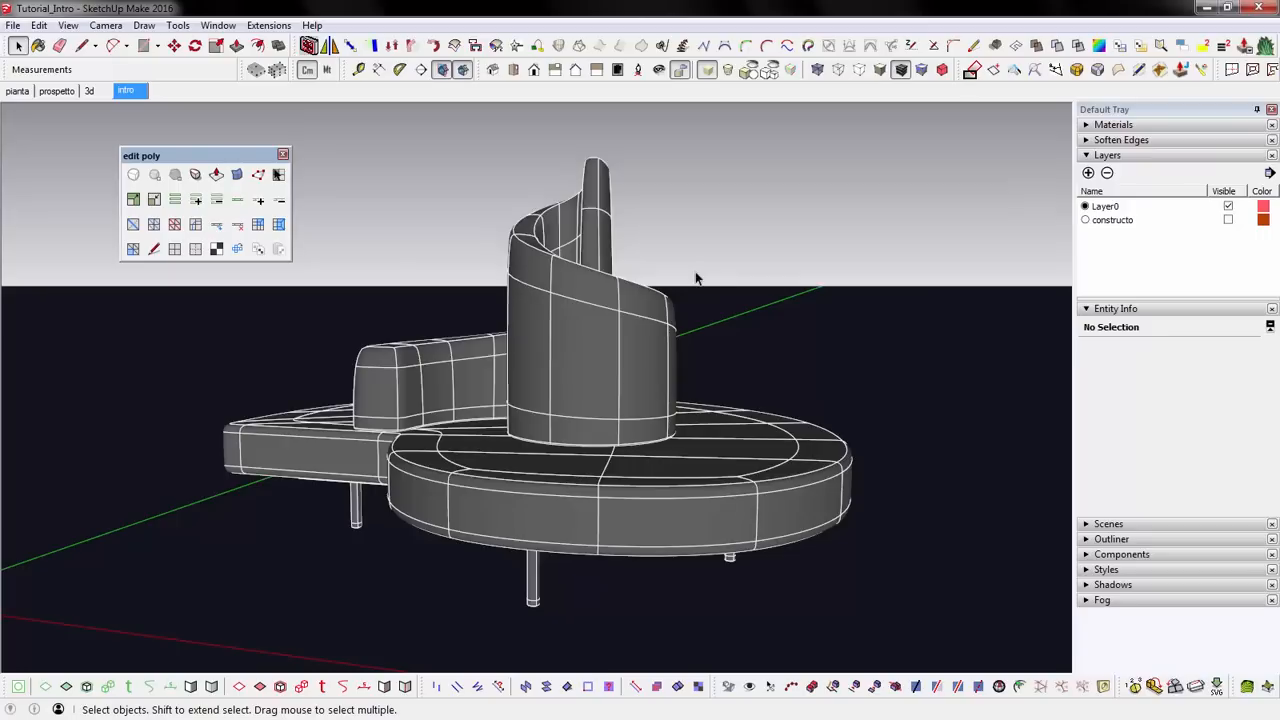
{"action": "mouse_move", "coordinate": [652, 332]}
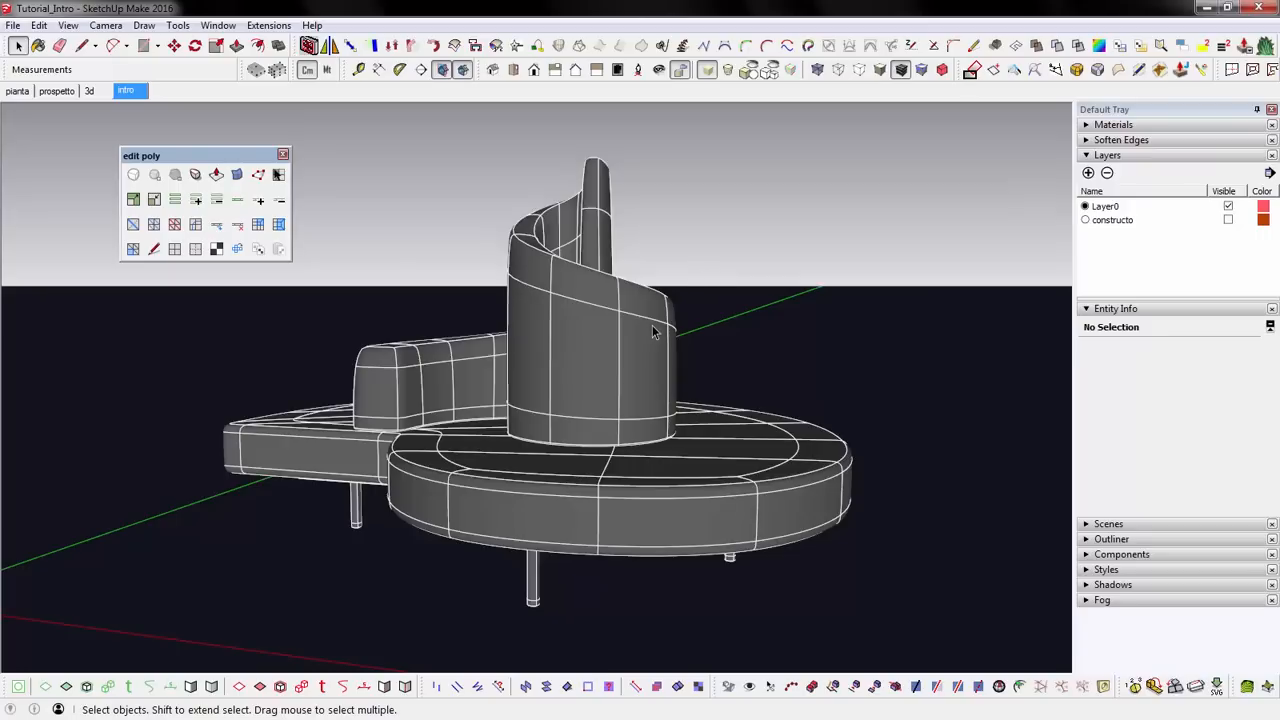
{"action": "mouse_move", "coordinate": [626, 368]}
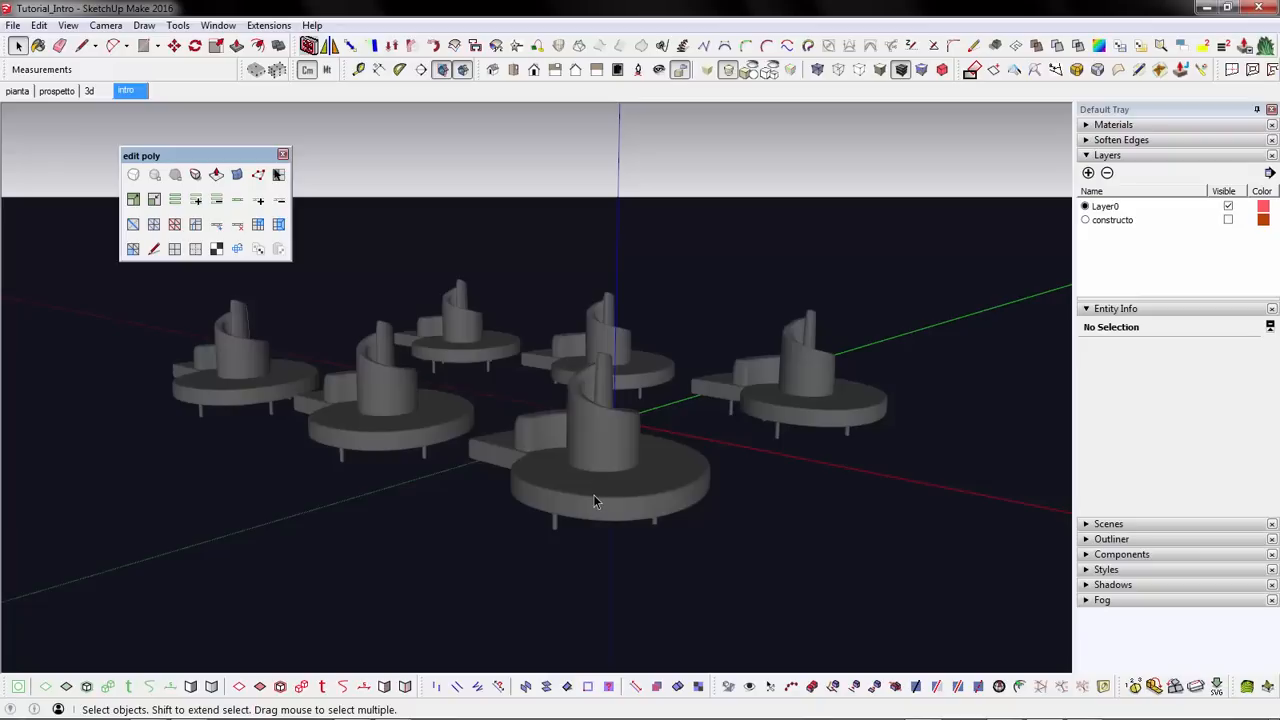
Decrease the front sofa copy's component subdivision level, then close its group
{"action": "left_click", "coordinate": [596, 500]}
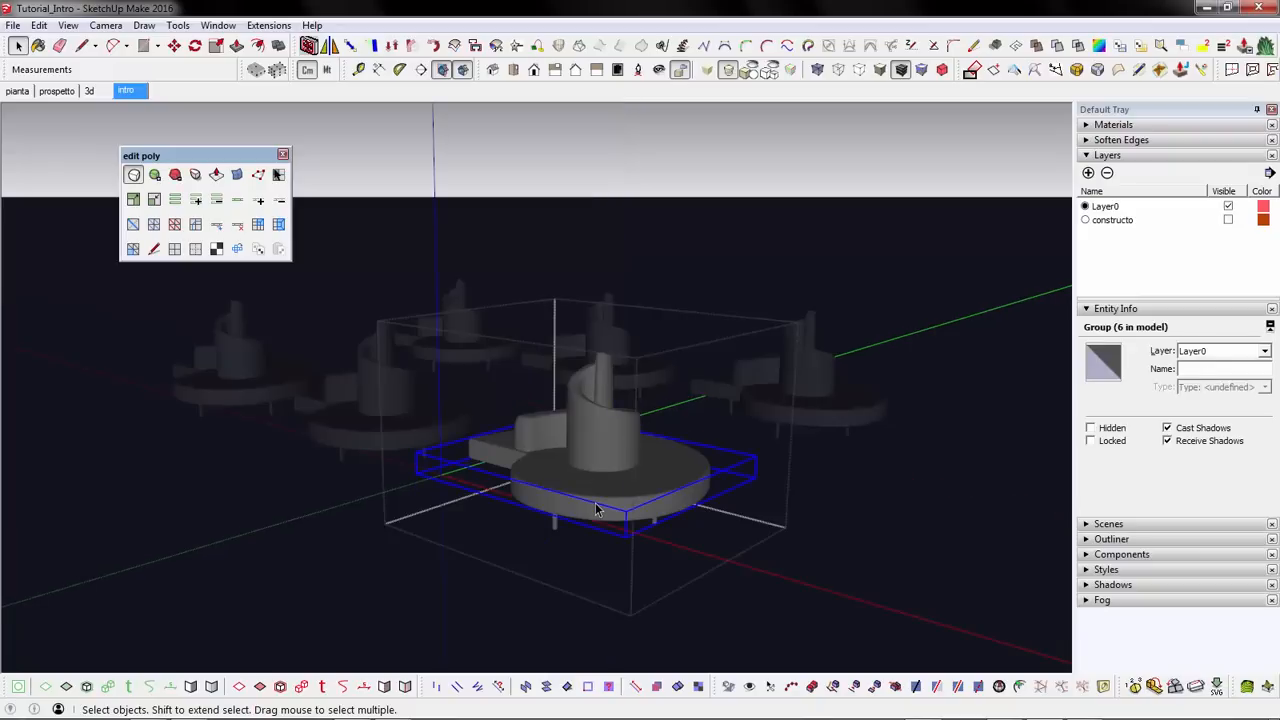
{"action": "left_click", "coordinate": [176, 174]}
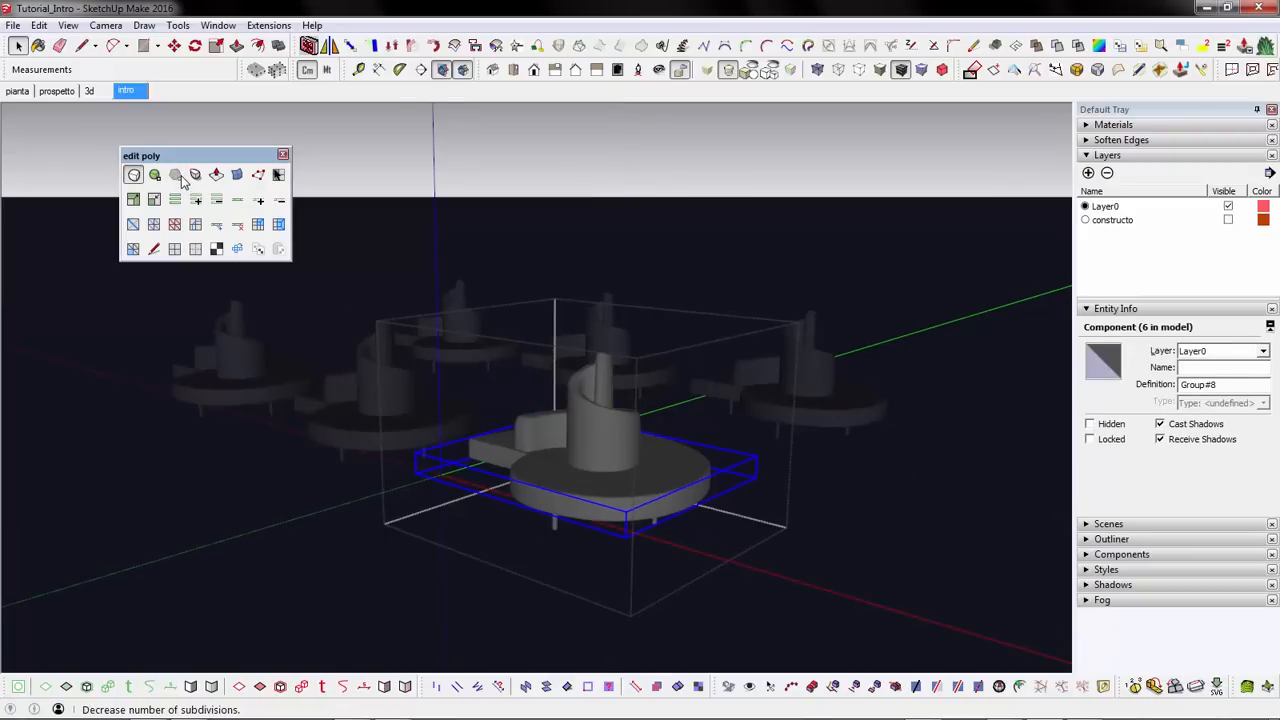
{"action": "left_click", "coordinate": [176, 174]}
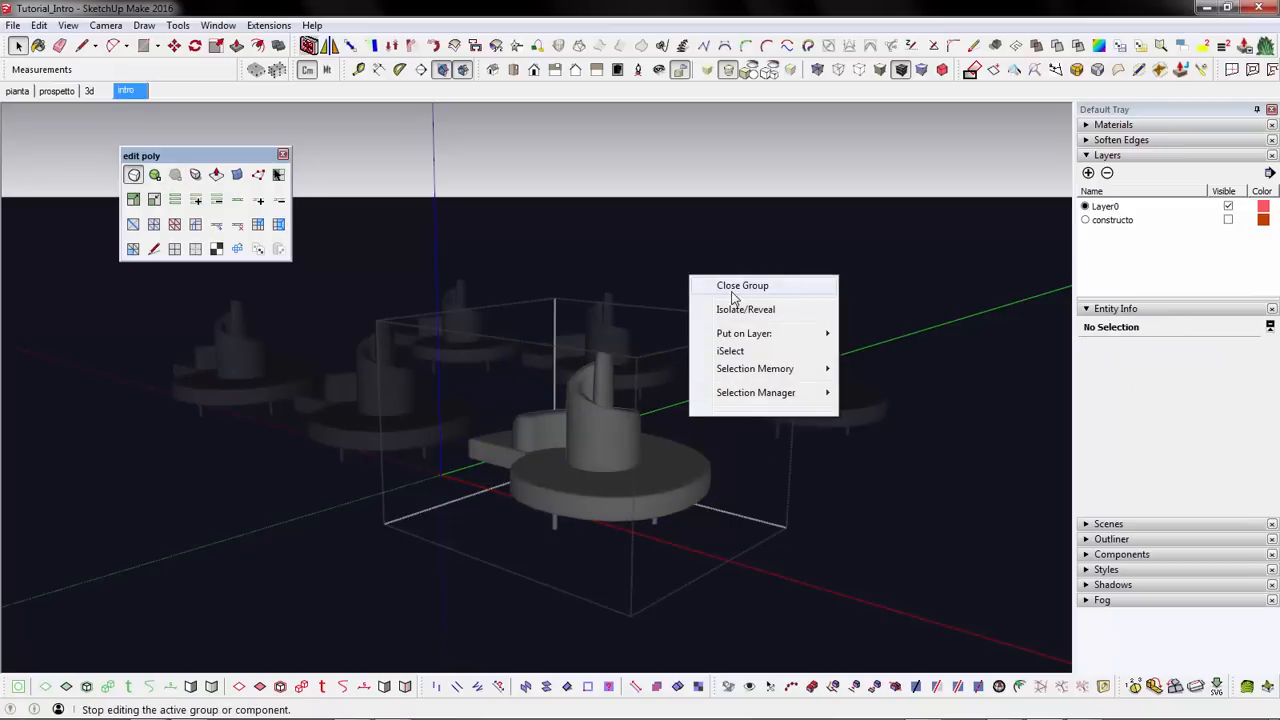
{"action": "left_click", "coordinate": [742, 284]}
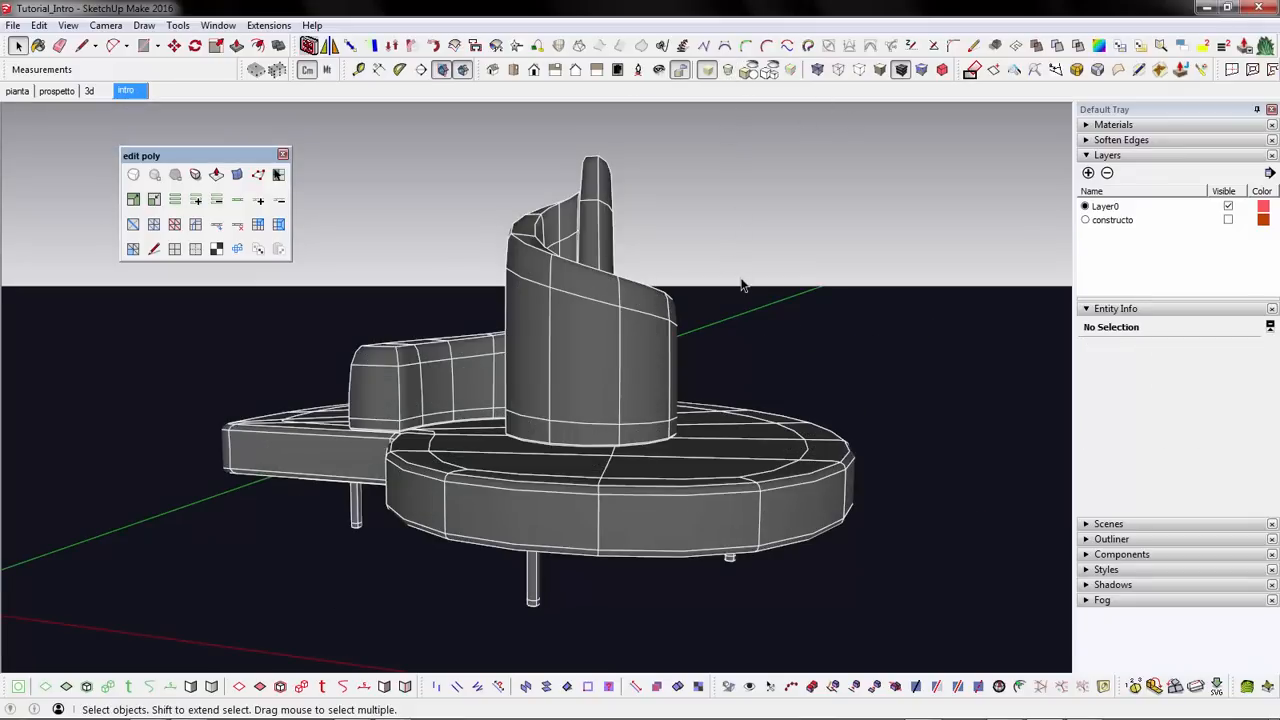
{"action": "mouse_move", "coordinate": [726, 232]}
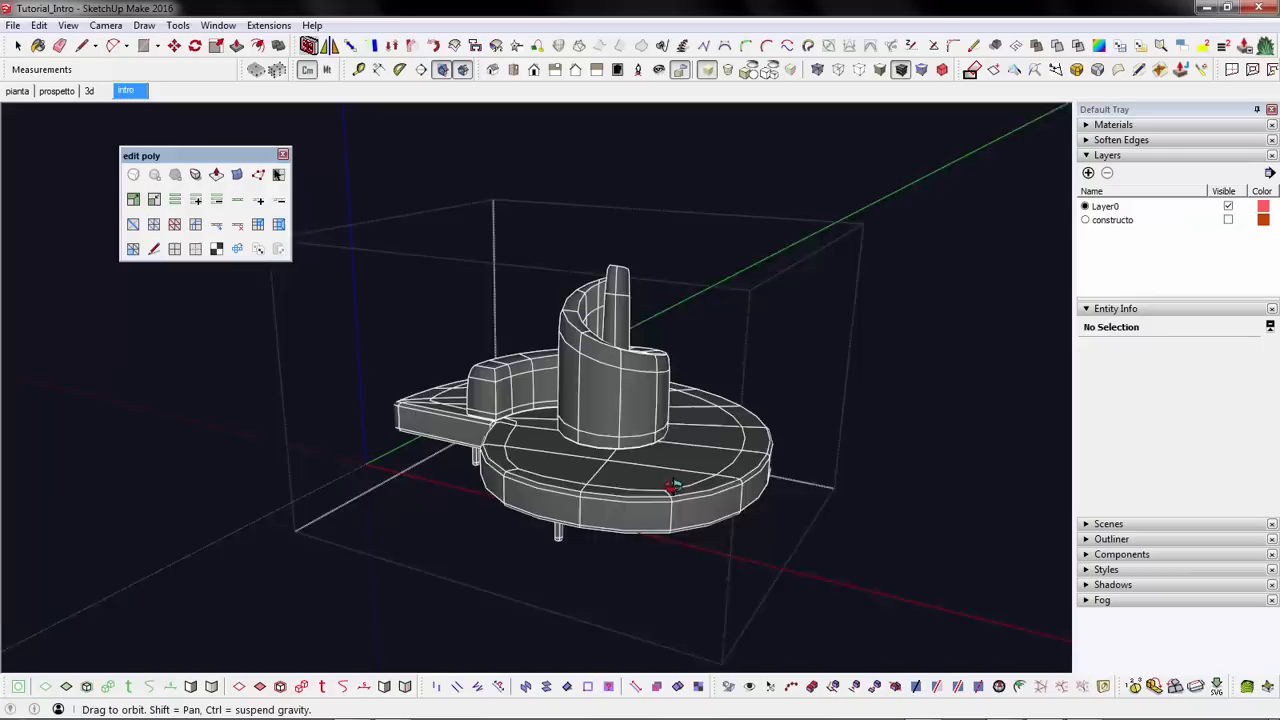
Move a control-mesh face to a new position and inspect the smoothed sofa from the Intro view
{"action": "left_click", "coordinate": [600, 480]}
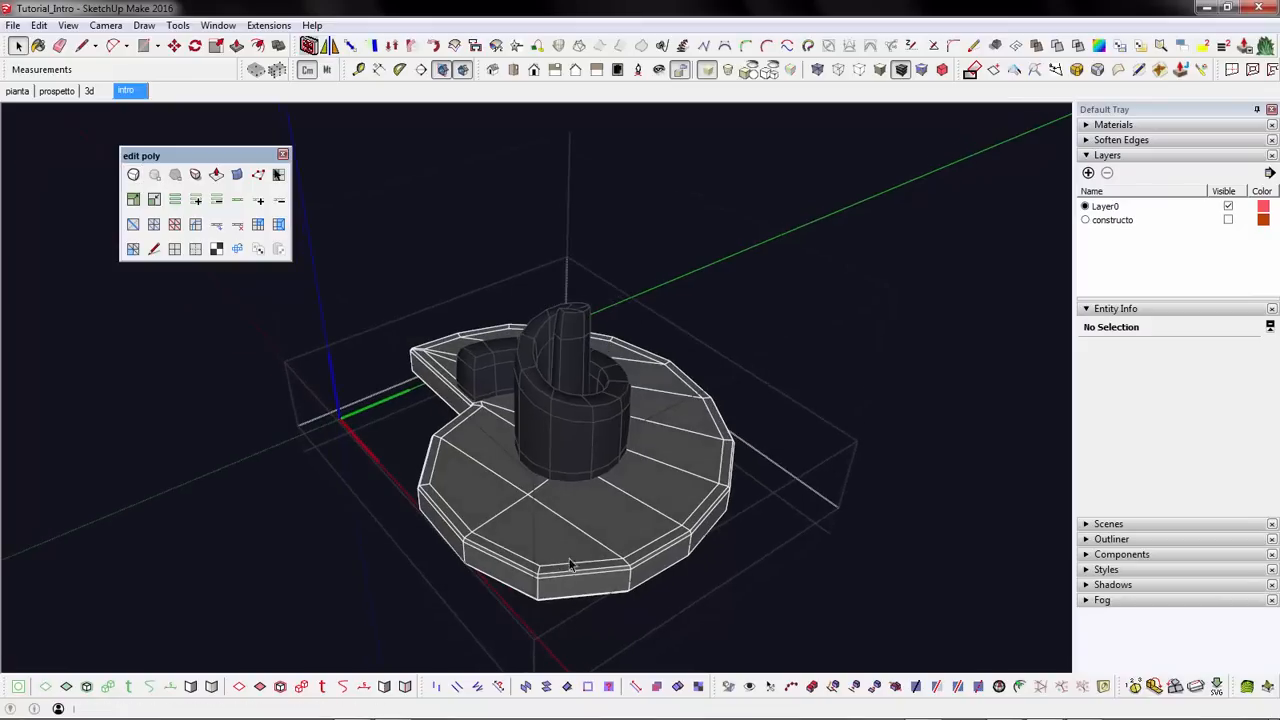
{"action": "left_click", "coordinate": [624, 576]}
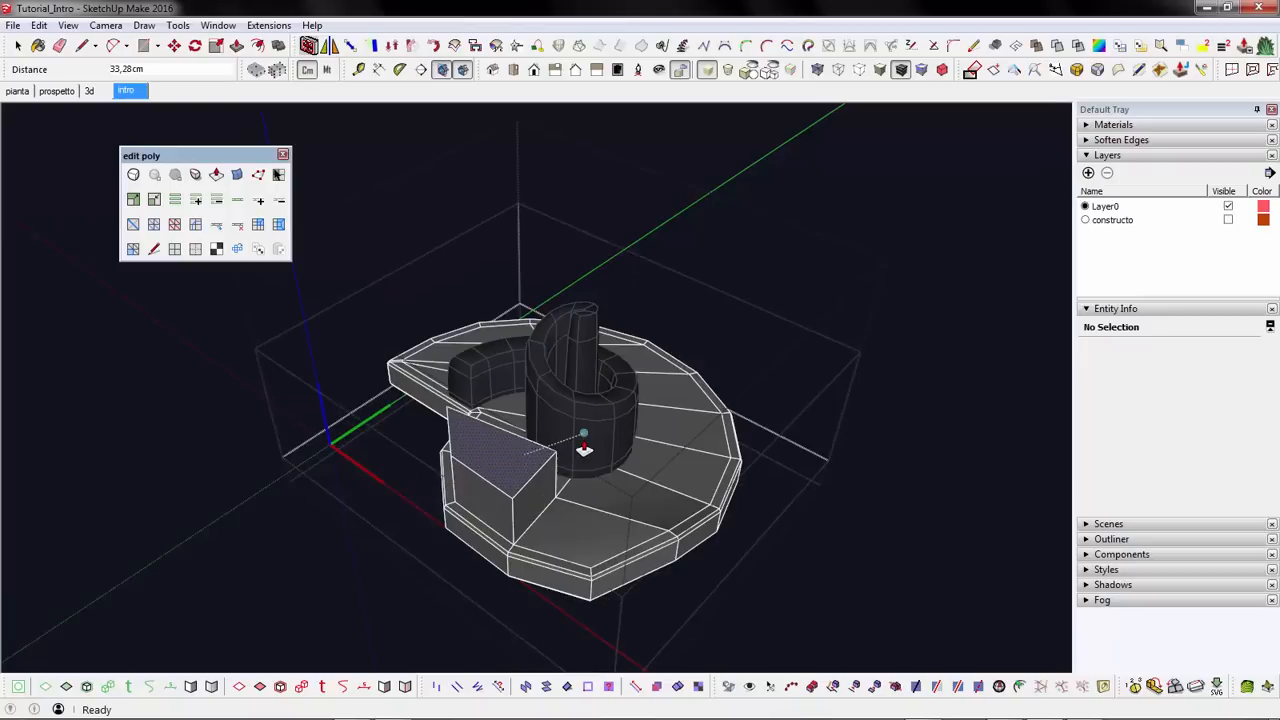
{"action": "left_click", "coordinate": [530, 444]}
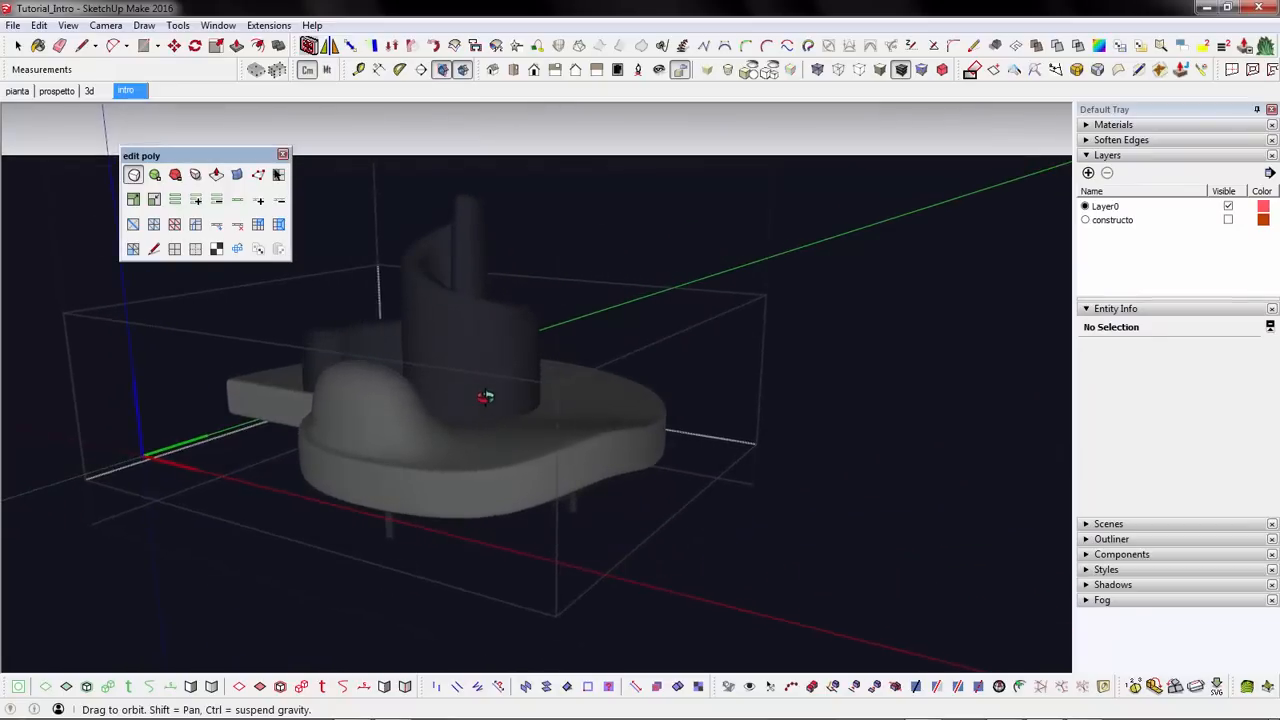
{"action": "left_click_drag", "start_coordinate": [484, 398], "coordinate": [520, 430]}
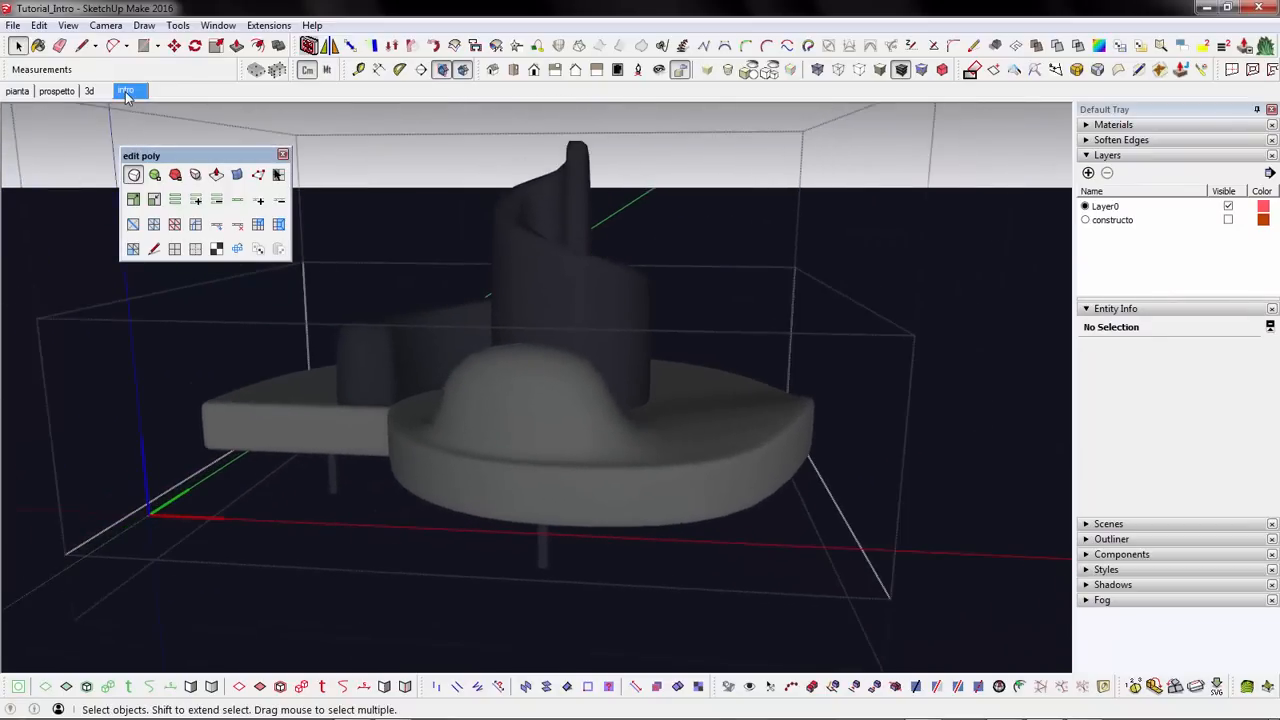
{"action": "left_click", "coordinate": [126, 90]}
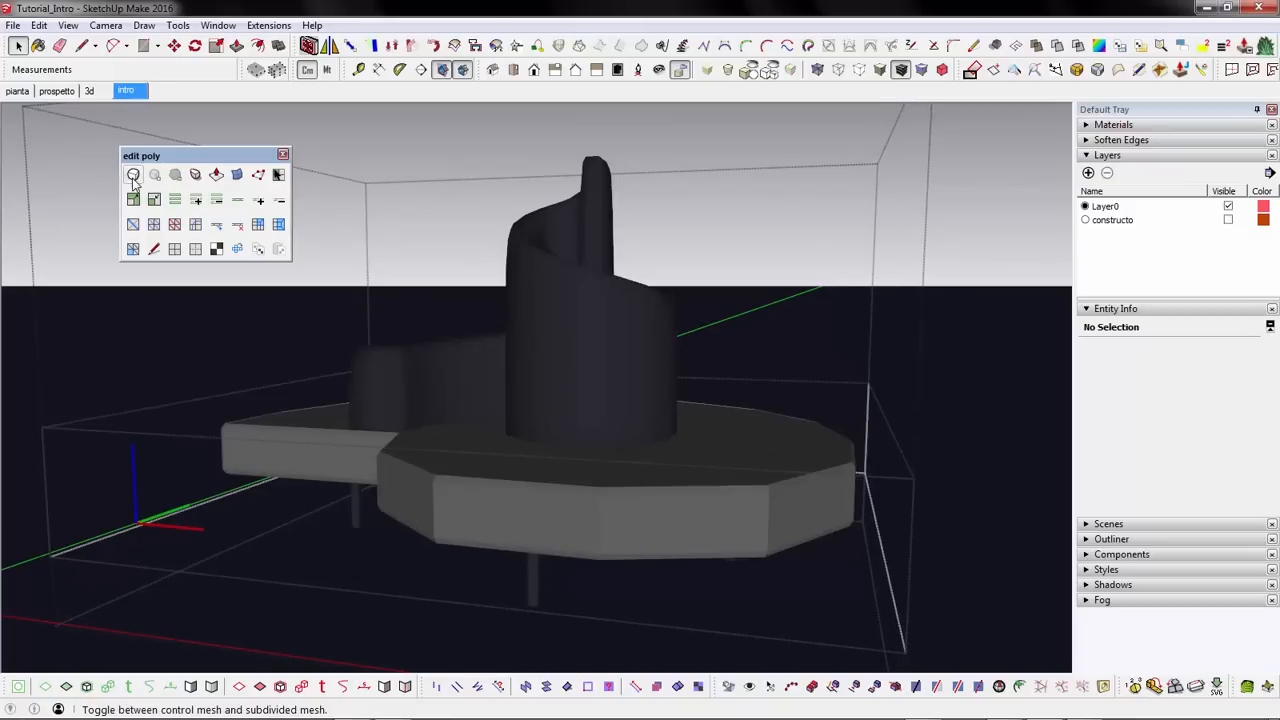
Toggle the sofa between control and subdivided mesh and inspect the seat edge loop up close
{"action": "left_click", "coordinate": [132, 174]}
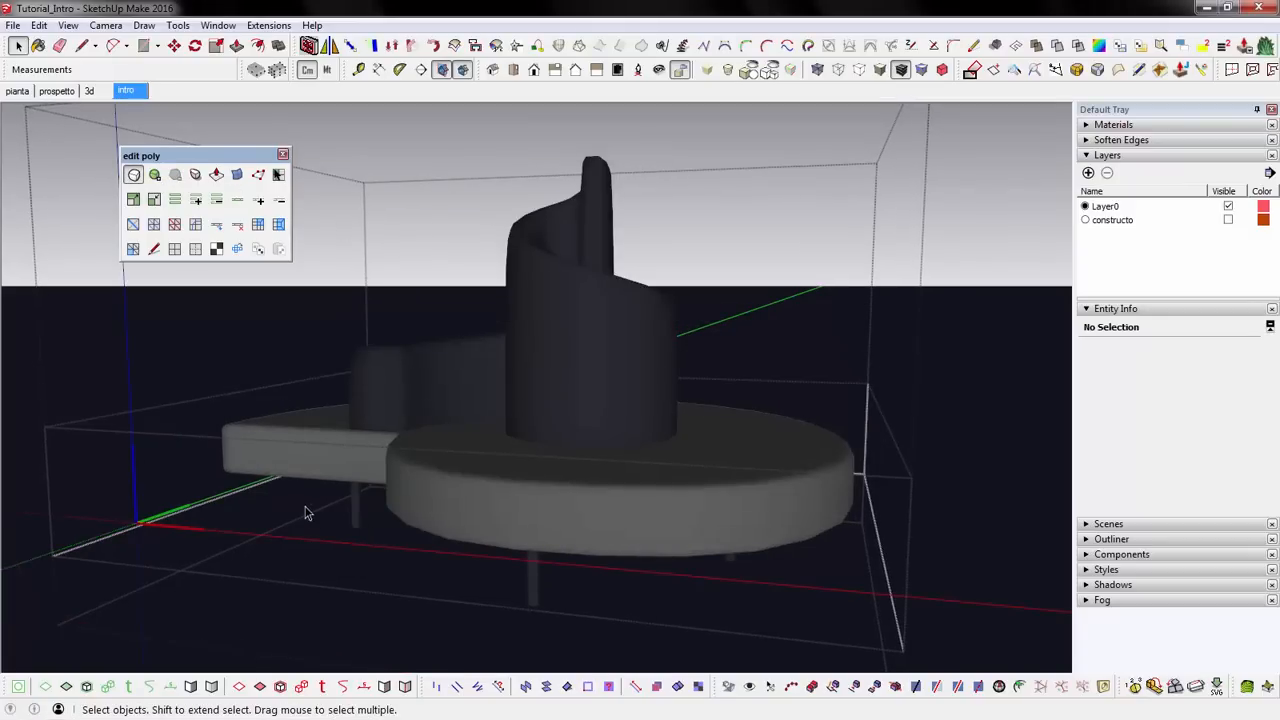
{"action": "left_click", "coordinate": [280, 176]}
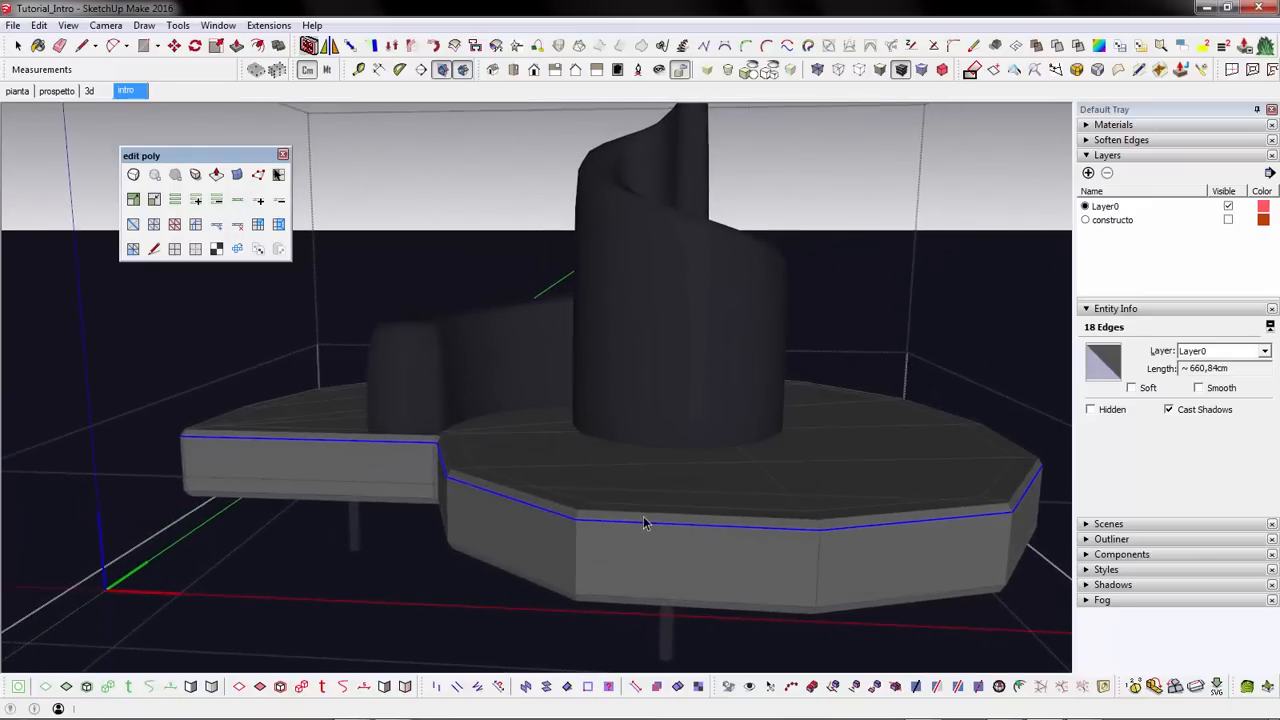
{"action": "left_click_drag", "start_coordinate": [644, 520], "coordinate": [430, 540]}
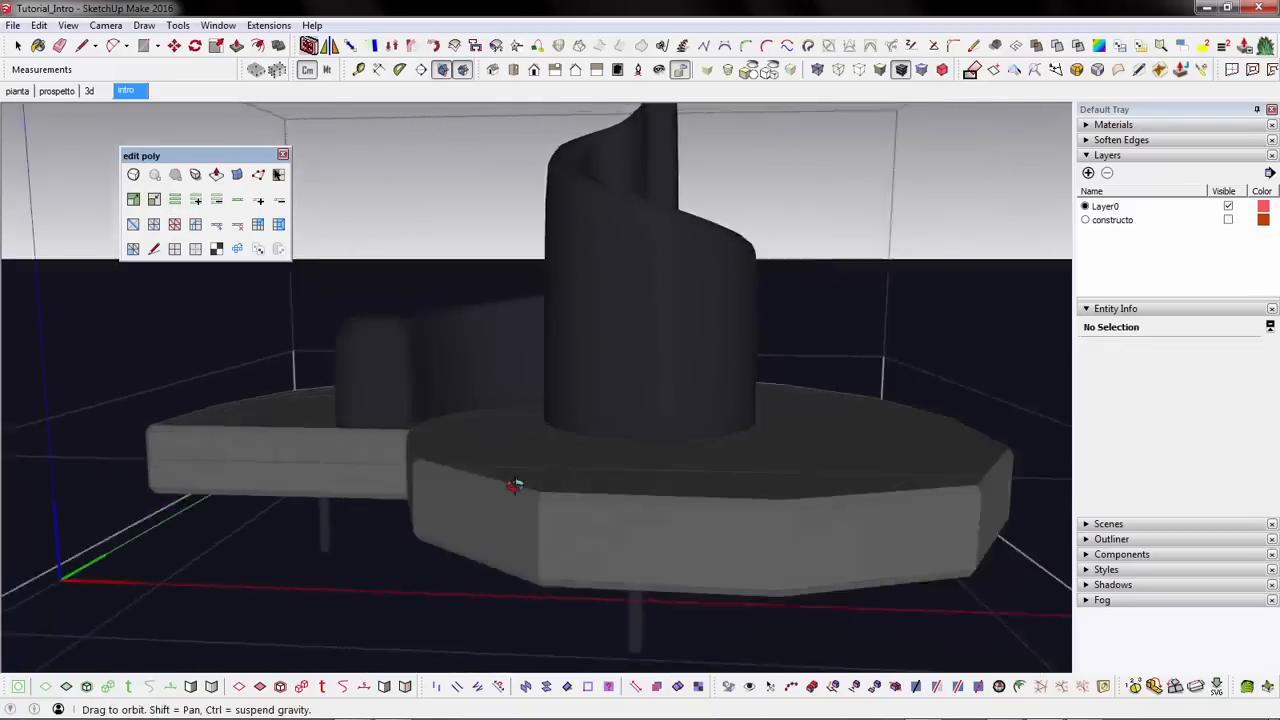
{"action": "left_click_drag", "start_coordinate": [516, 486], "coordinate": [432, 486]}
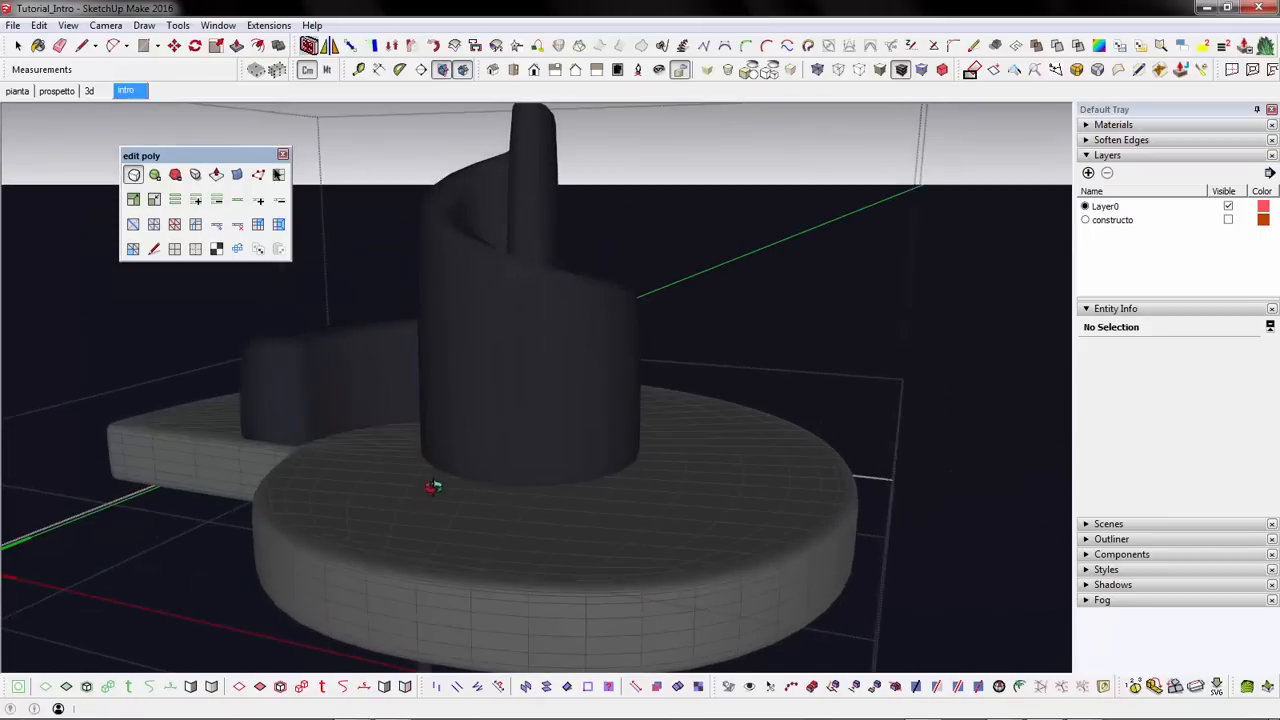
{"action": "right_click", "coordinate": [434, 488]}
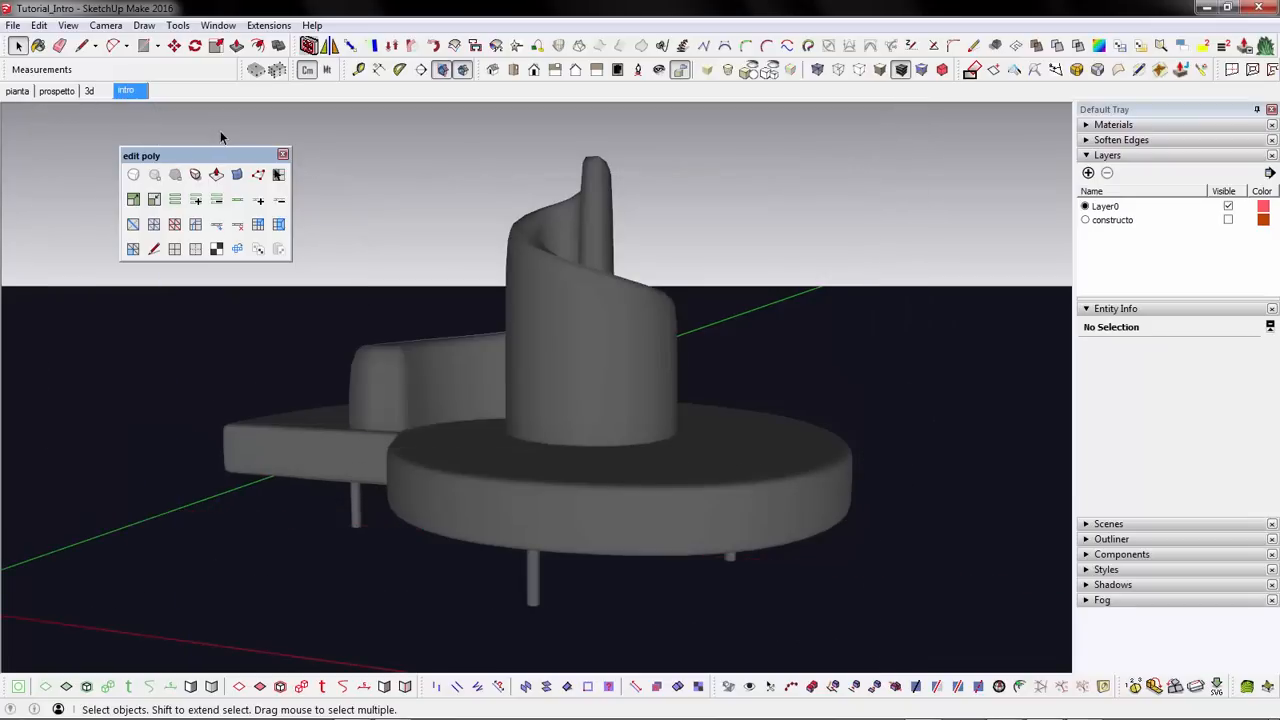
{"action": "mouse_move", "coordinate": [604, 132]}
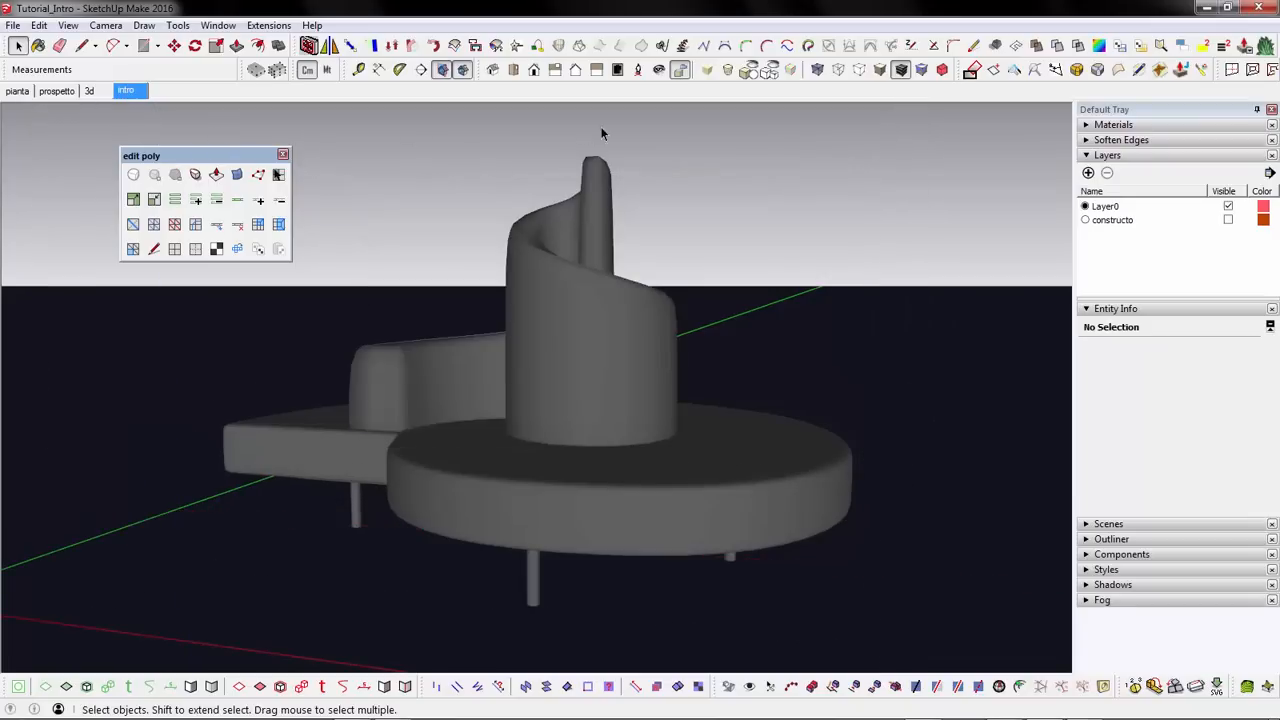
Display the quad edge wireframe over the smoothed sofa surface
{"action": "left_click", "coordinate": [706, 68]}
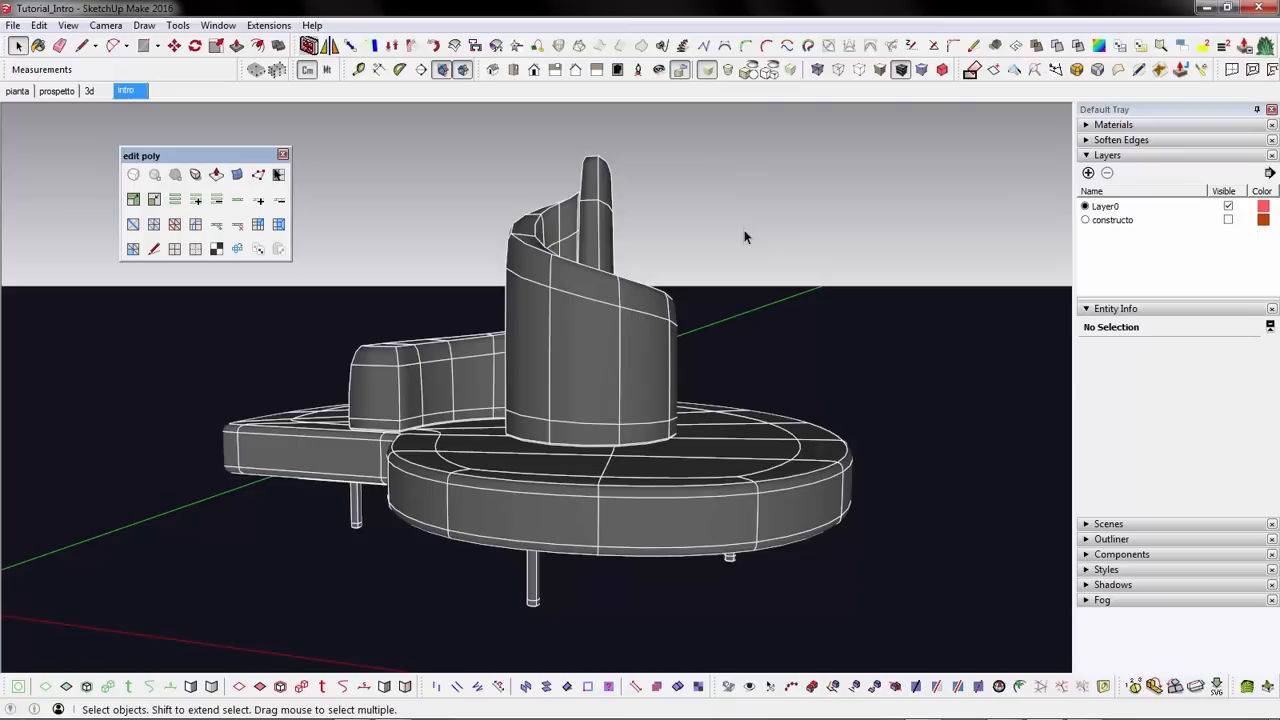
{"action": "mouse_move", "coordinate": [784, 268]}
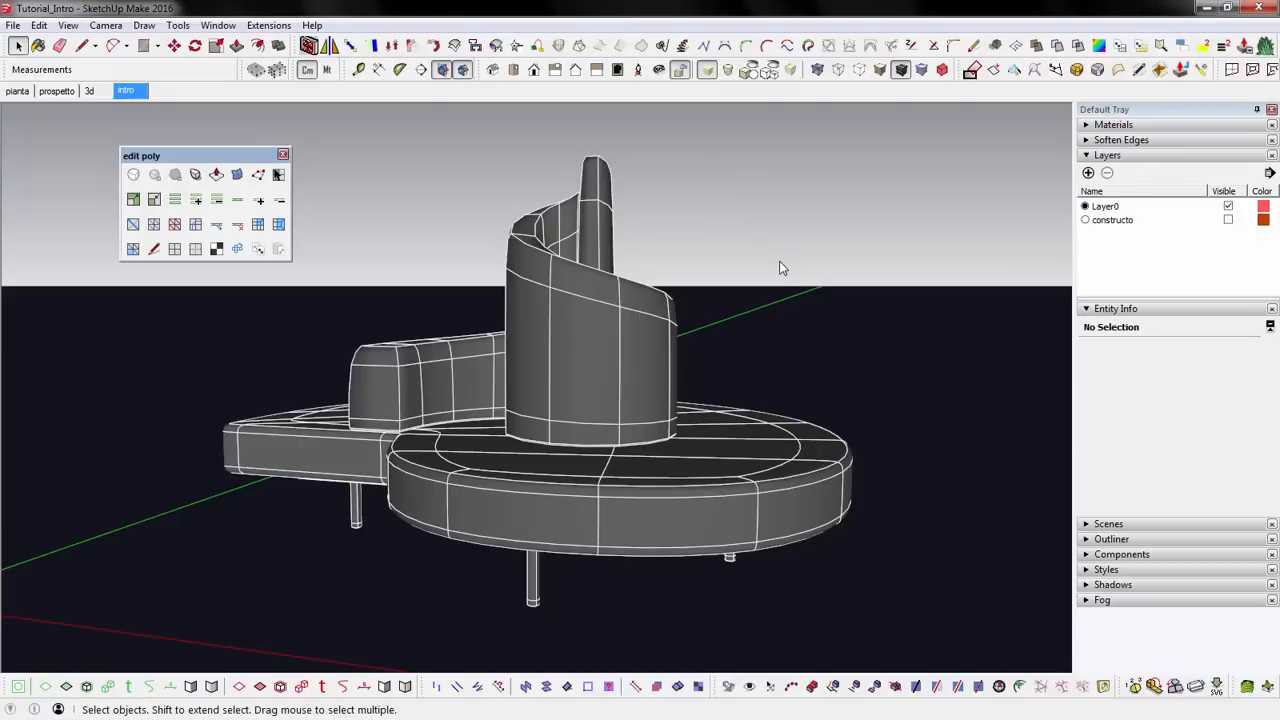
{"action": "mouse_move", "coordinate": [372, 132]}
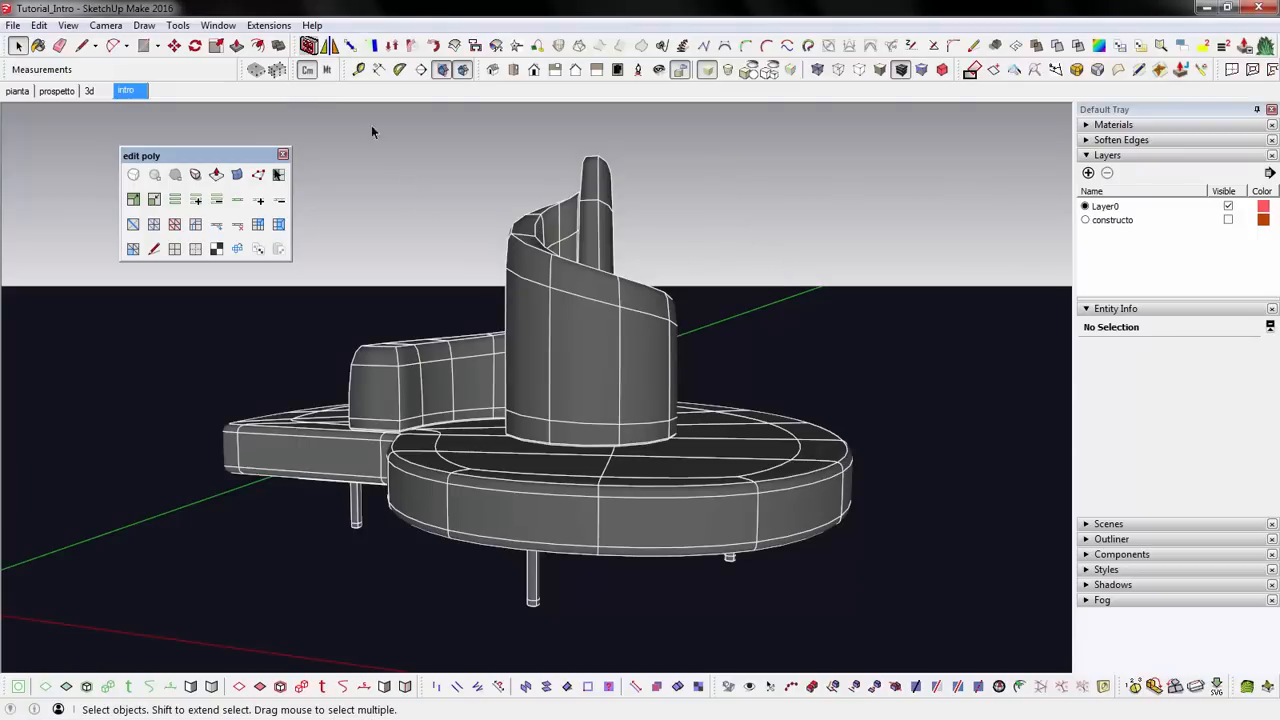
{"action": "left_click", "coordinate": [176, 24]}
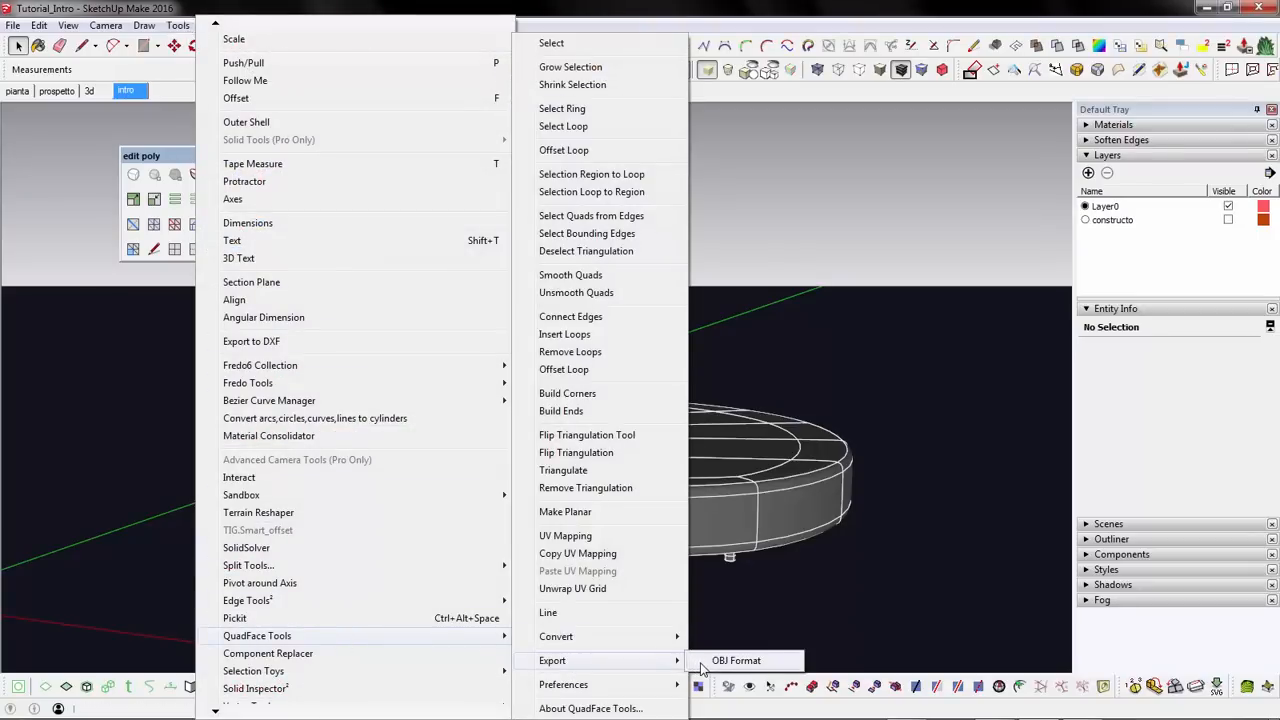
{"action": "left_click", "coordinate": [736, 660]}
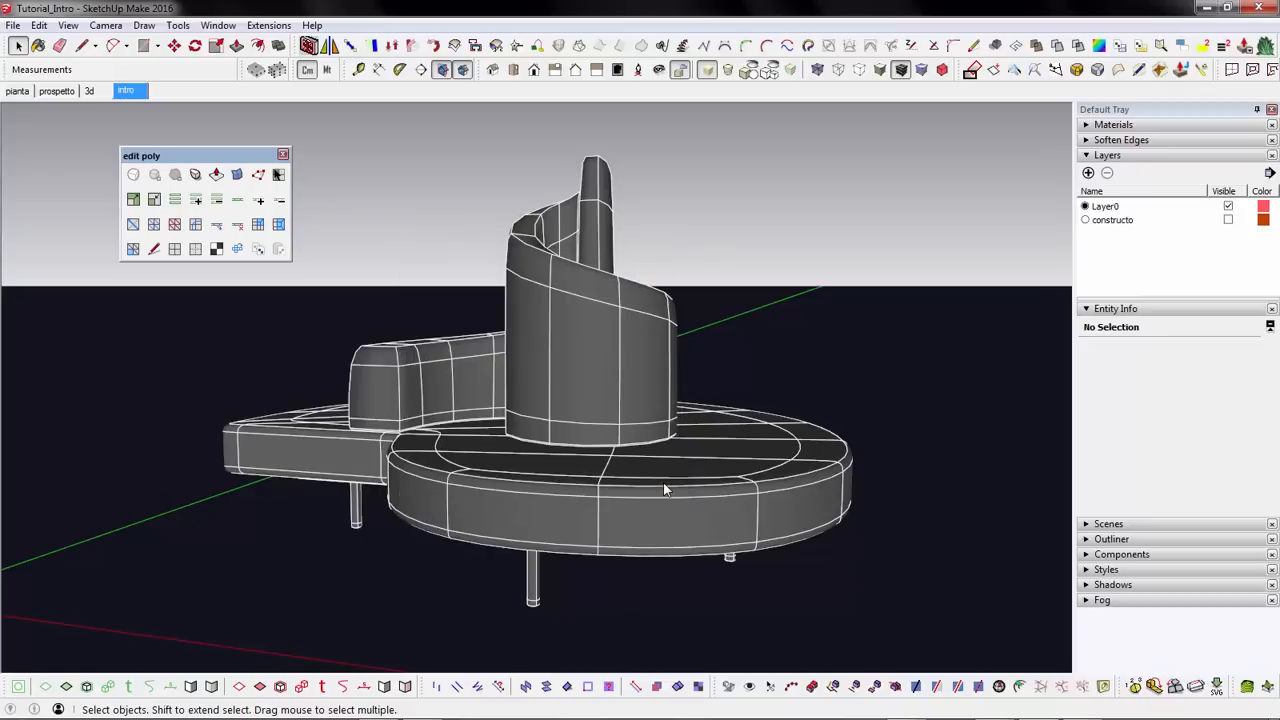
{"action": "mouse_move", "coordinate": [708, 482]}
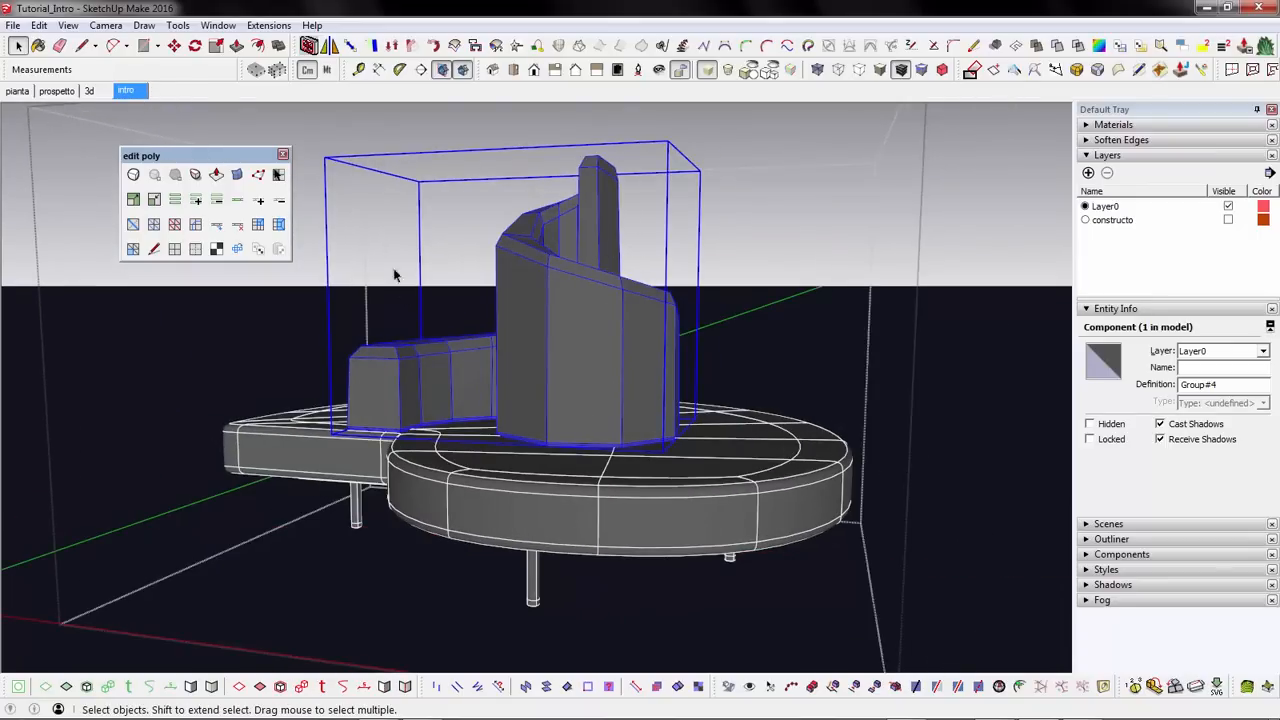
{"action": "mouse_move", "coordinate": [138, 178]}
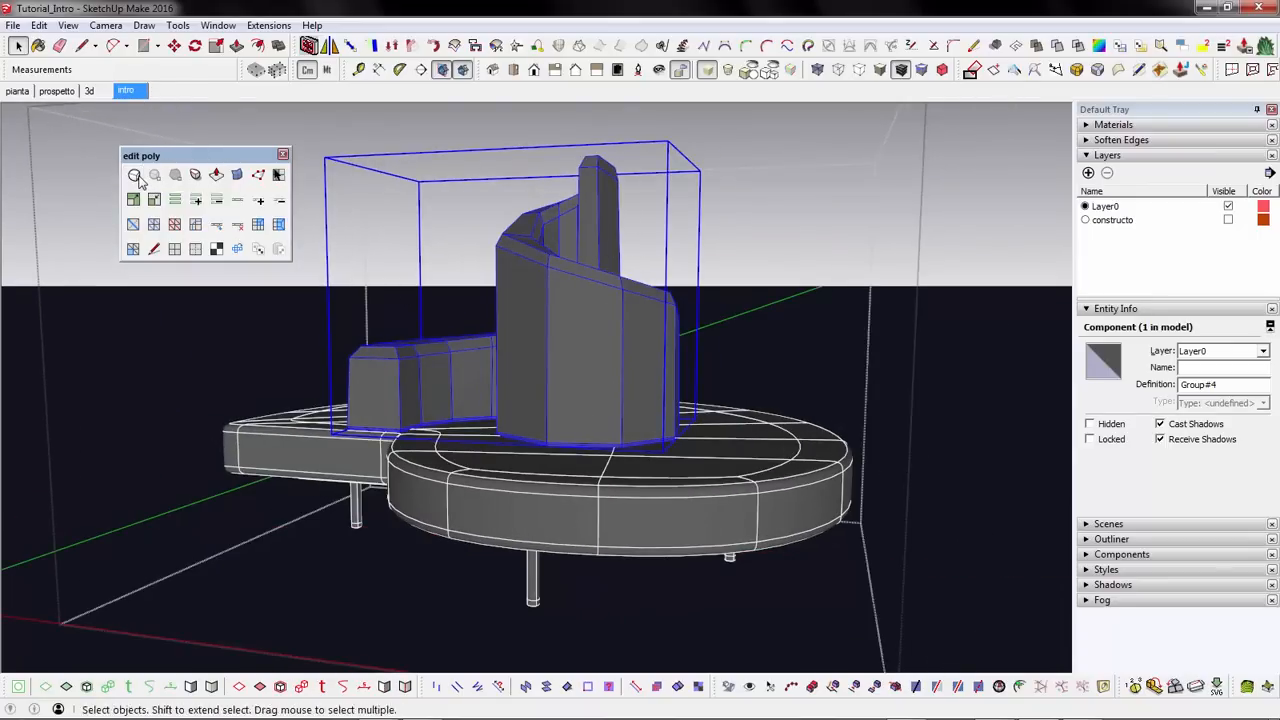
Toggle the backrest component between rough control mesh and smooth mesh
{"action": "left_click", "coordinate": [156, 174]}
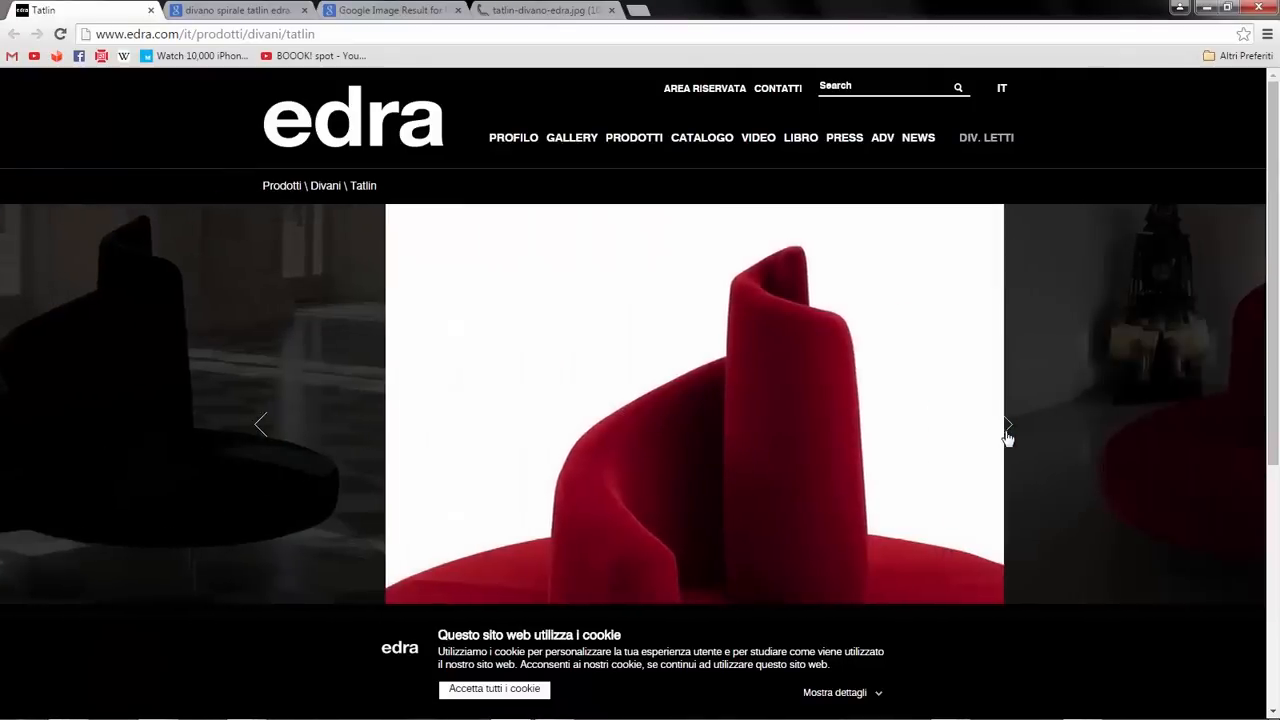
Switch Chrome tabs to the Tatlin image results and its dimensioned plan/elevation drawing
{"action": "left_click", "coordinate": [236, 10]}
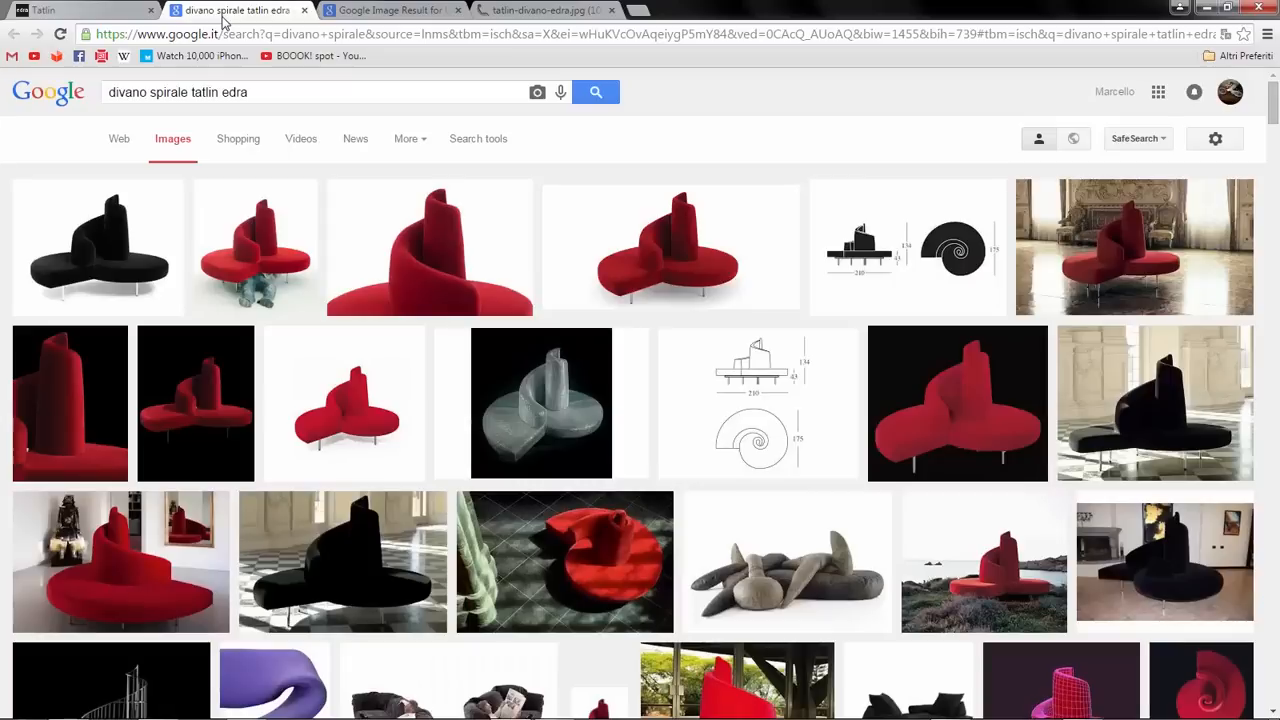
{"action": "mouse_move", "coordinate": [430, 244]}
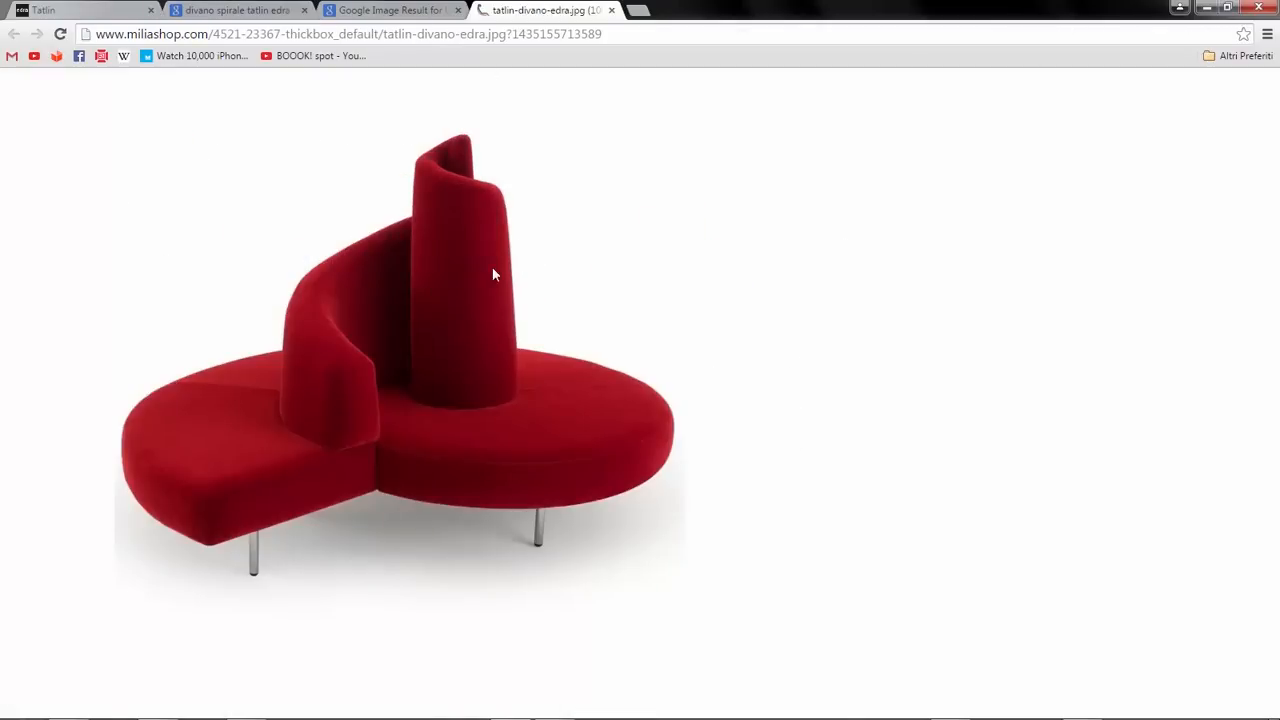
{"action": "left_click", "coordinate": [390, 10]}
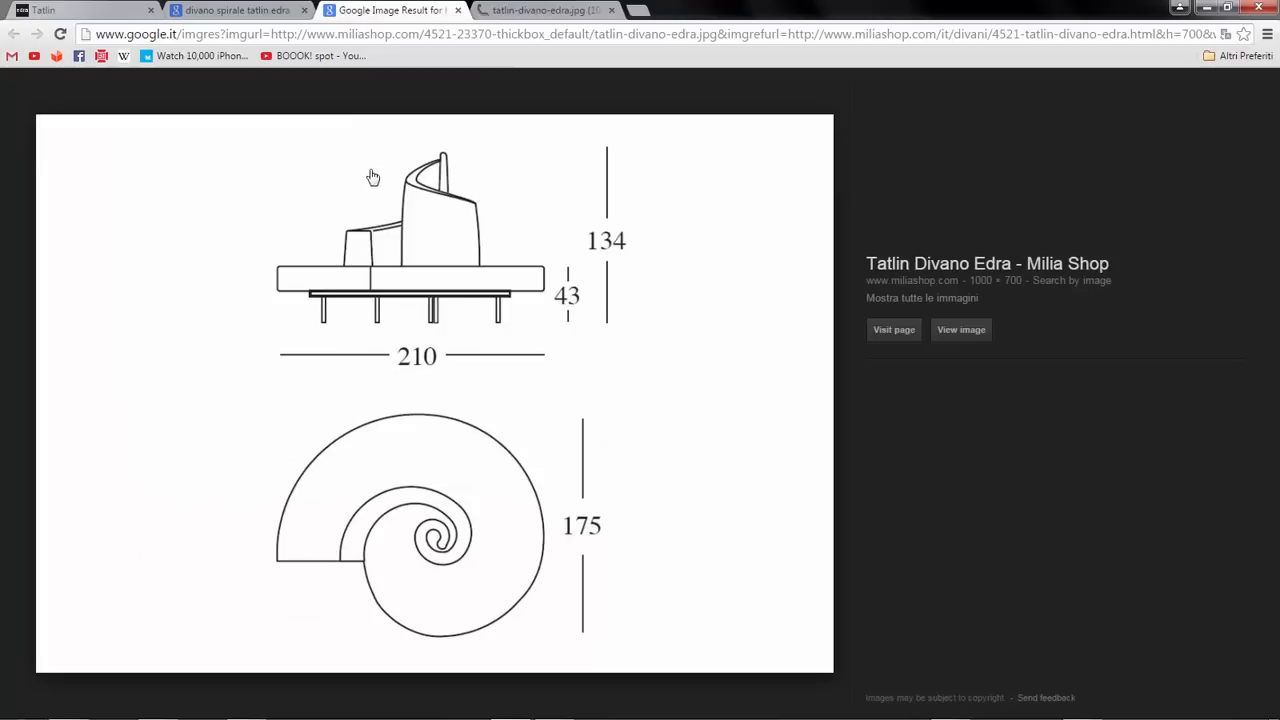
{"action": "mouse_move", "coordinate": [644, 372]}
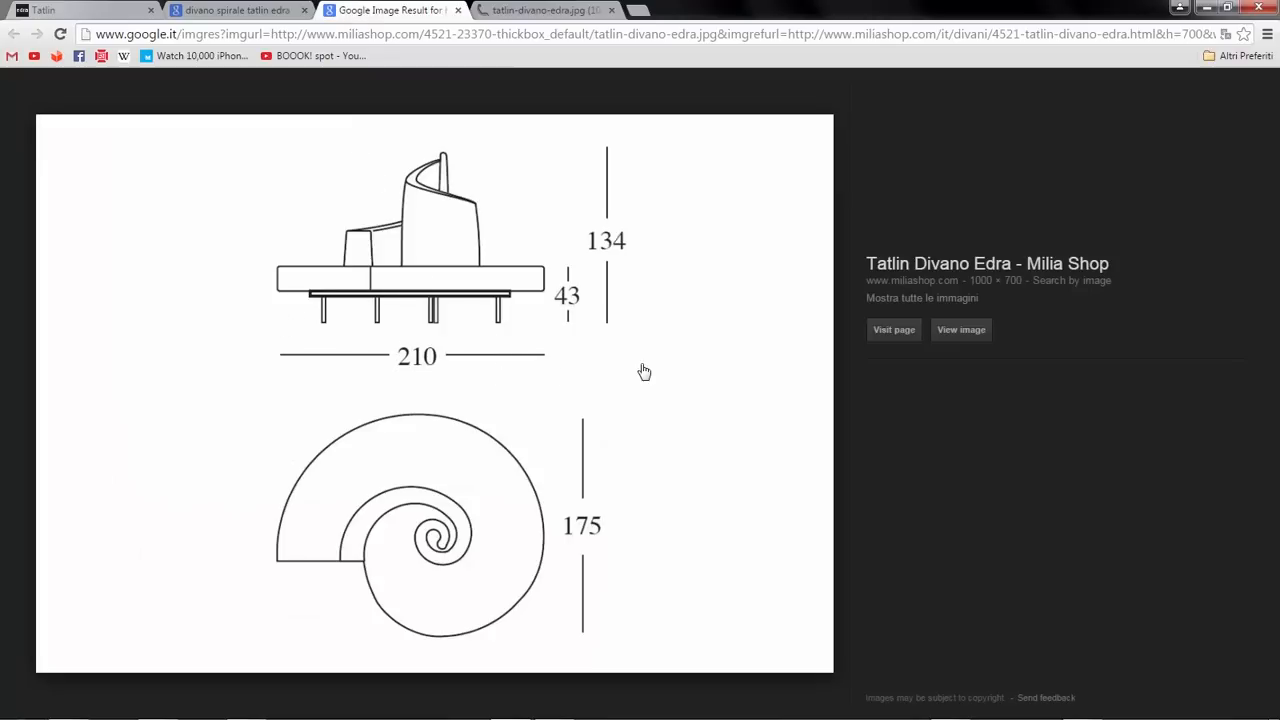
{"action": "mouse_move", "coordinate": [910, 464]}
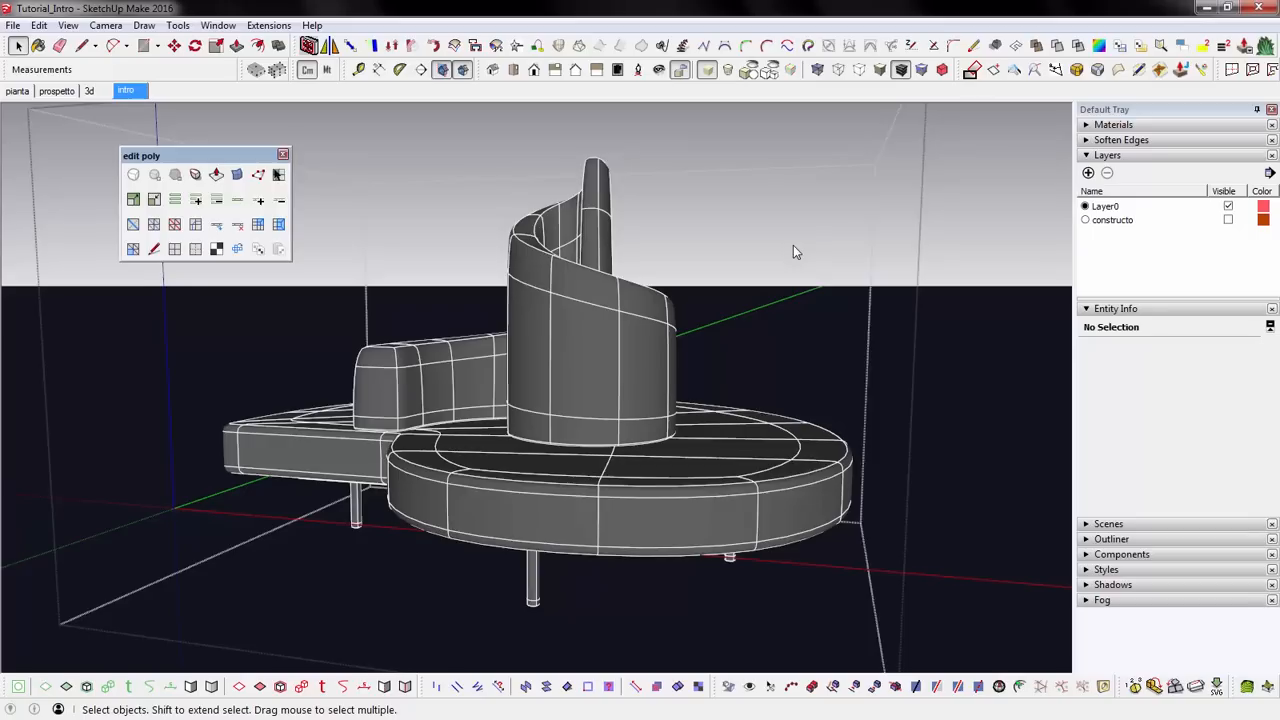
Cycle the Intro, 3D, top plan and front elevation scenes to compare the sofa with its reference drawings
{"action": "left_click", "coordinate": [126, 90]}
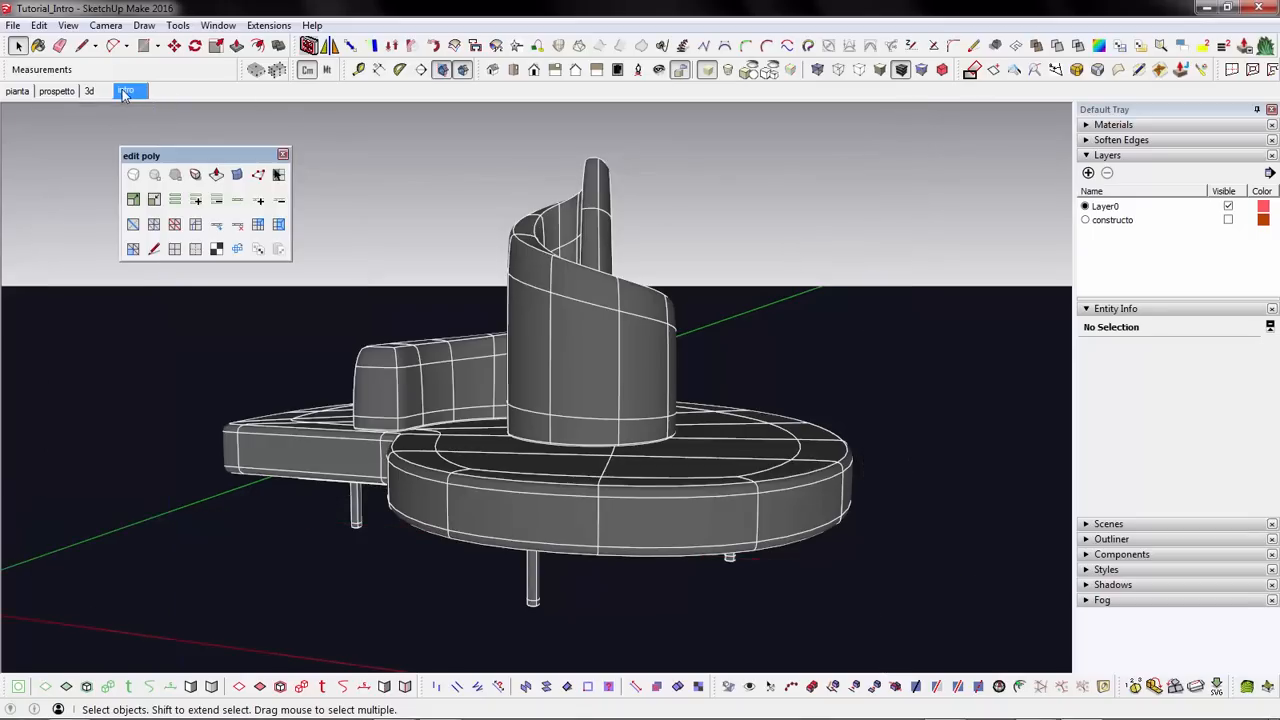
{"action": "left_click", "coordinate": [88, 92]}
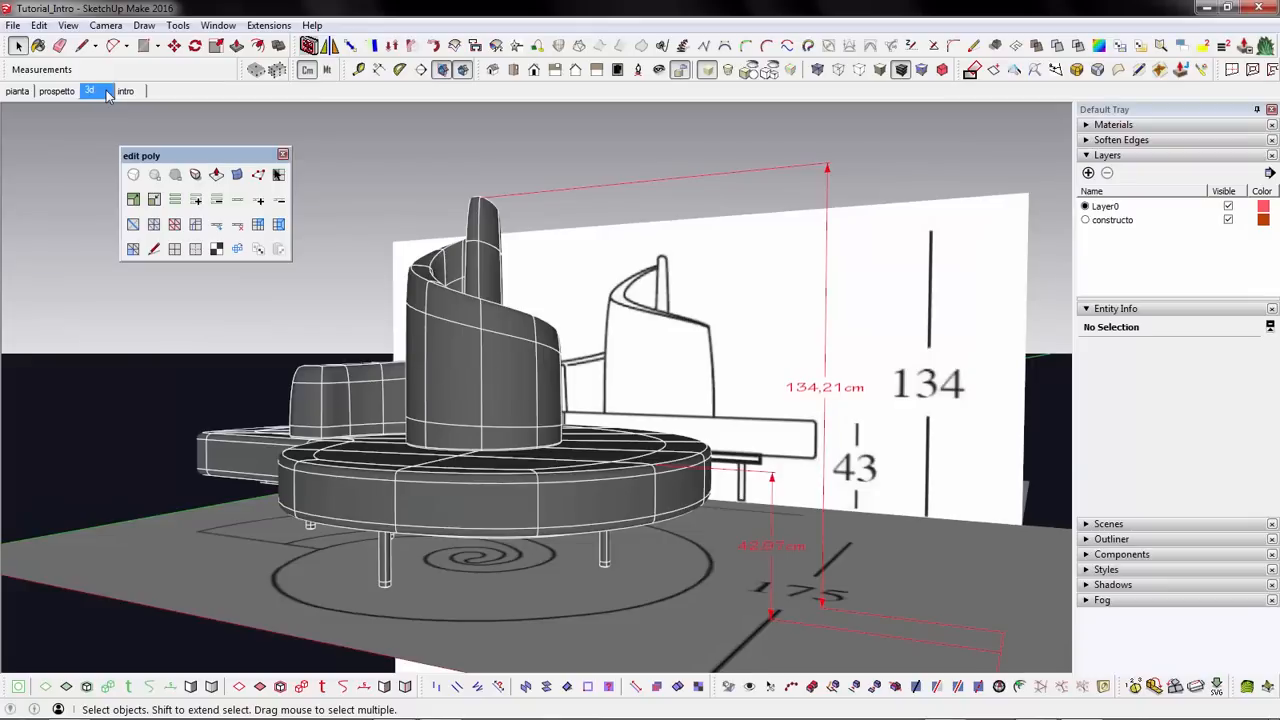
{"action": "mouse_move", "coordinate": [142, 108]}
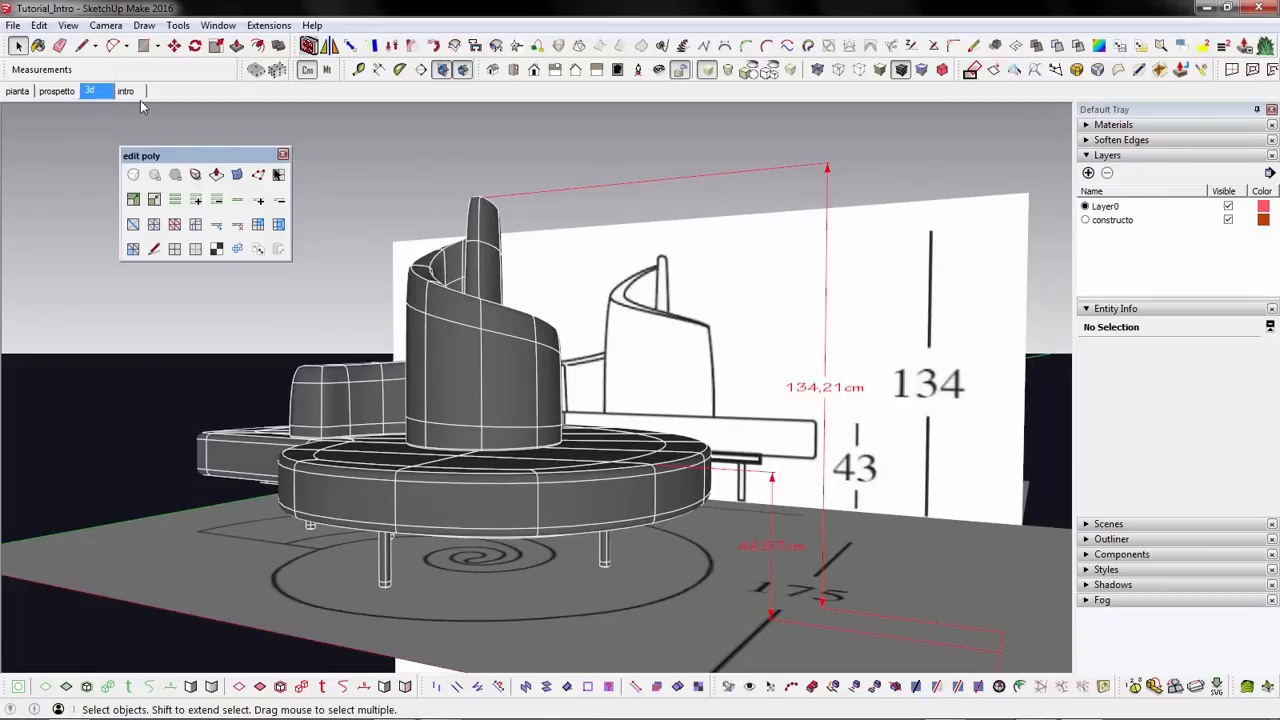
{"action": "left_click", "coordinate": [16, 92]}
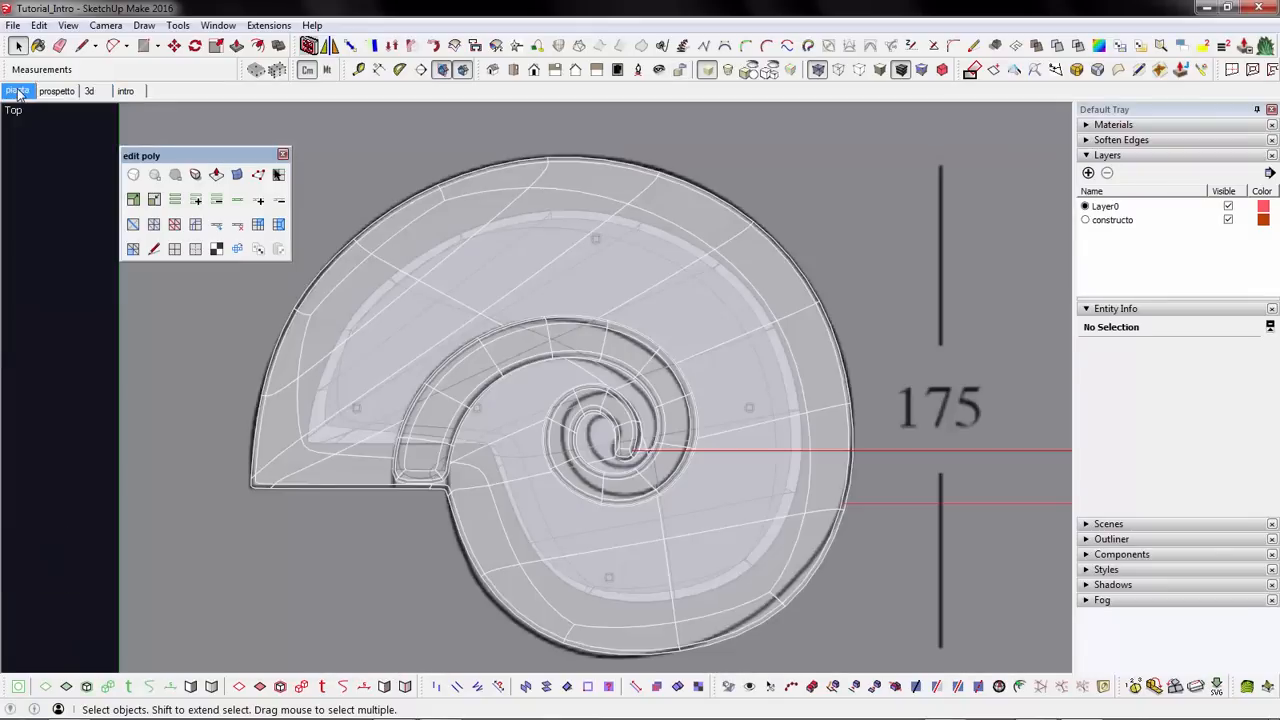
{"action": "left_click", "coordinate": [56, 92]}
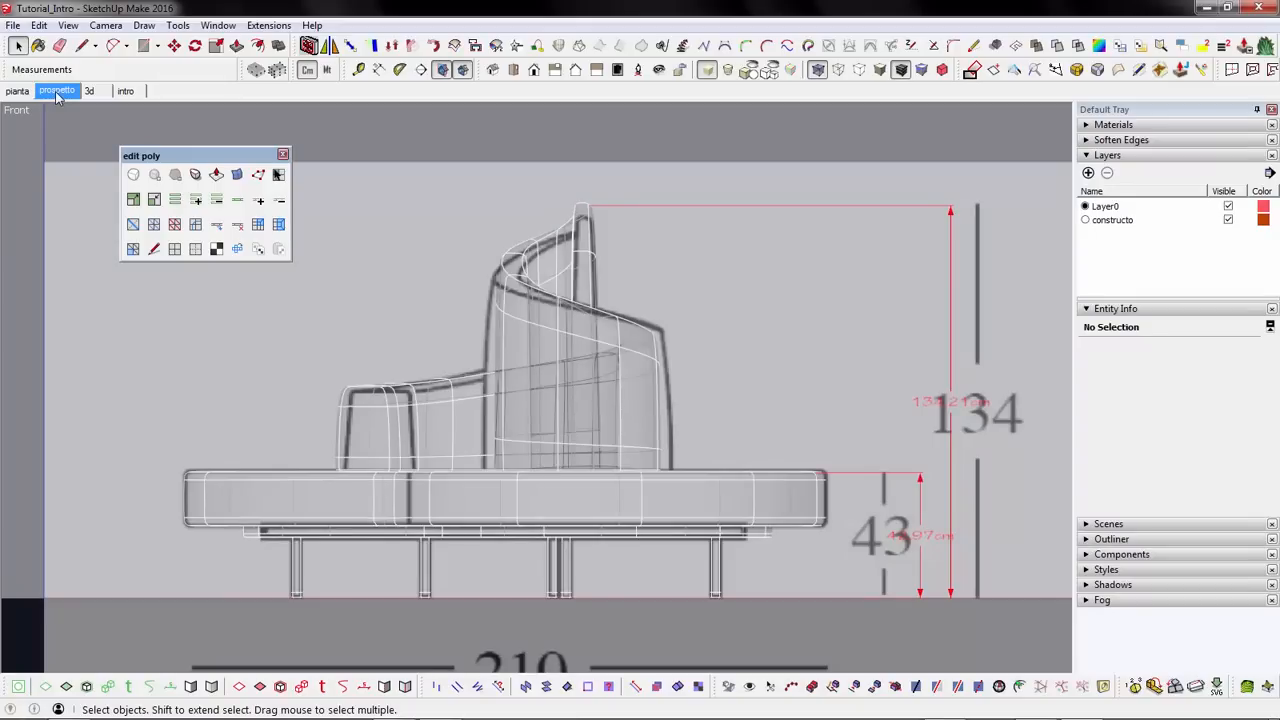
{"action": "left_click", "coordinate": [88, 92]}
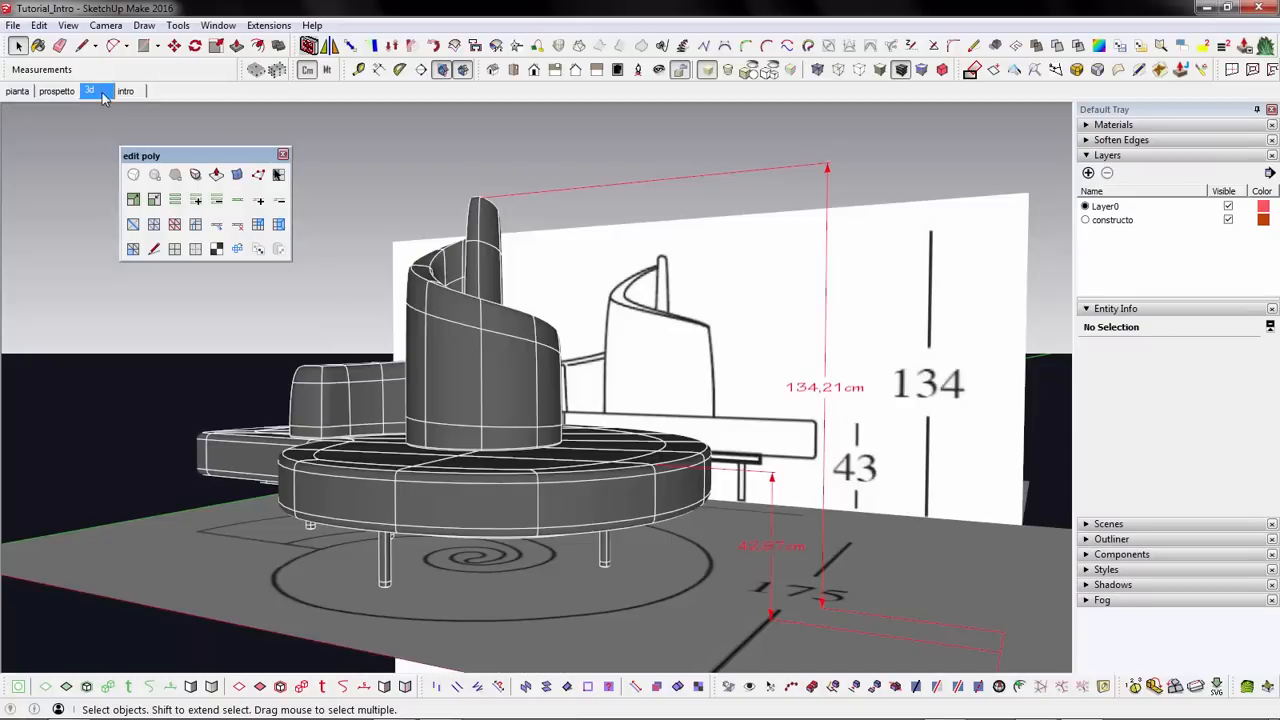
{"action": "mouse_move", "coordinate": [350, 152]}
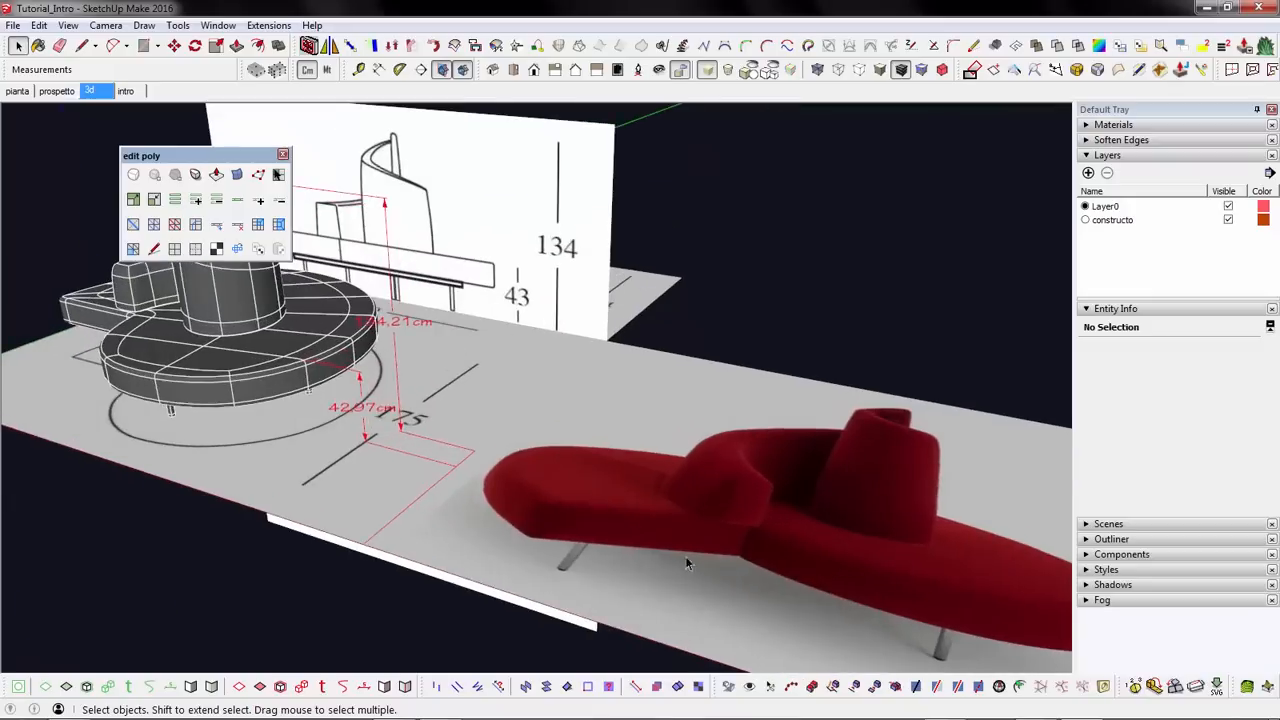
Orbit toward the sofa and the elevation drawing with the 134 and 43 dimensions
{"action": "left_click_drag", "start_coordinate": [684, 560], "coordinate": [690, 560]}
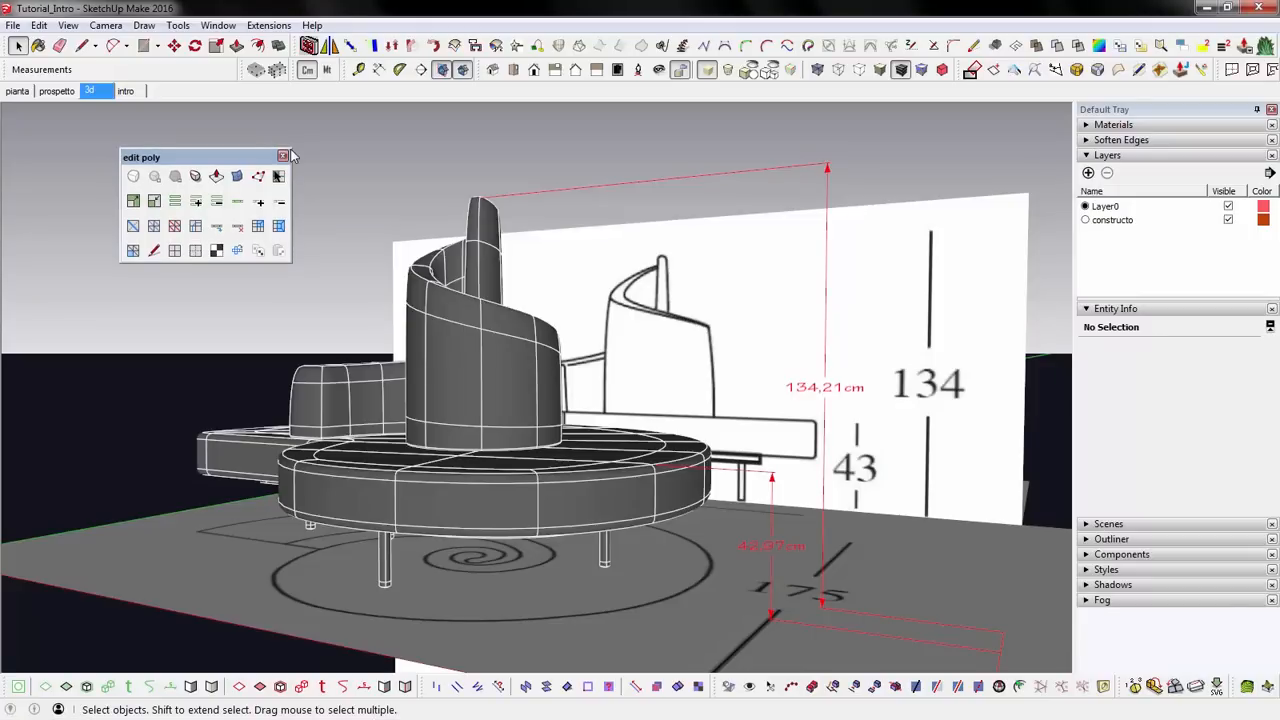
Show the basic tool set and bring up the Toolbars list from the View menu
{"action": "left_click", "coordinate": [388, 490]}
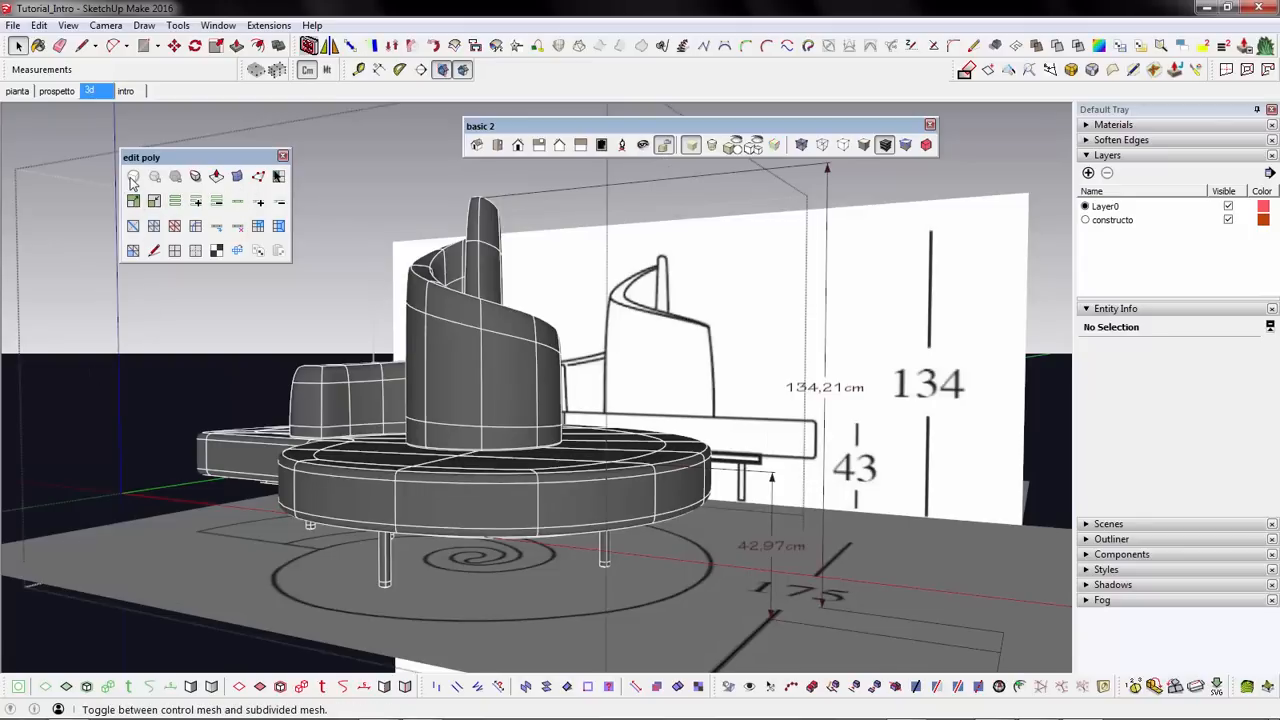
{"action": "mouse_move", "coordinate": [236, 176]}
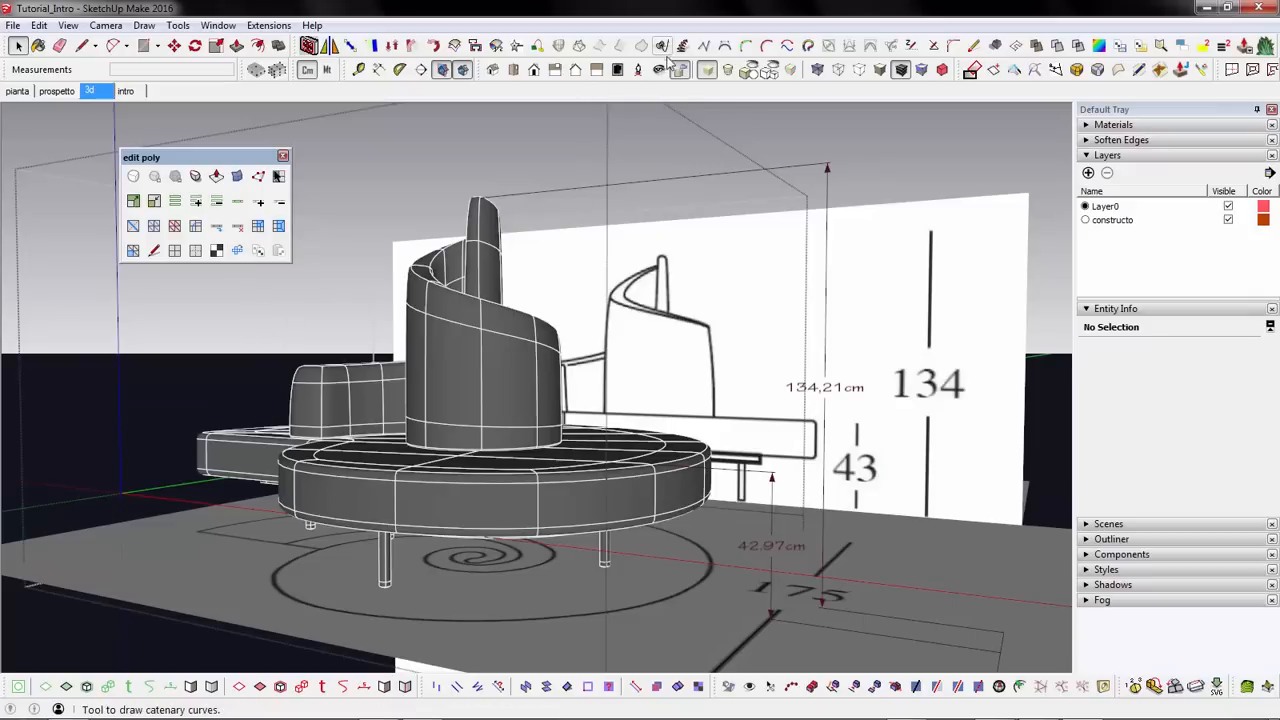
{"action": "left_click", "coordinate": [660, 44]}
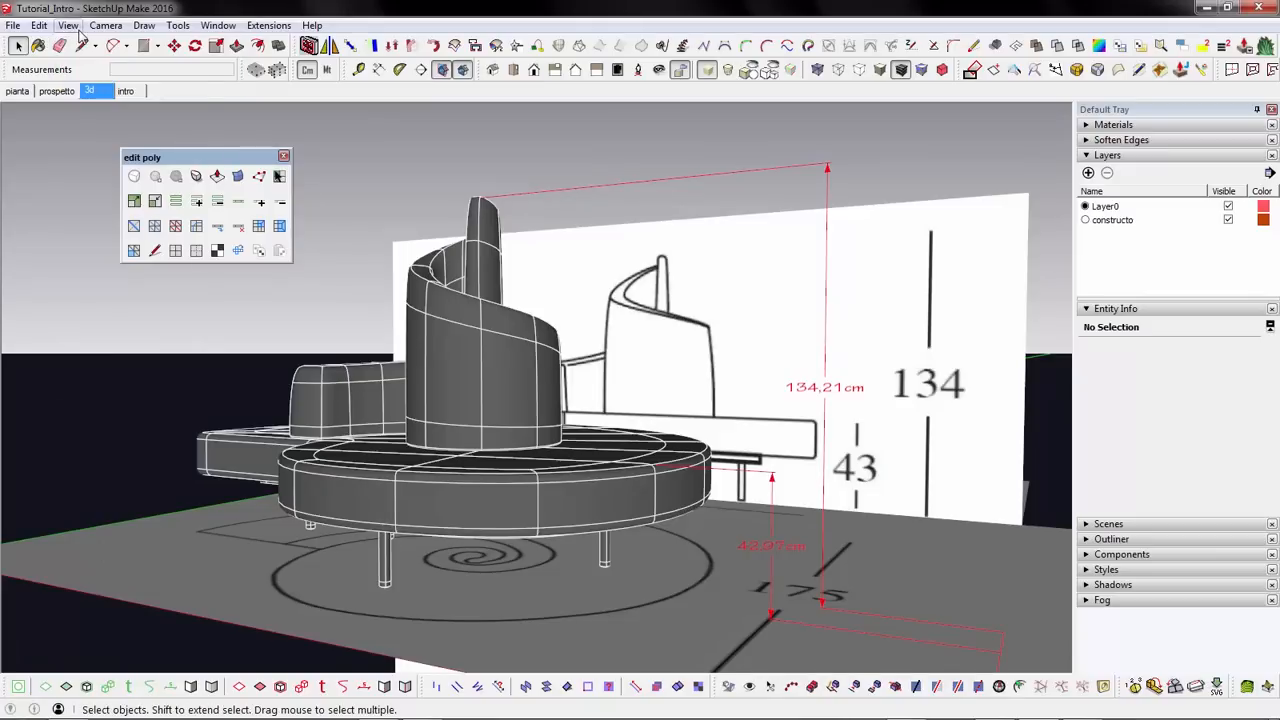
{"action": "left_click", "coordinate": [68, 24]}
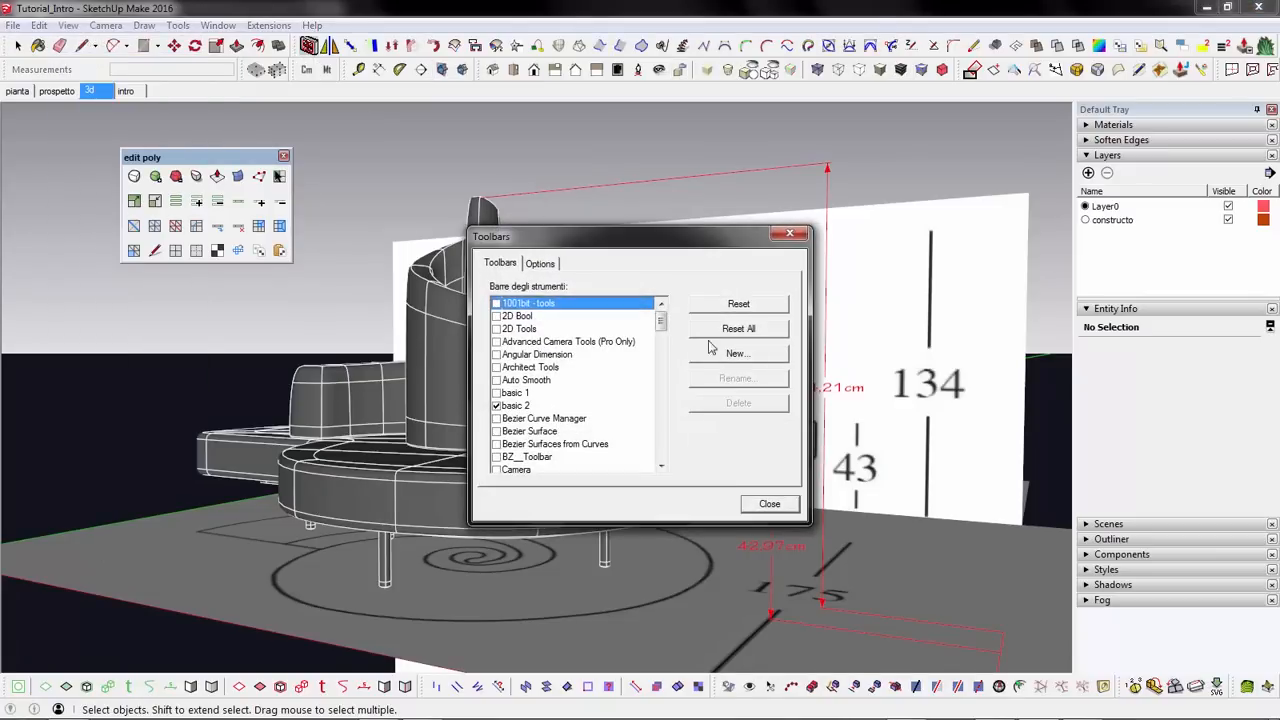
{"action": "mouse_move", "coordinate": [684, 428]}
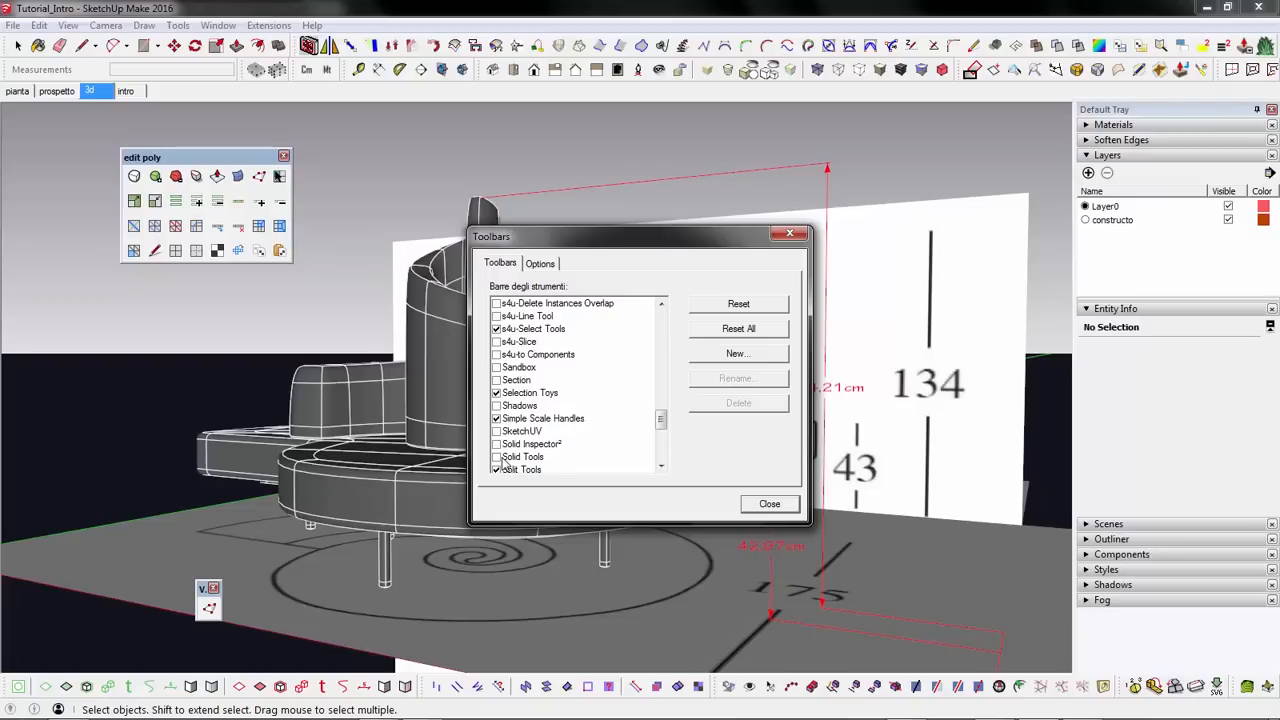
Enable the SUbD, BZ_Toolbar and Curviloft toolbars and close the Toolbars list
{"action": "left_click", "coordinate": [496, 444]}
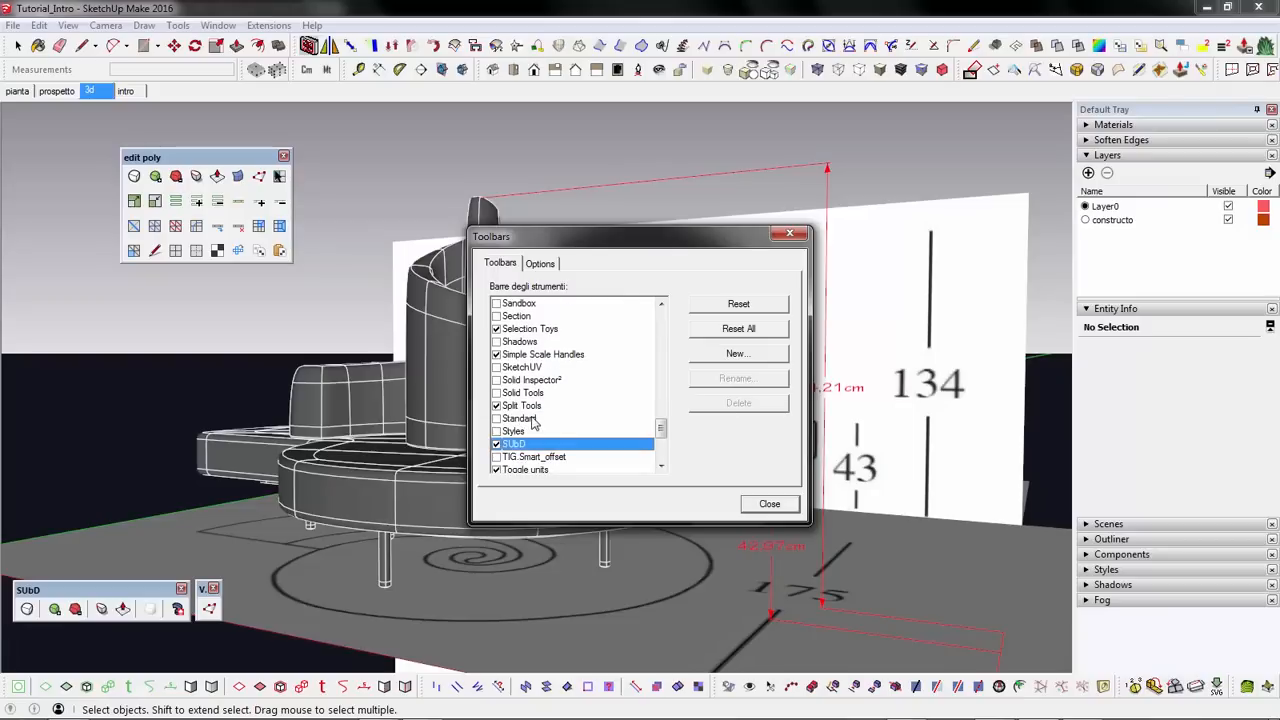
{"action": "scroll", "scroll_direction": "down", "scroll_amount": 3}
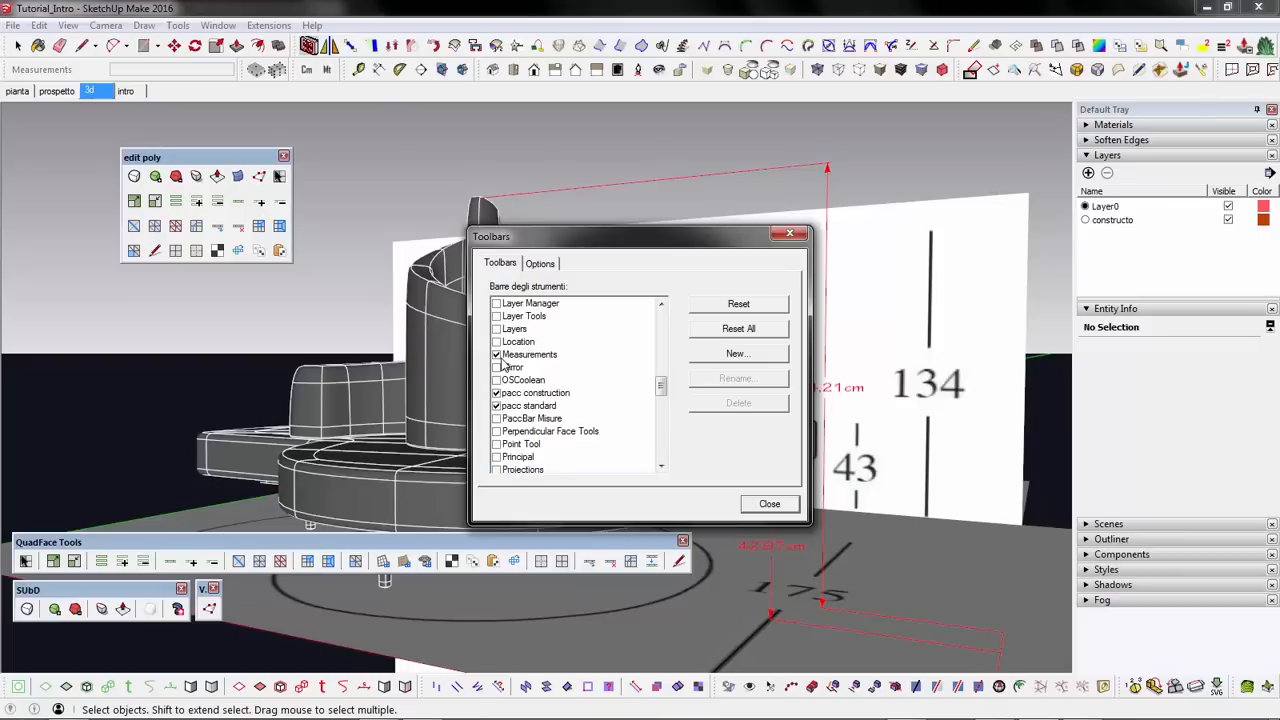
{"action": "scroll", "scroll_direction": "down", "scroll_amount": 3}
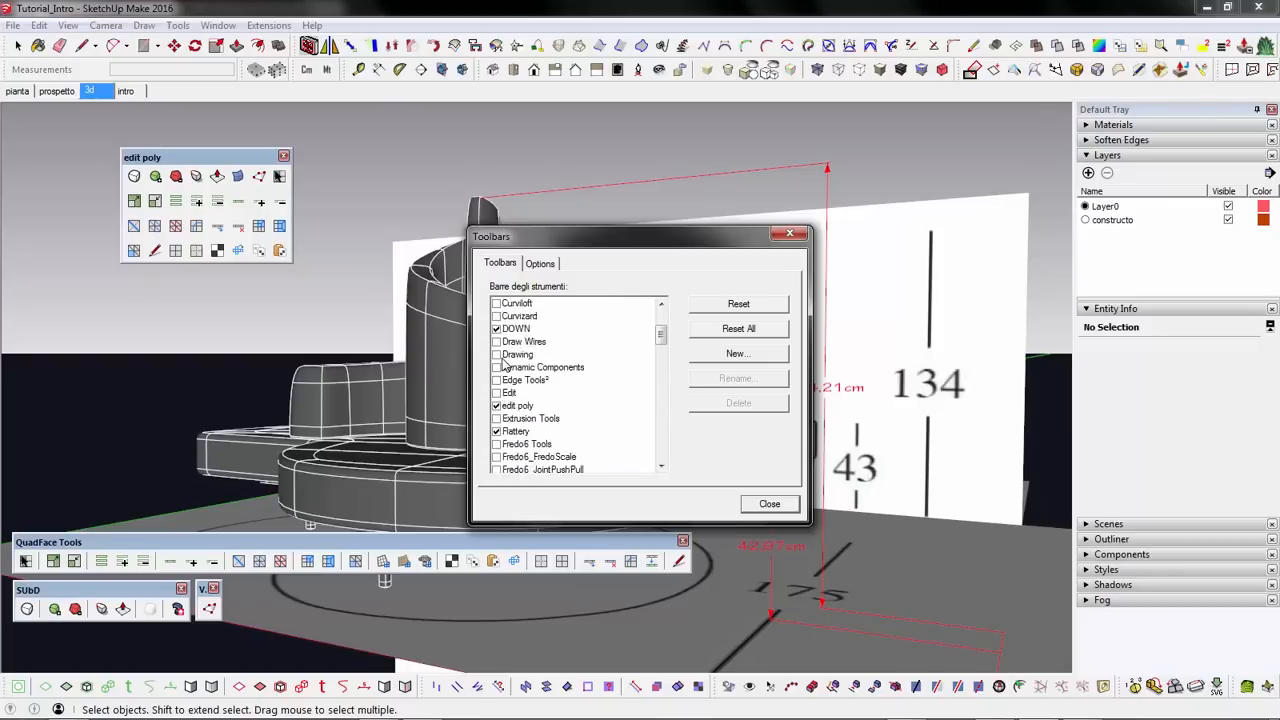
{"action": "left_click", "coordinate": [496, 356]}
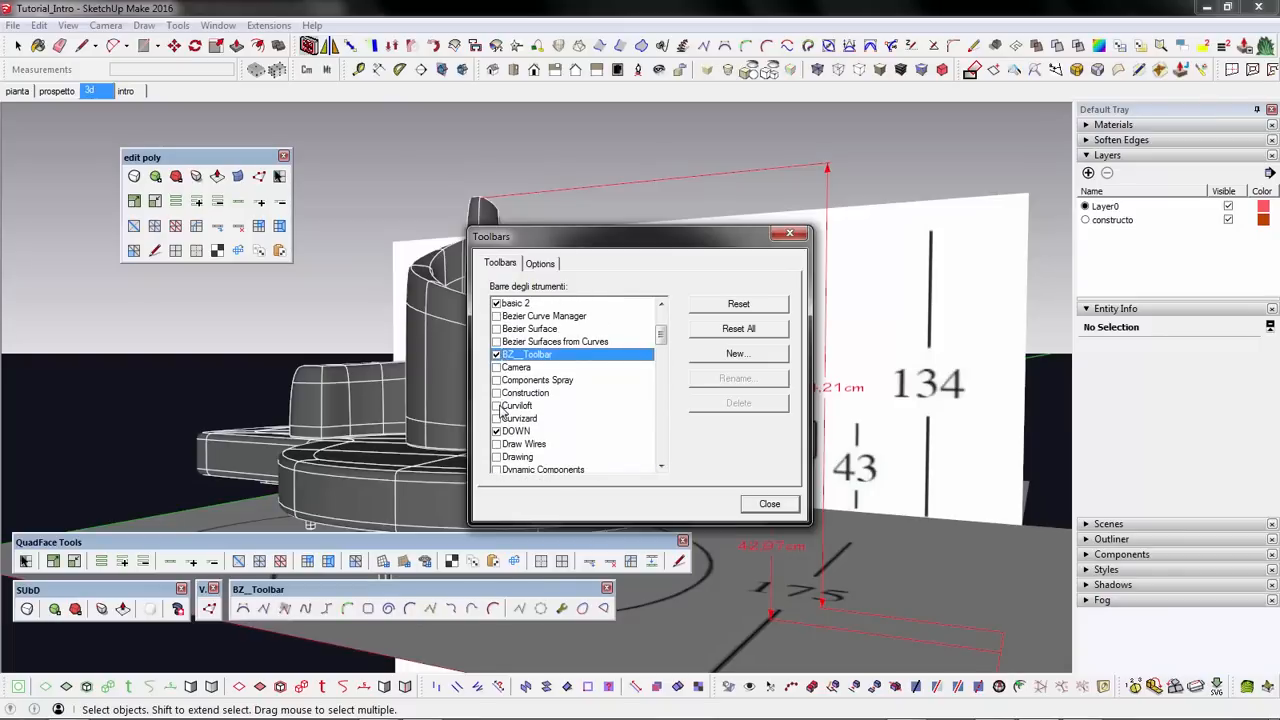
{"action": "left_click", "coordinate": [496, 404]}
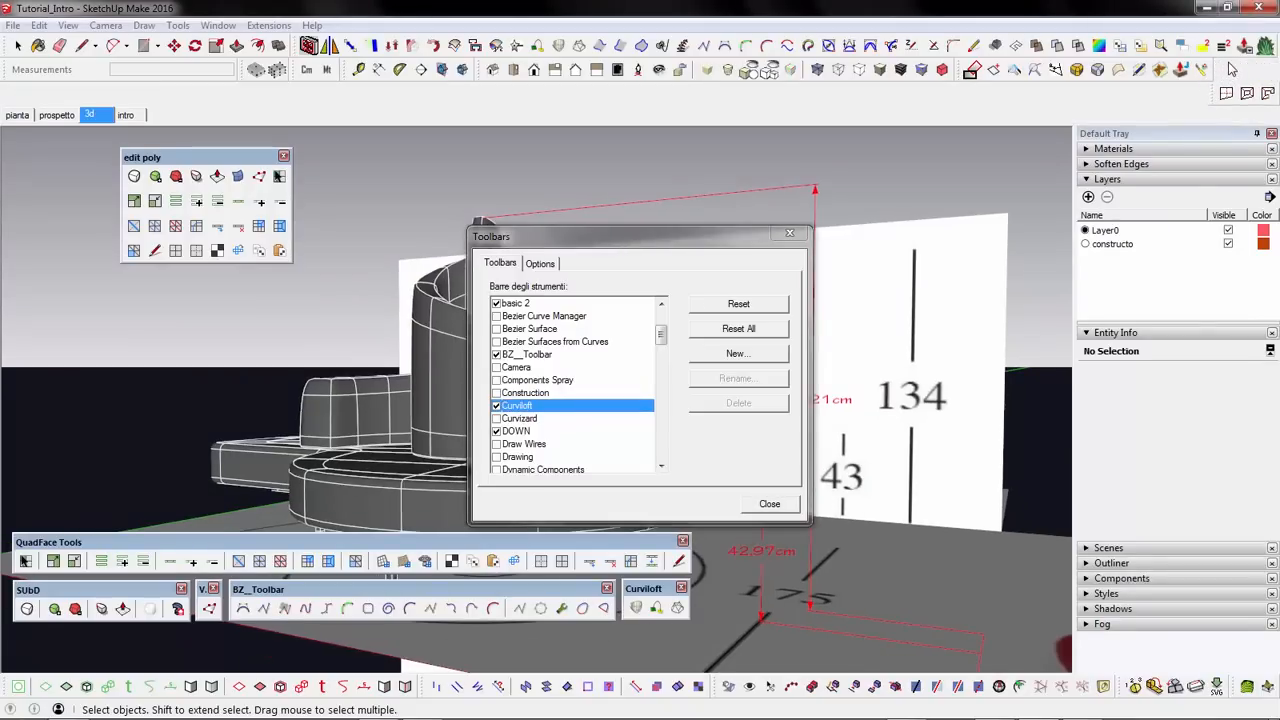
{"action": "mouse_move", "coordinate": [756, 476]}
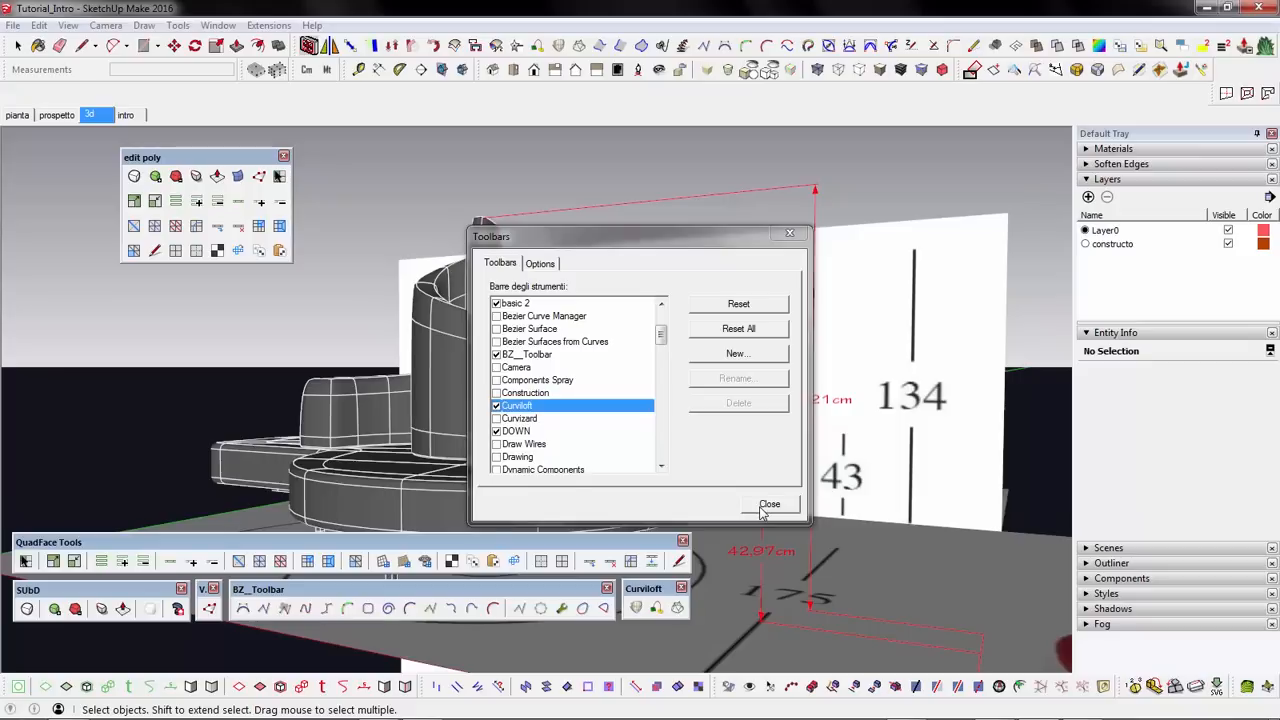
{"action": "left_click", "coordinate": [770, 504]}
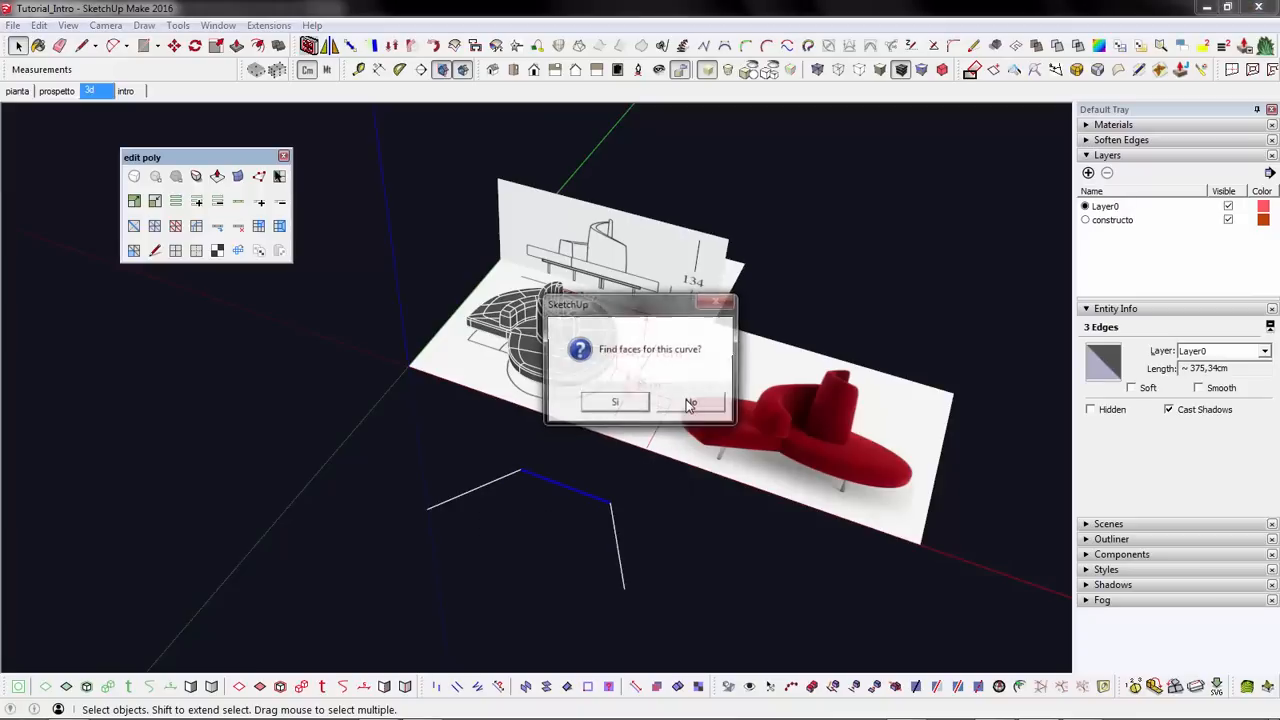
Answer No to finding faces for the drawn curve on the ground
{"action": "left_click", "coordinate": [690, 402]}
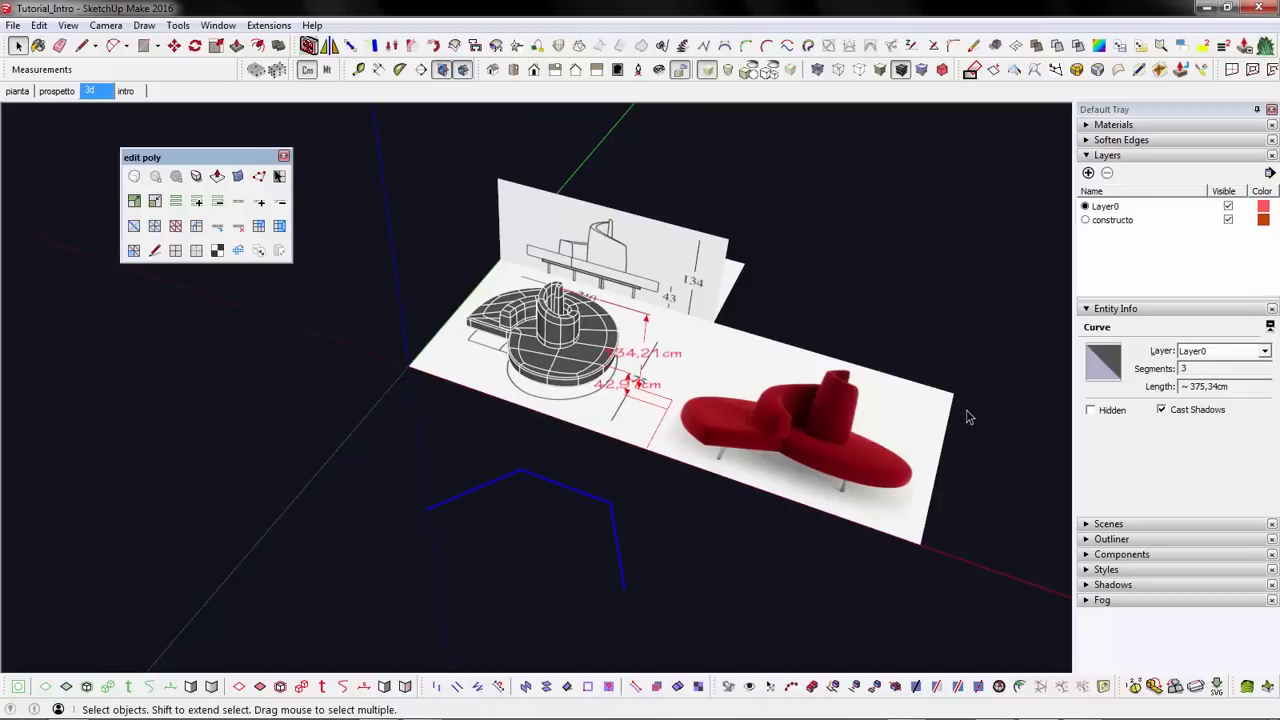
{"action": "mouse_move", "coordinate": [918, 432]}
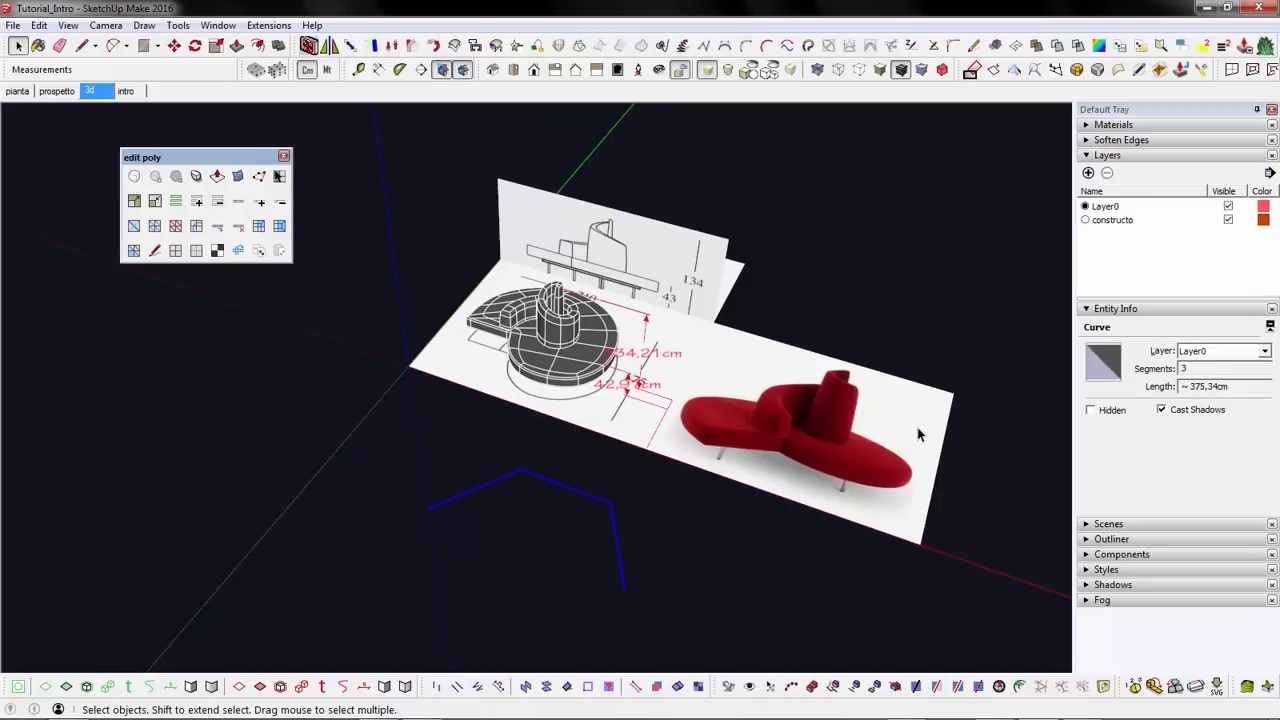
{"action": "mouse_move", "coordinate": [926, 472]}
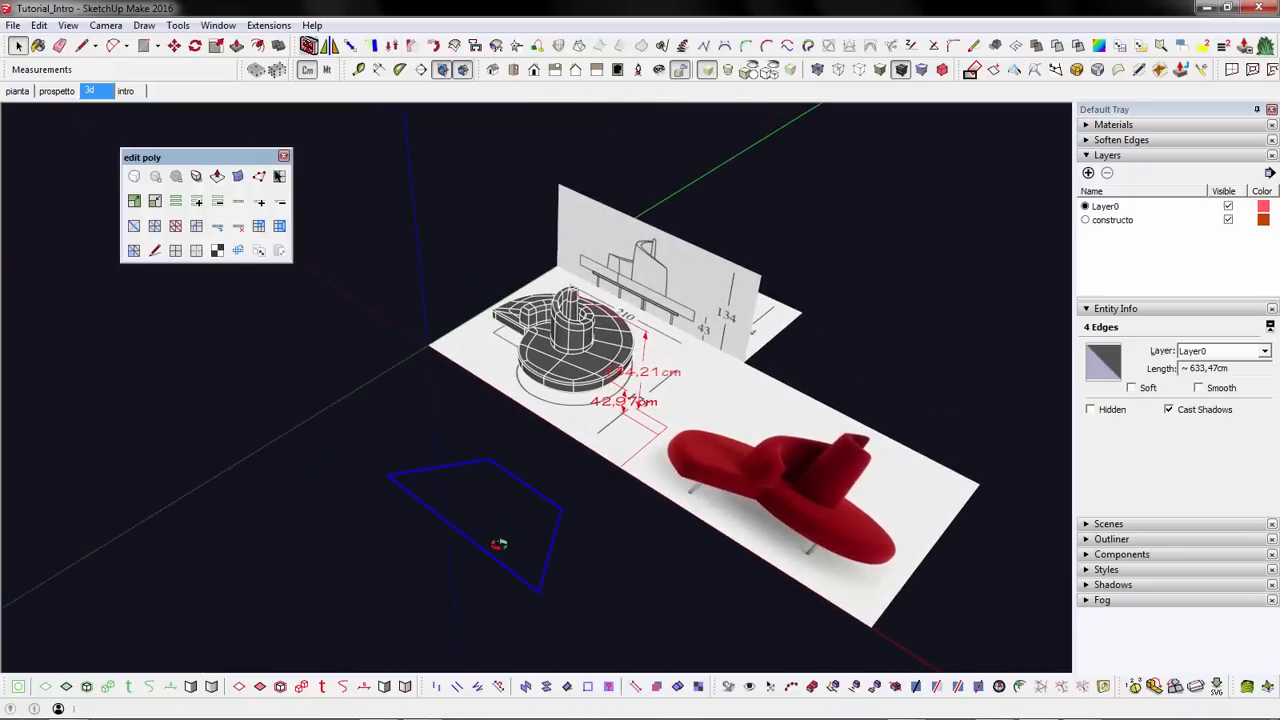
Fill the four-sided outline with a face and select the 3D sofa model
{"action": "left_click", "coordinate": [480, 520]}
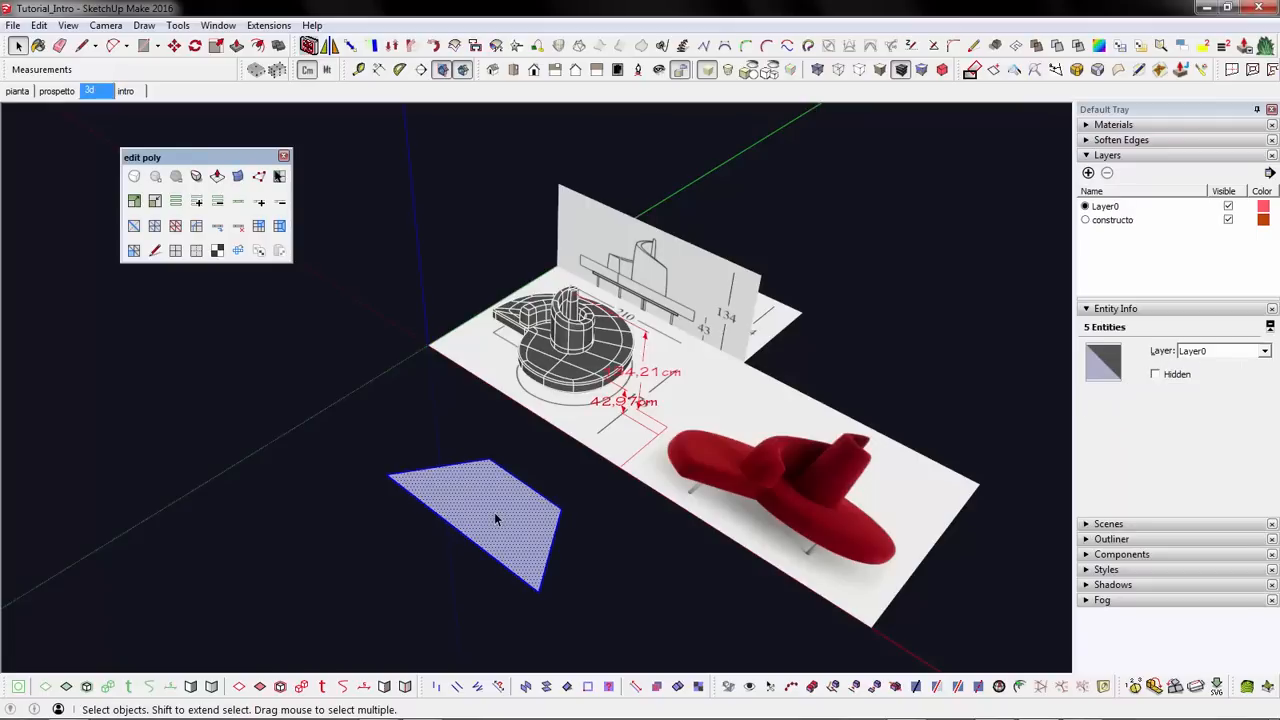
{"action": "left_click_drag", "start_coordinate": [496, 520], "coordinate": [596, 536]}
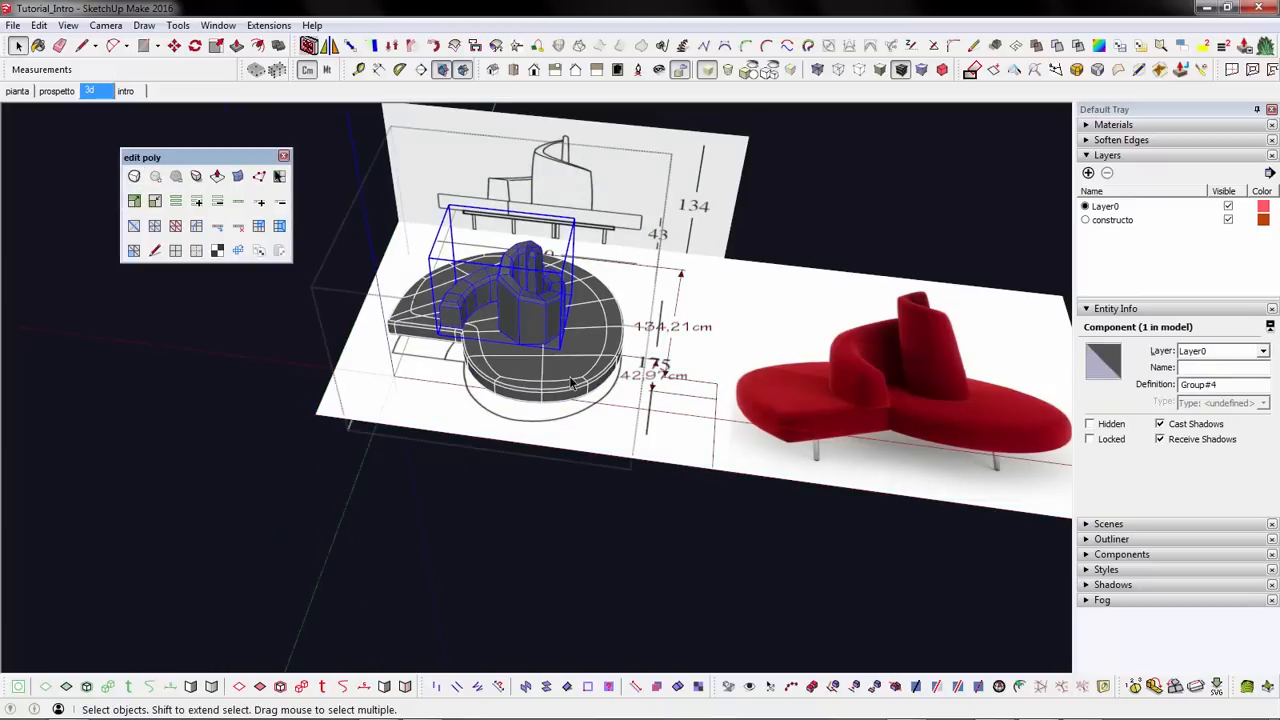
Move the sofa group away from the reference drawings, beside the red sofa photo
{"action": "left_click", "coordinate": [520, 300]}
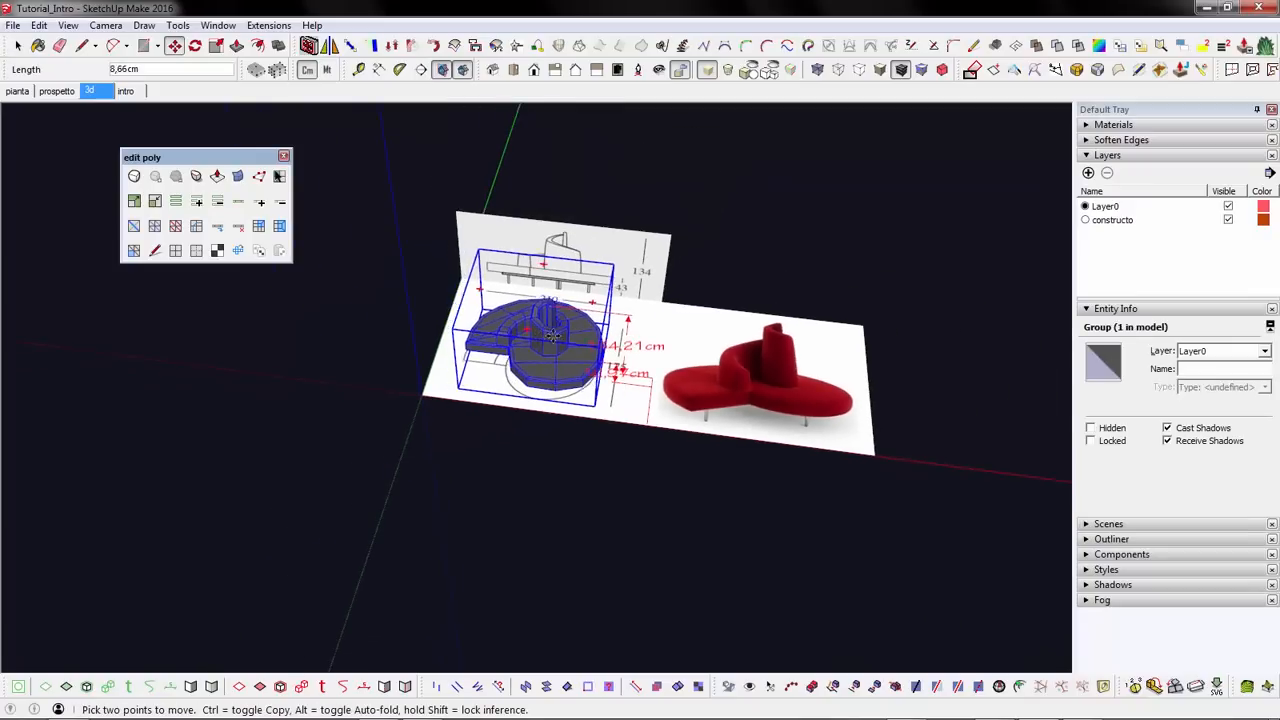
{"action": "left_click_drag", "start_coordinate": [550, 336], "coordinate": [780, 360]}
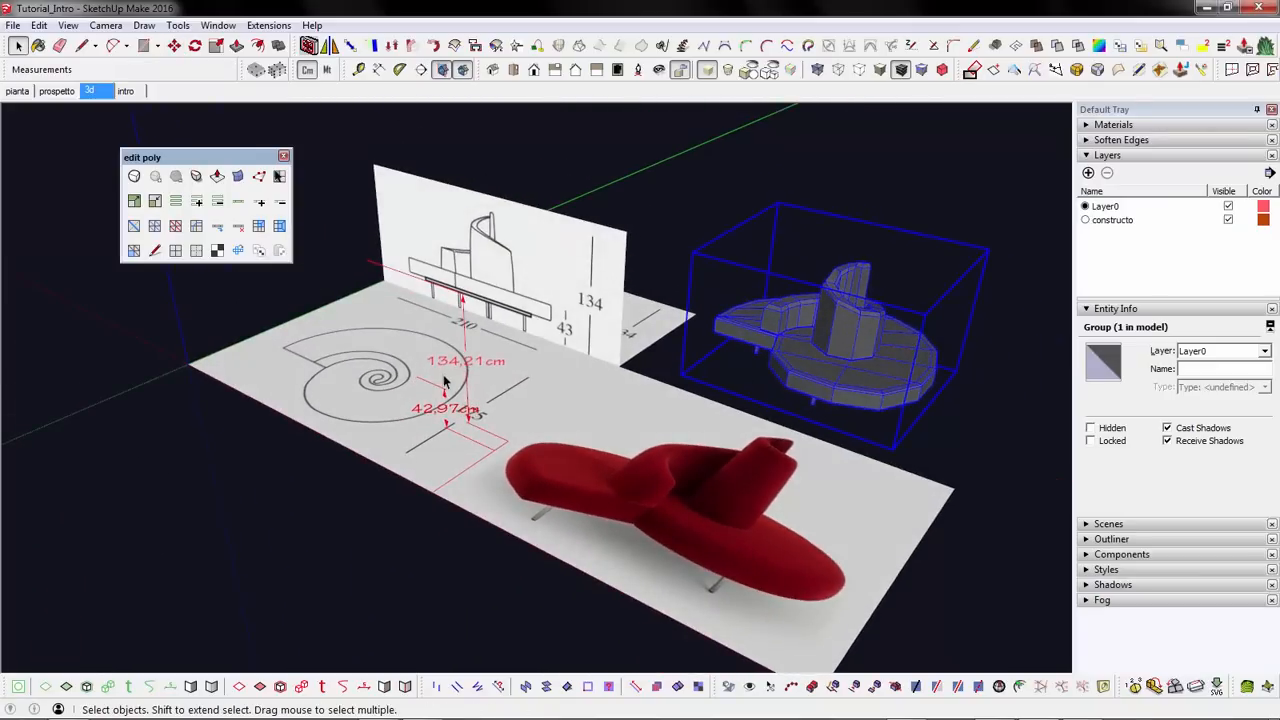
{"action": "mouse_move", "coordinate": [996, 68]}
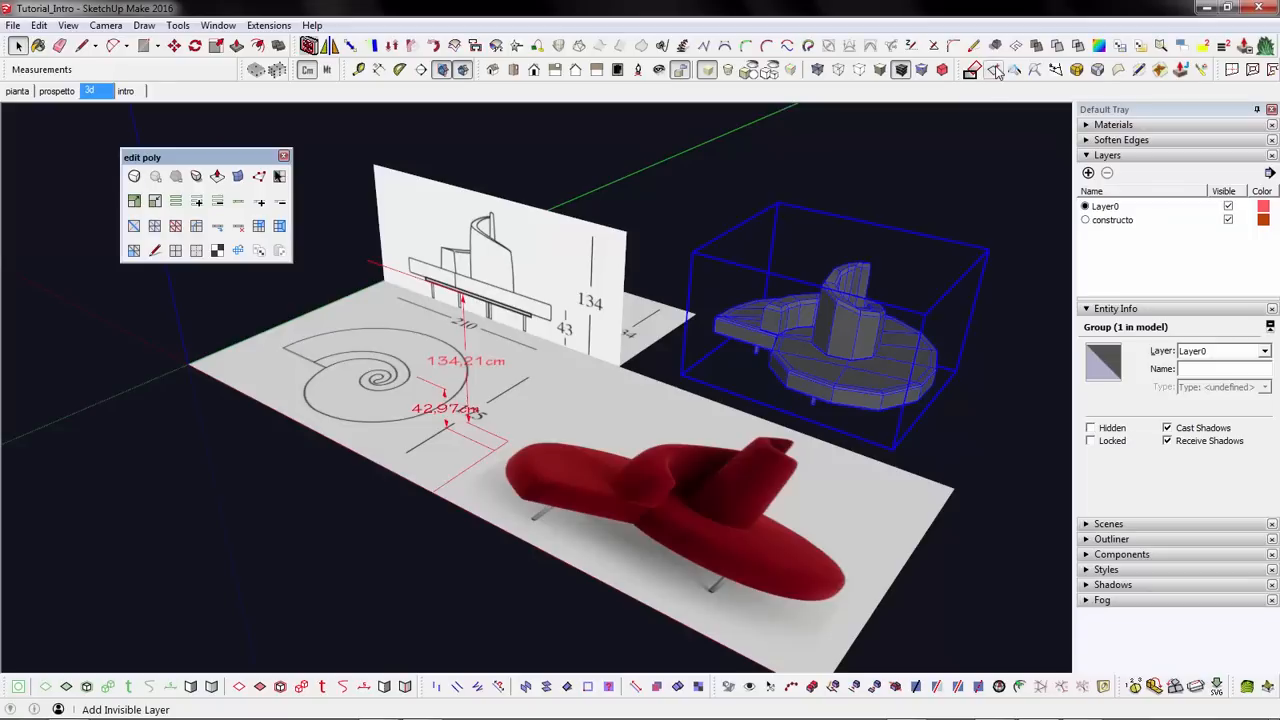
Create a hidden layer 'old model', assign the sofa group to it and hide the measurement lines
{"action": "left_click", "coordinate": [996, 68]}
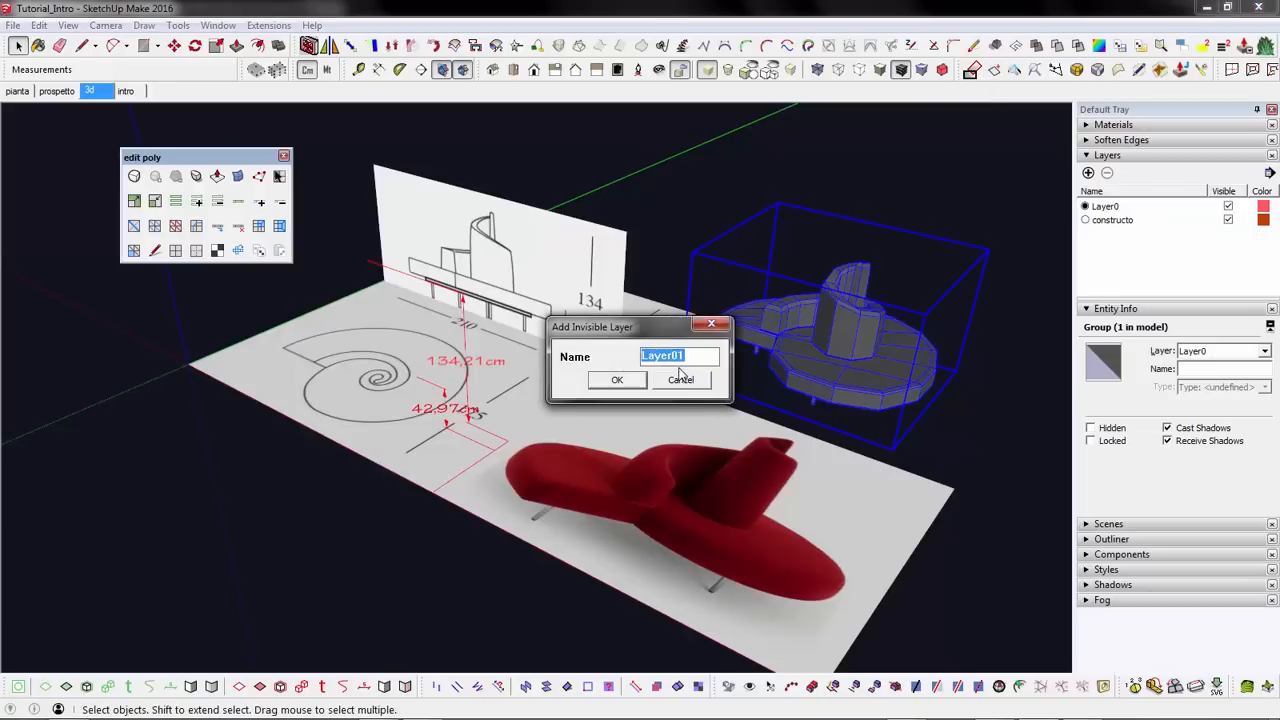
{"action": "type", "text": "old mo"}
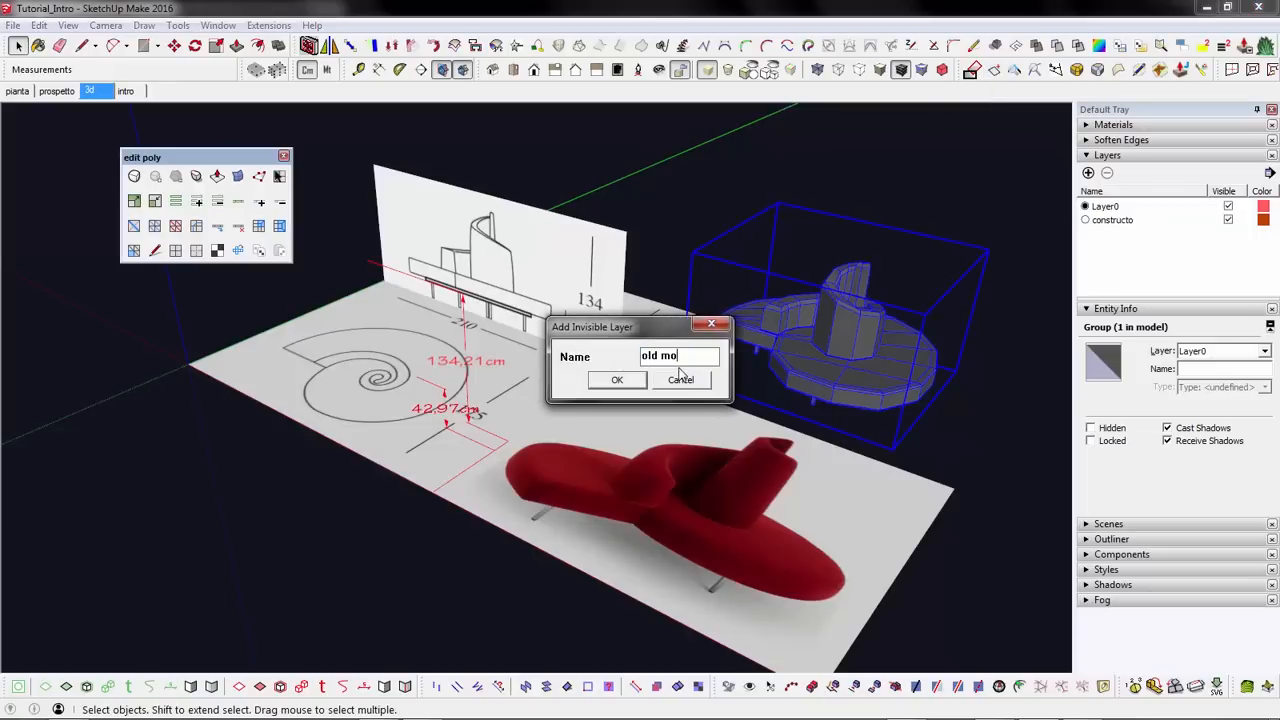
{"action": "type", "text": "del"}
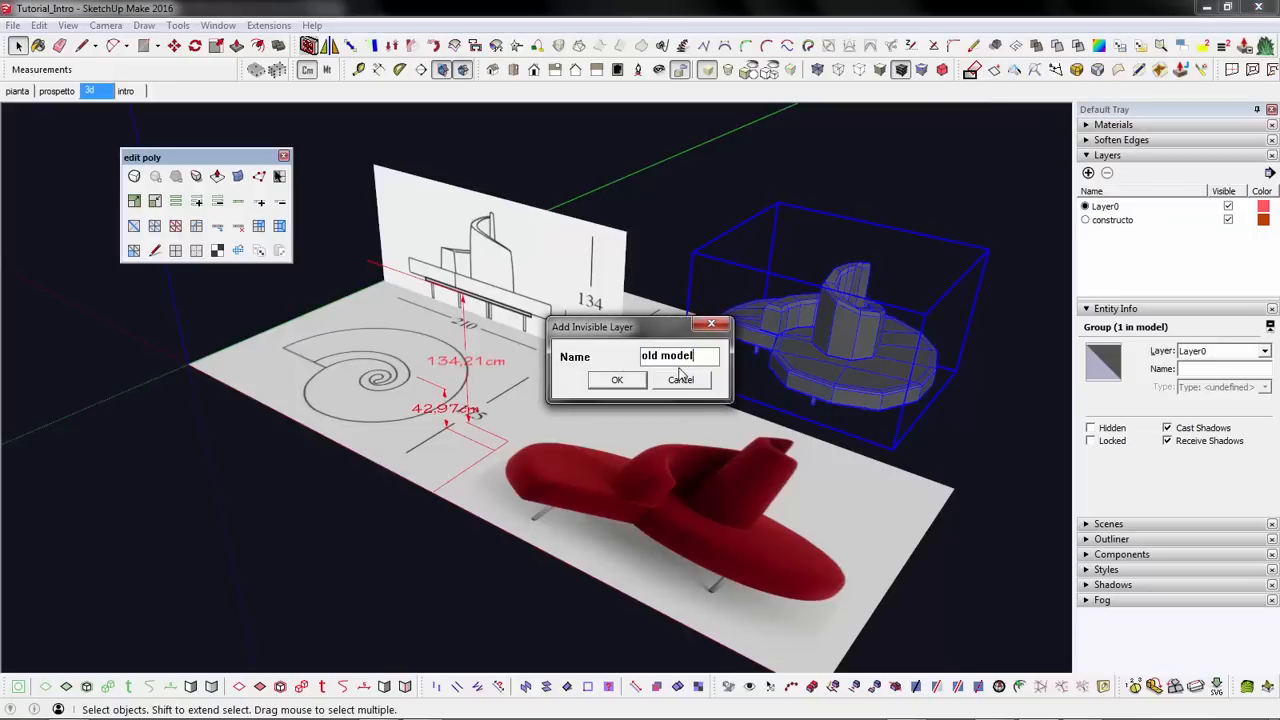
{"action": "left_click", "coordinate": [616, 380]}
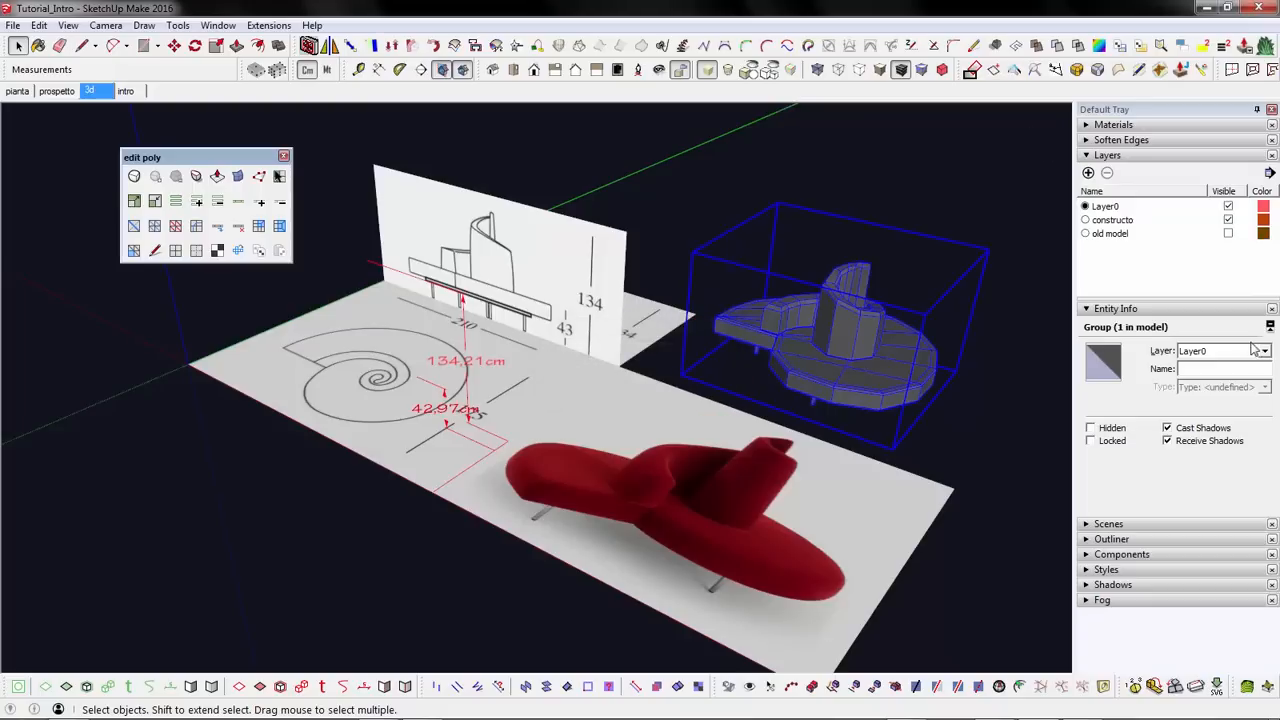
{"action": "left_click", "coordinate": [1264, 350]}
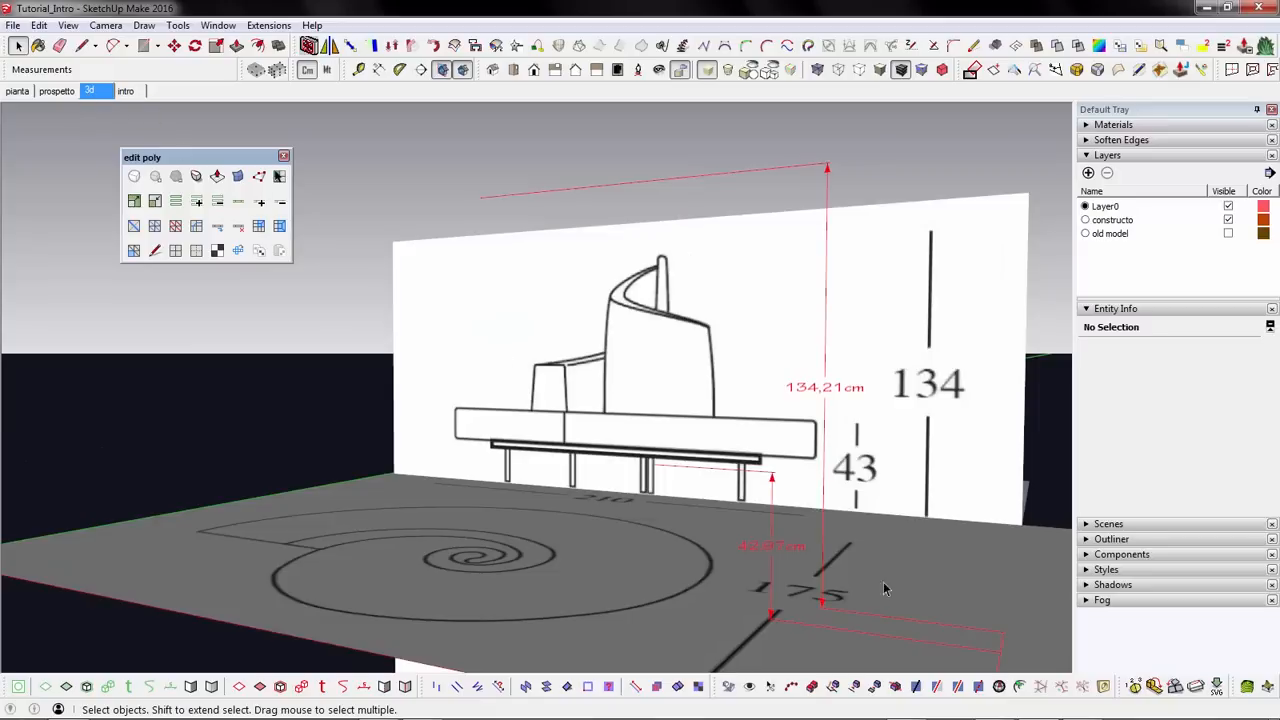
{"action": "left_click", "coordinate": [824, 390]}
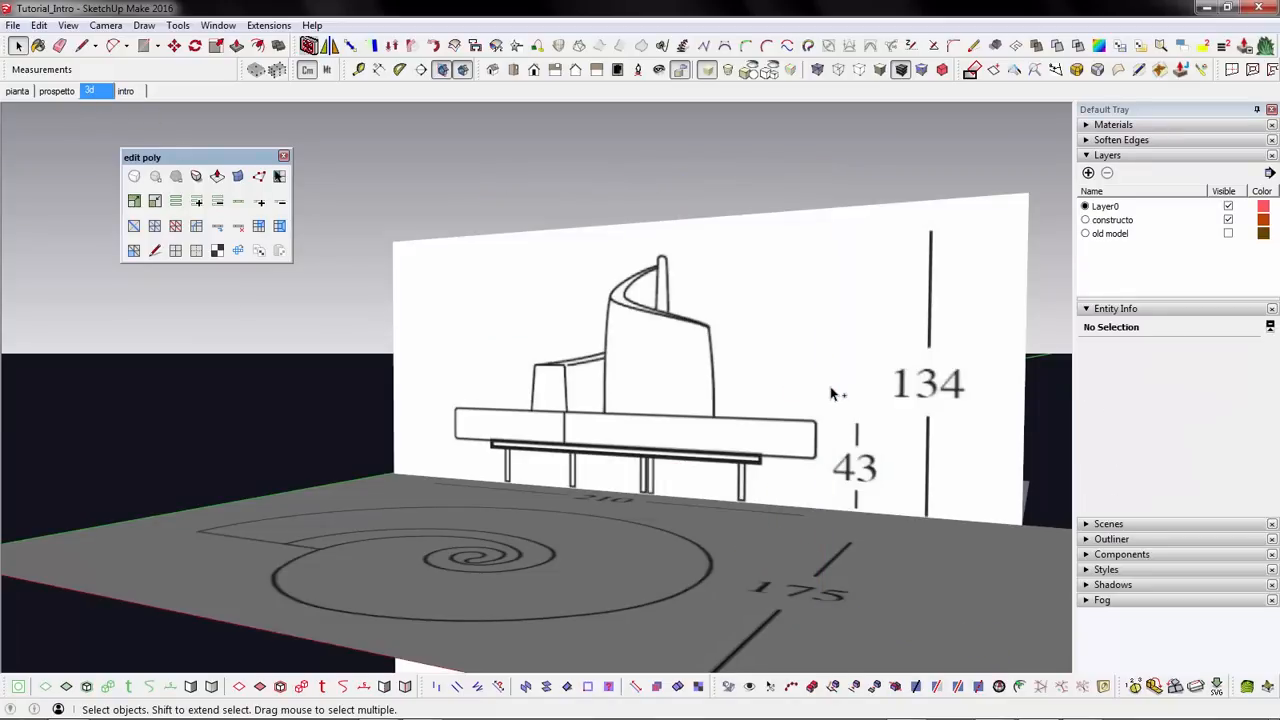
{"action": "mouse_move", "coordinate": [392, 450]}
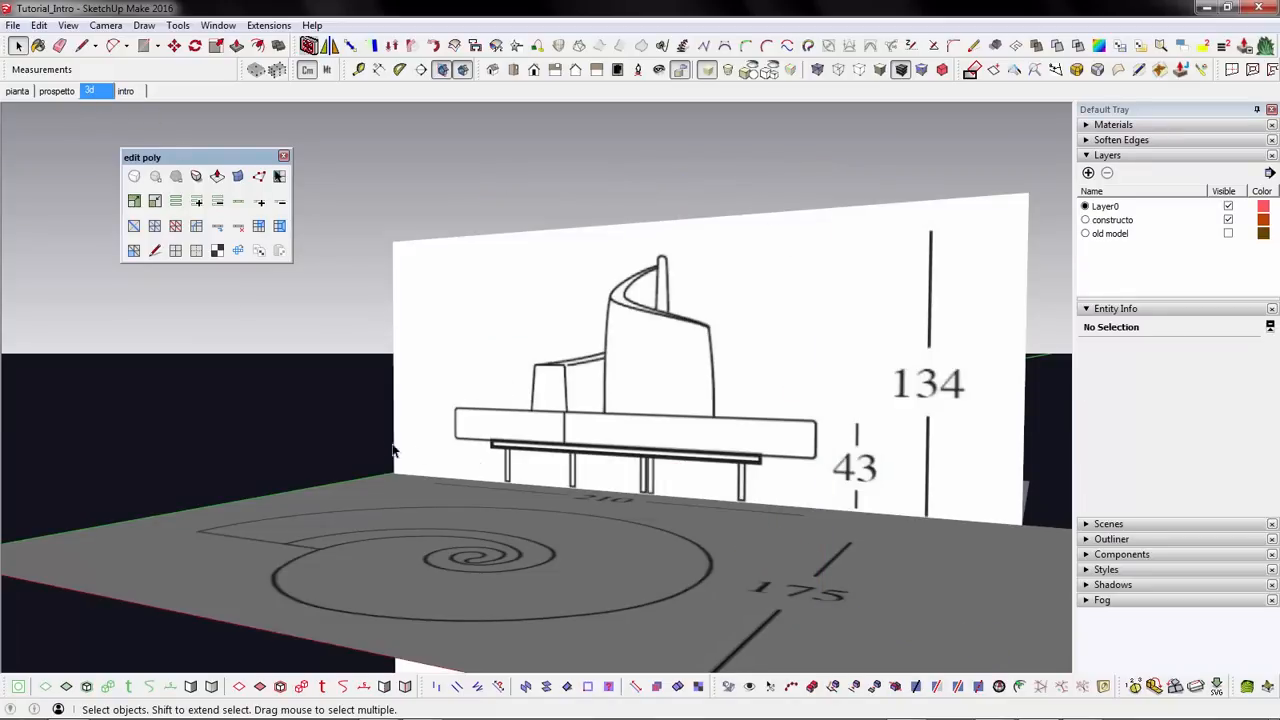